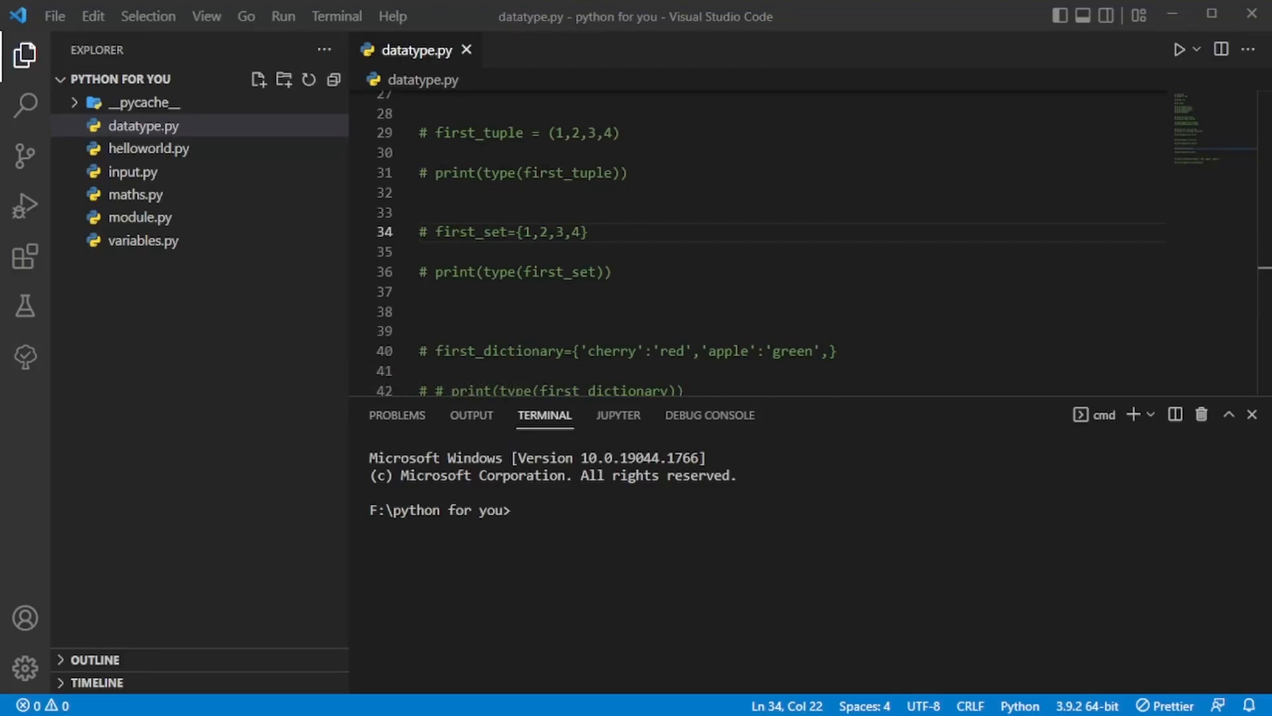
Create a new file named numbers.py in the python for you project
left_click(258, 79)
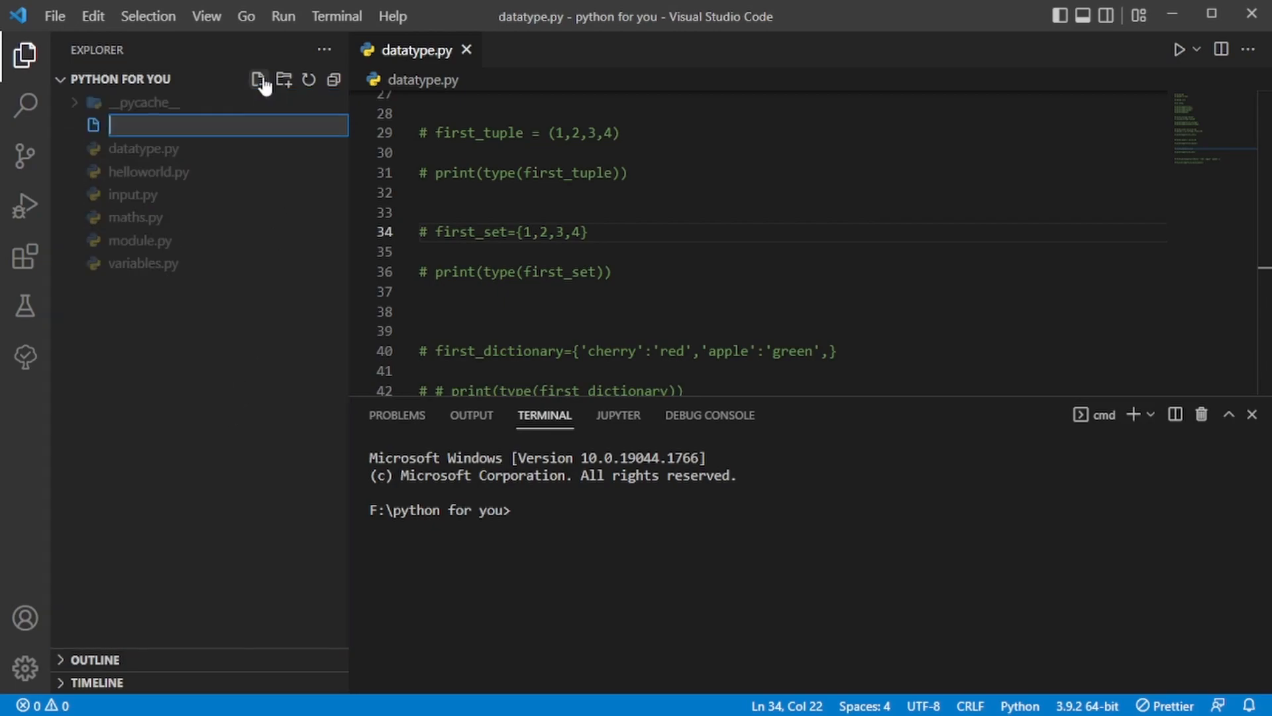
type("numbers..")
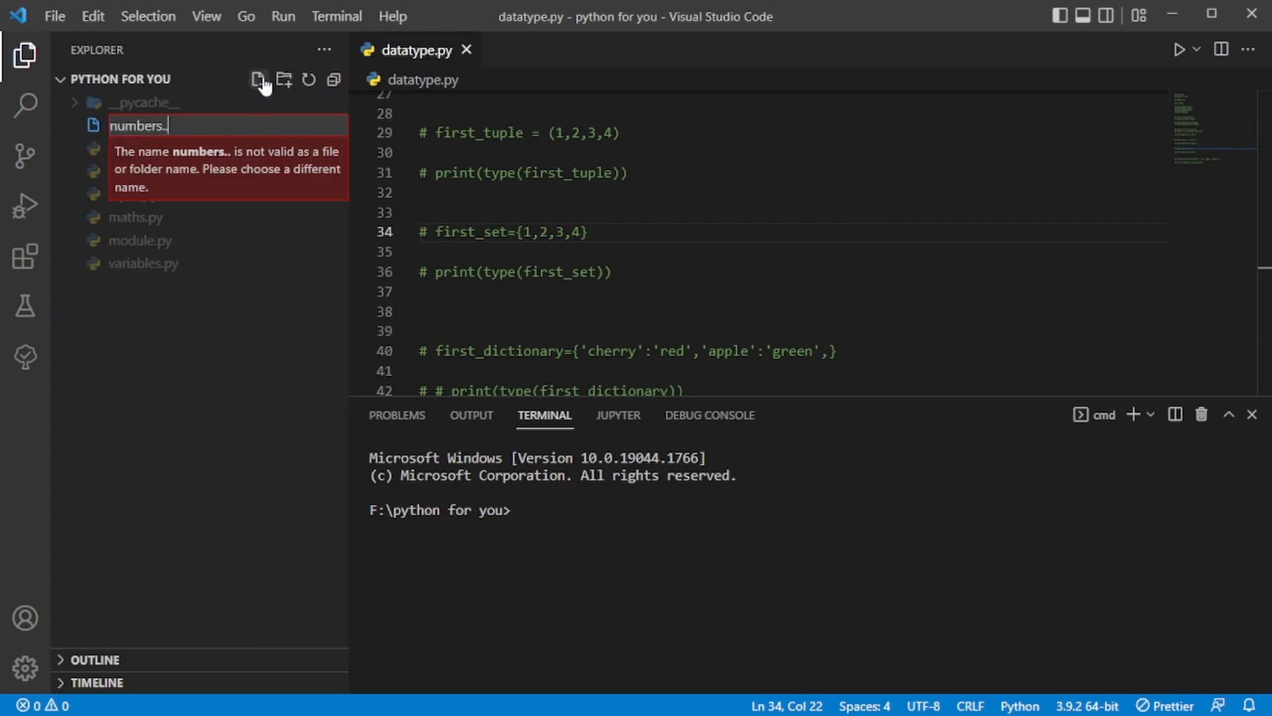
key("Enter")
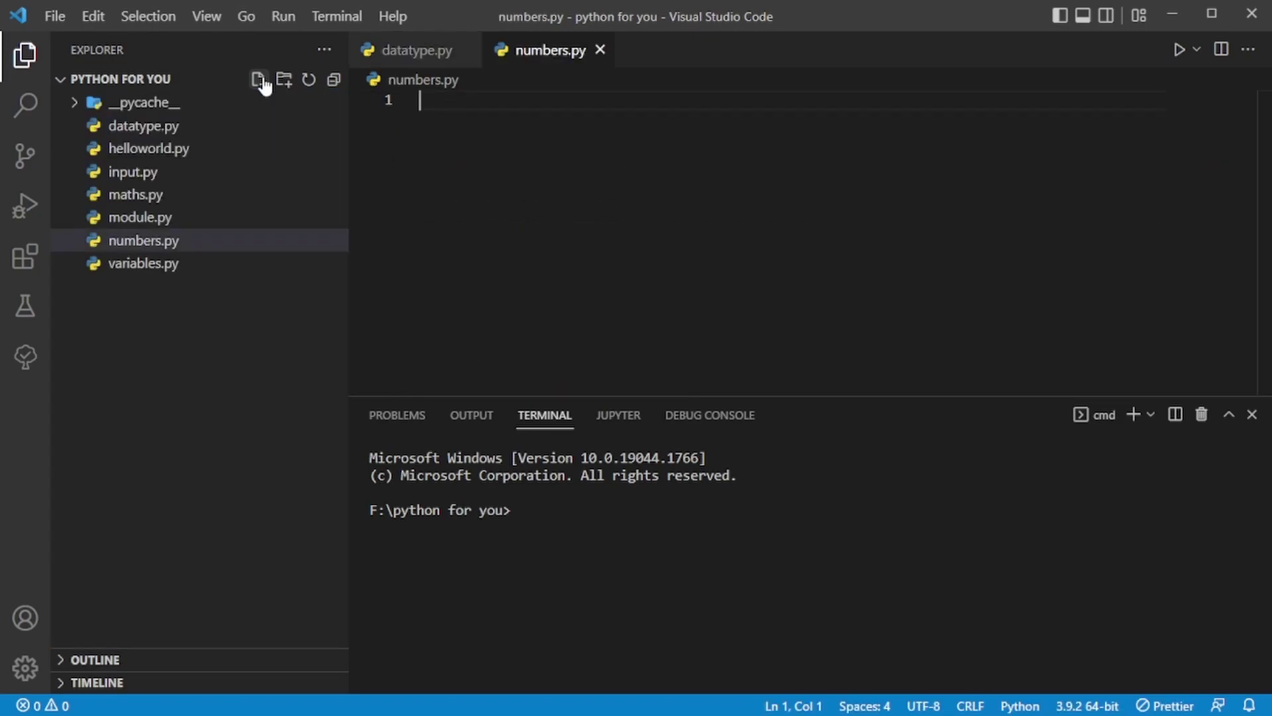
mouse_move(159, 248)
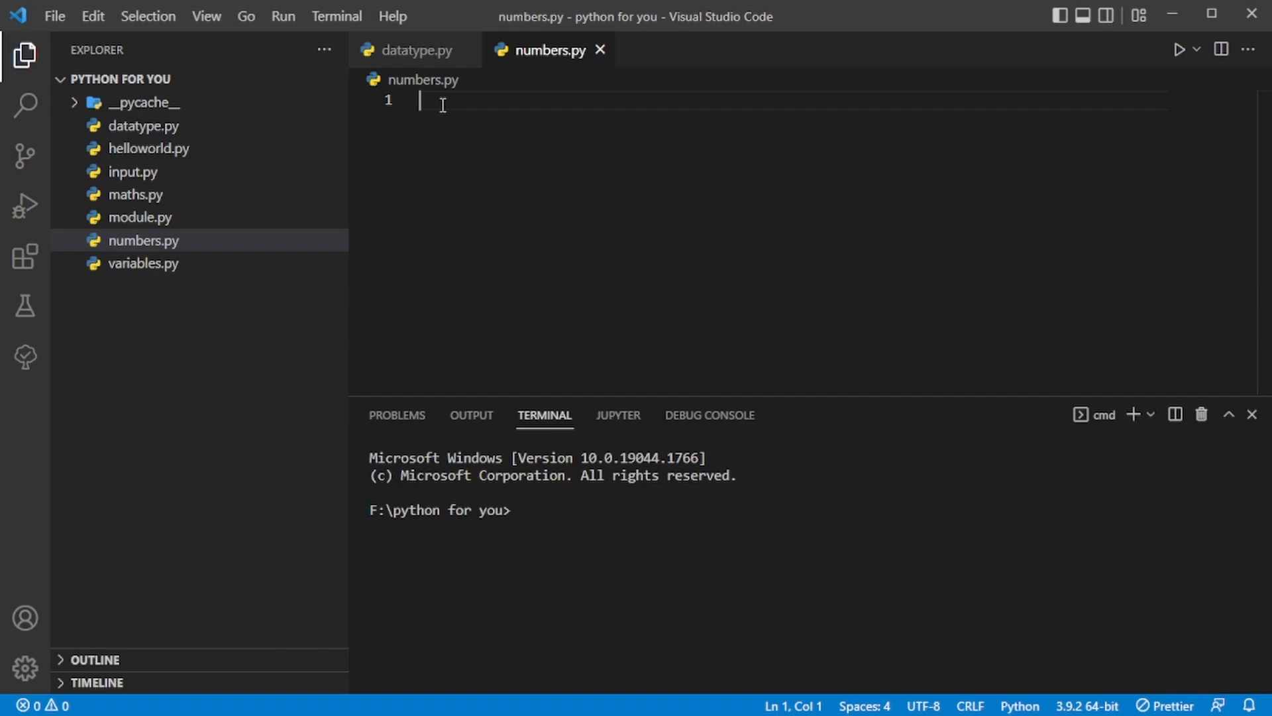
Type positive_integer = 3 and negative_intgers = -6 on separate lines
type("positive")
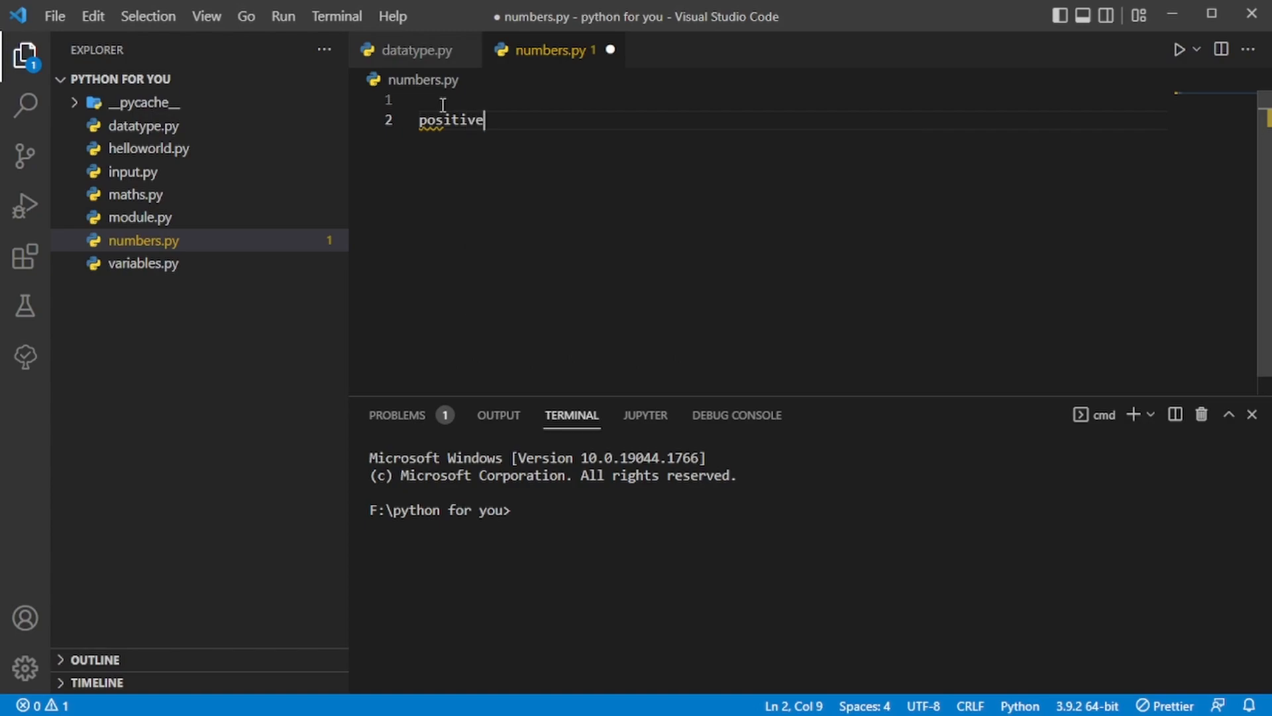
type("_int")
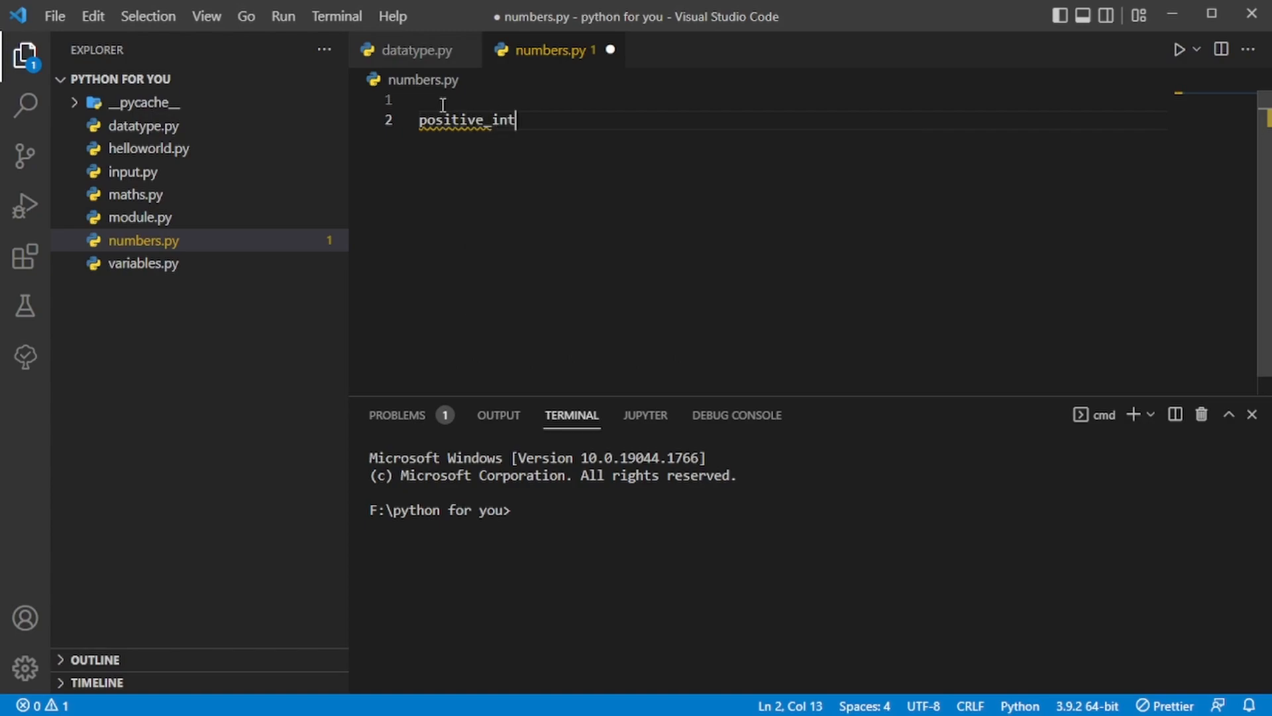
type("eger = 3")
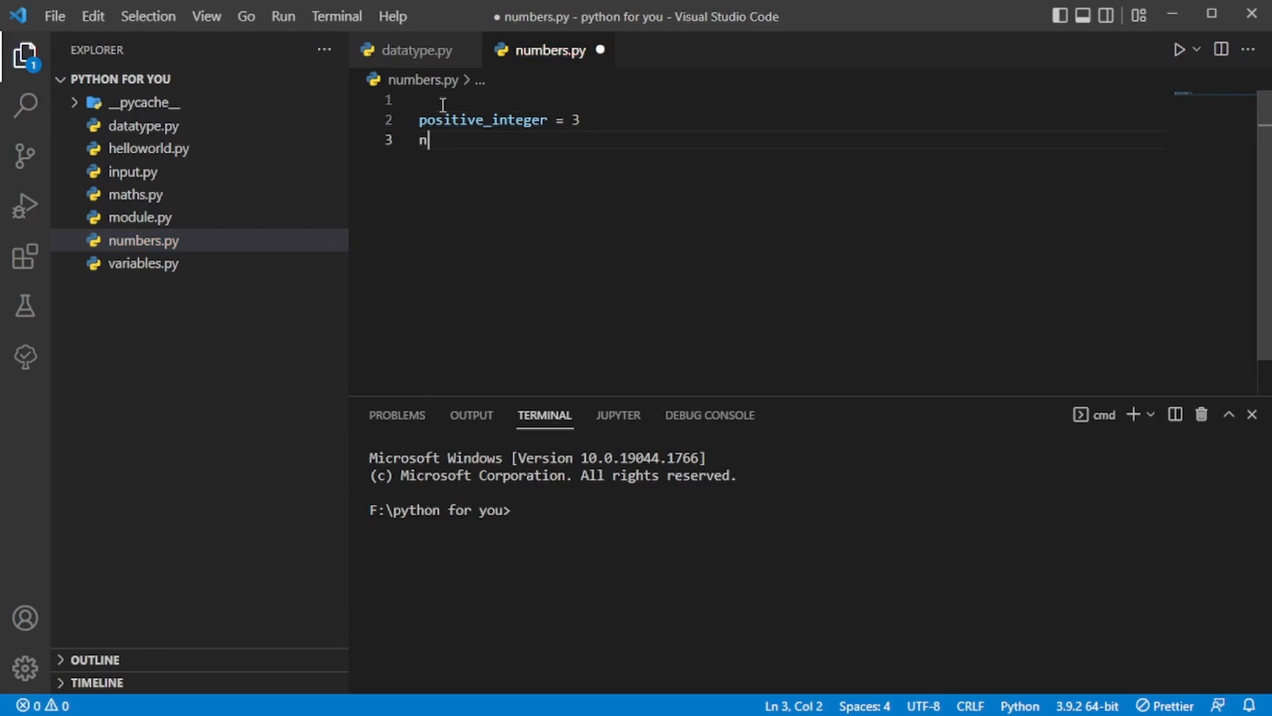
type("e")
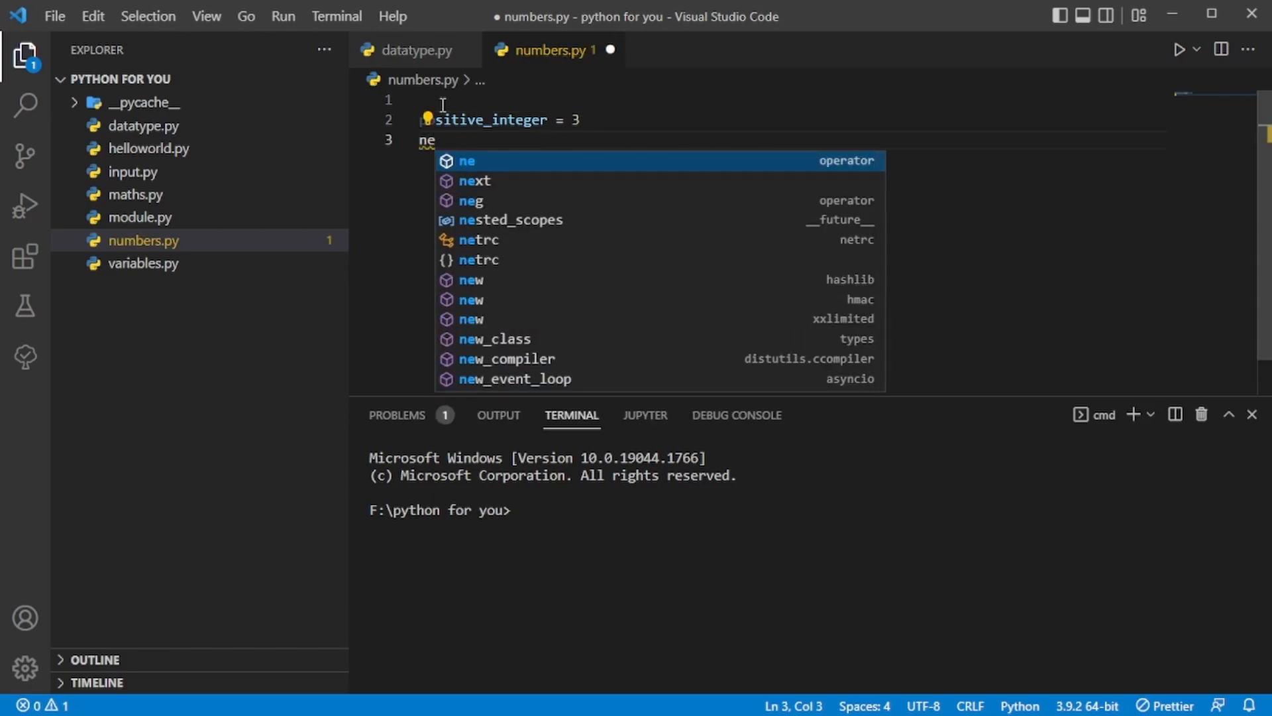
type("gative")
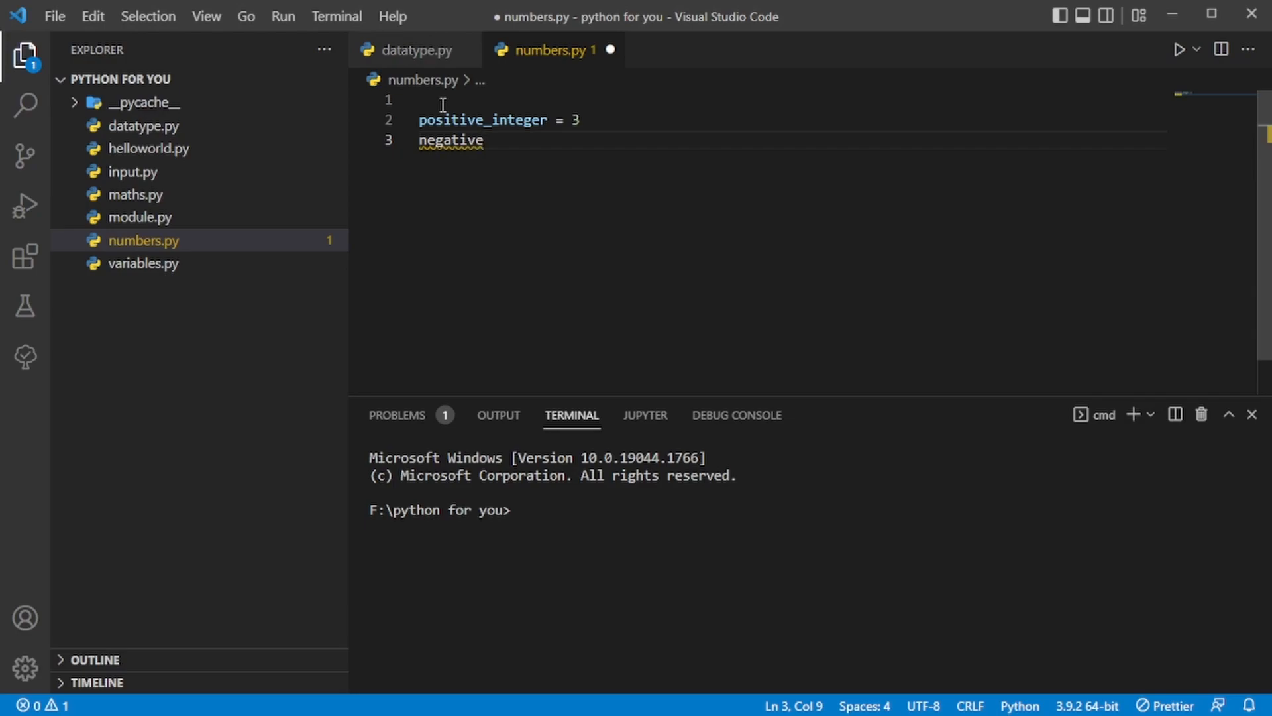
type("_intg")
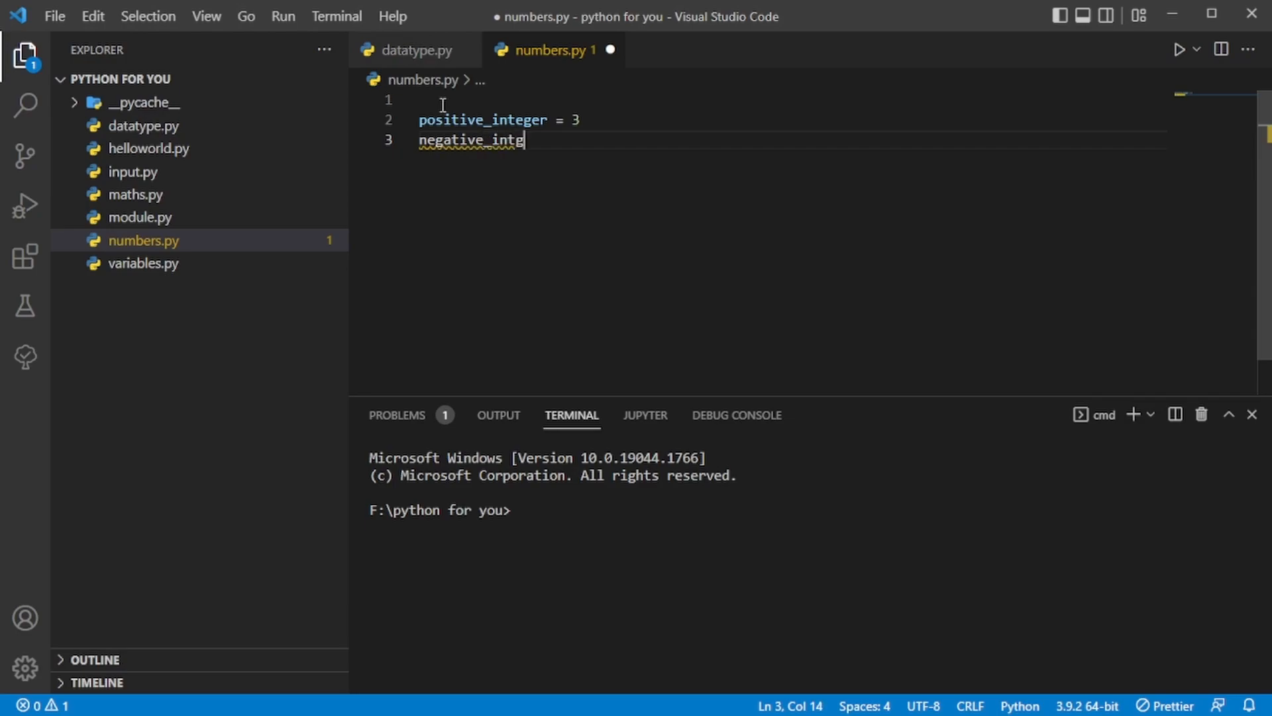
type("ers = -")
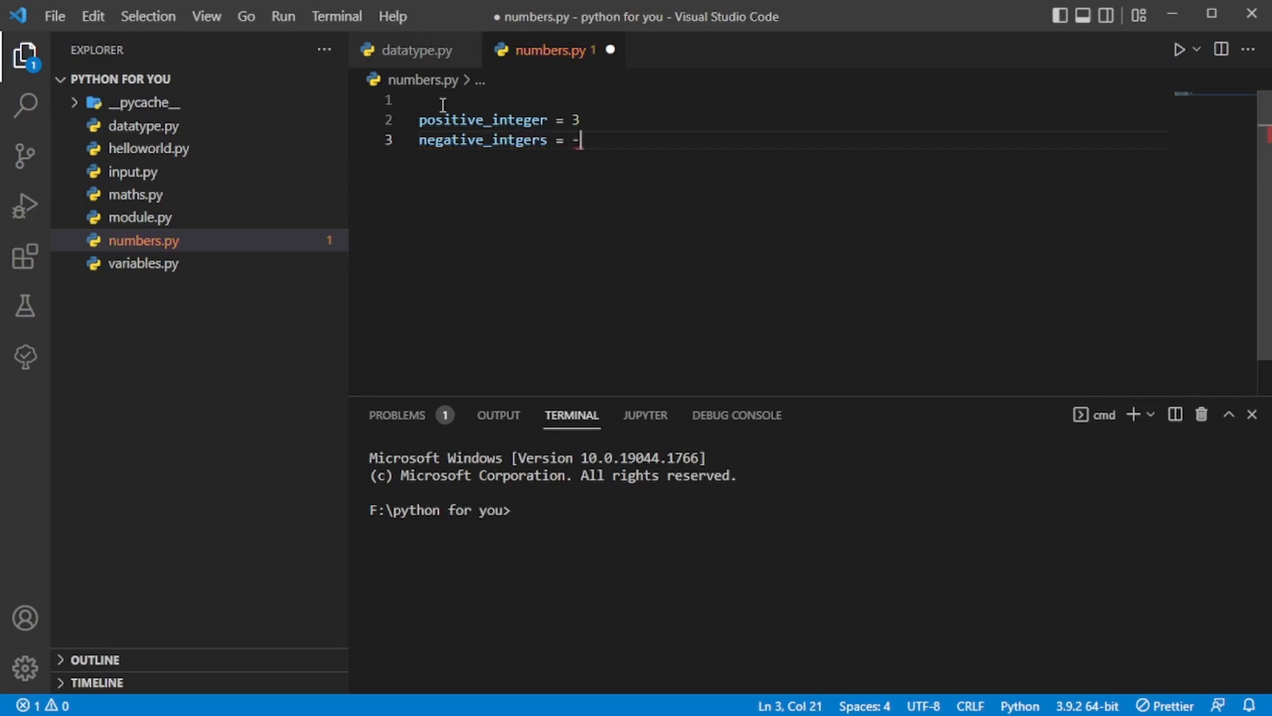
type("6")
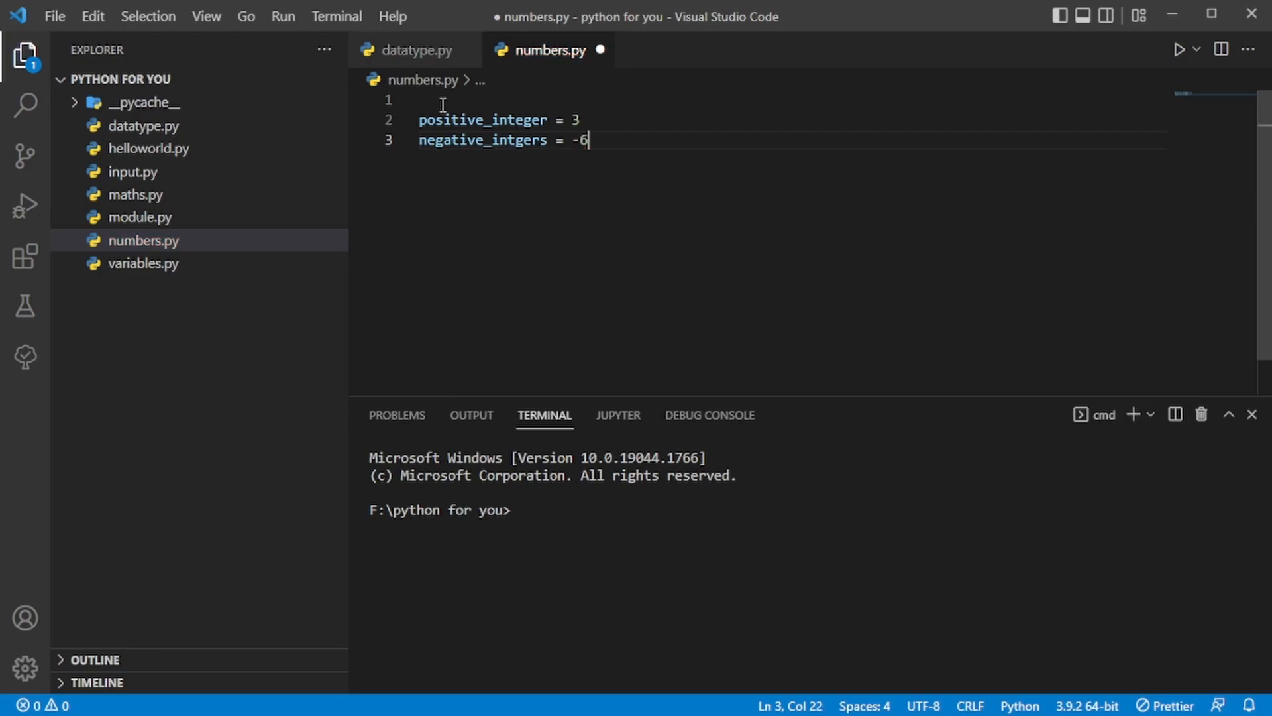
key("Enter")
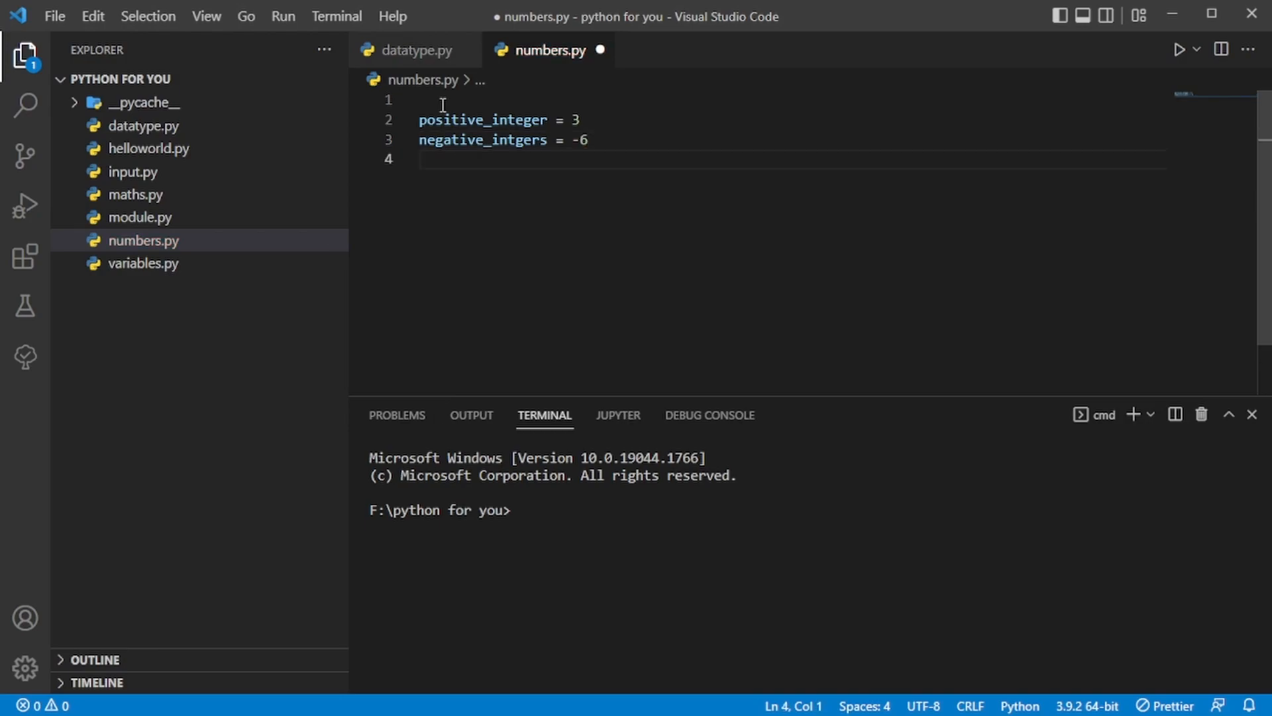
type("big_in")
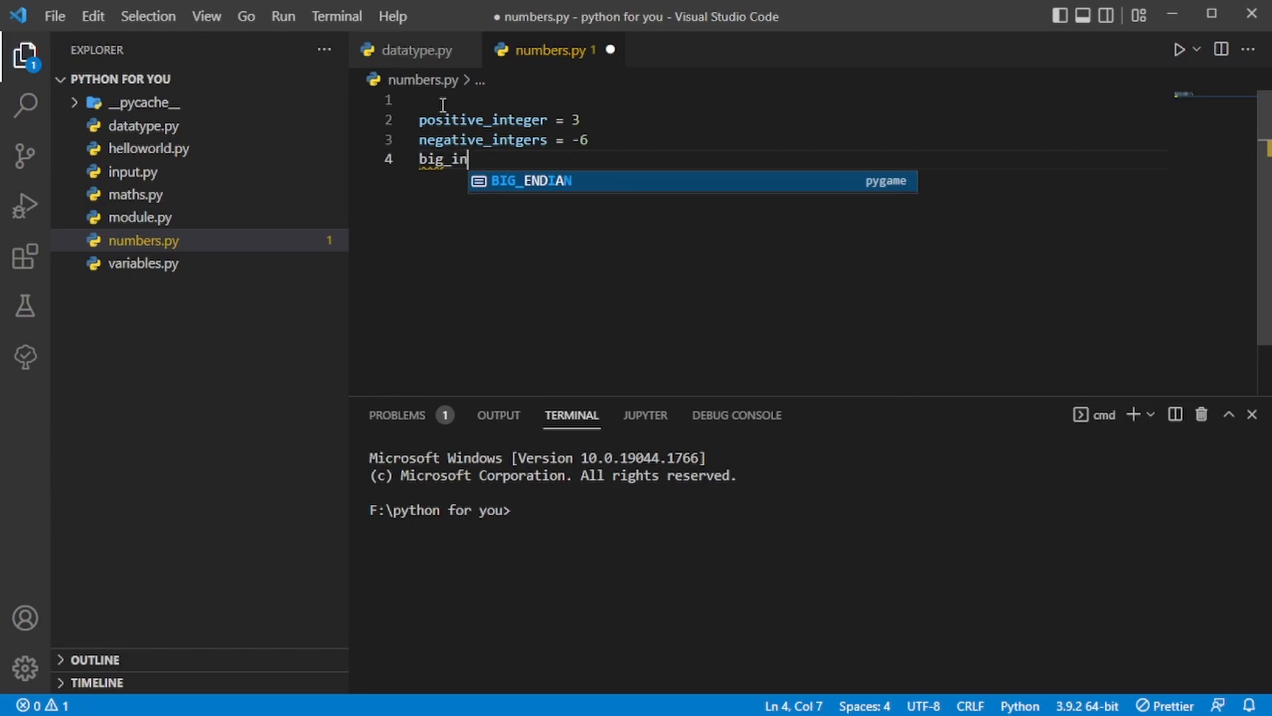
type("tegr")
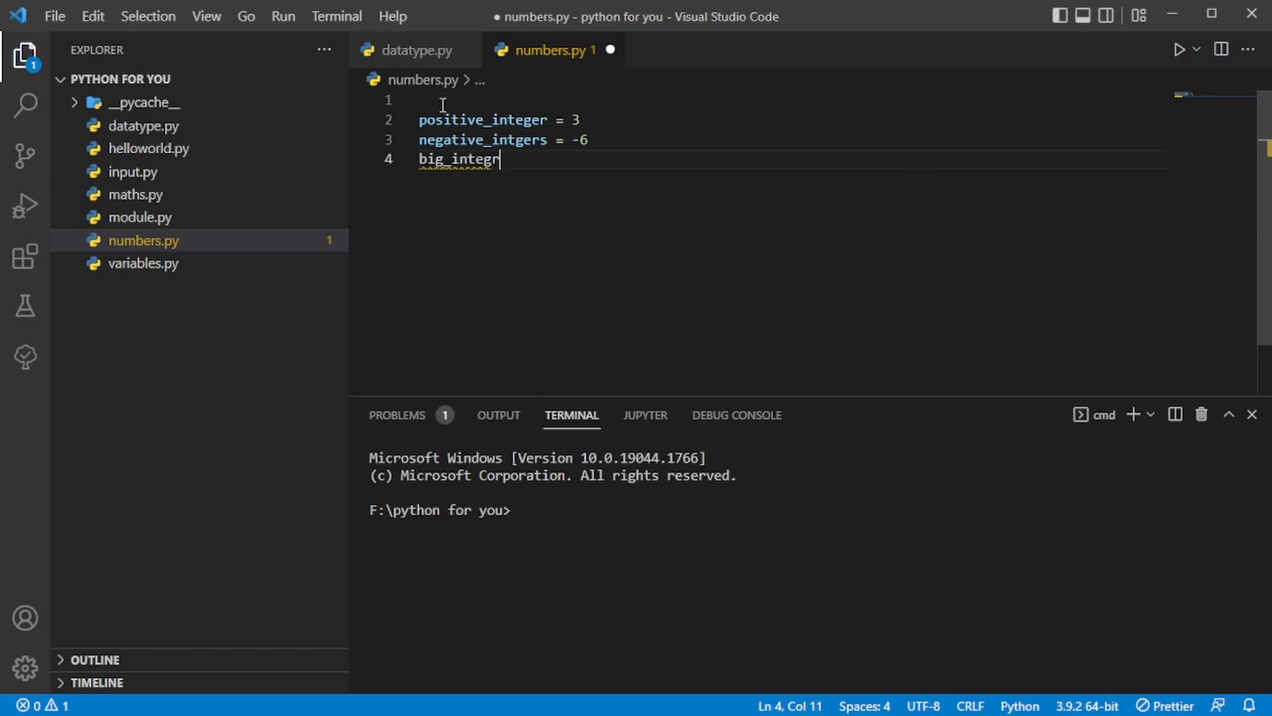
type("s=")
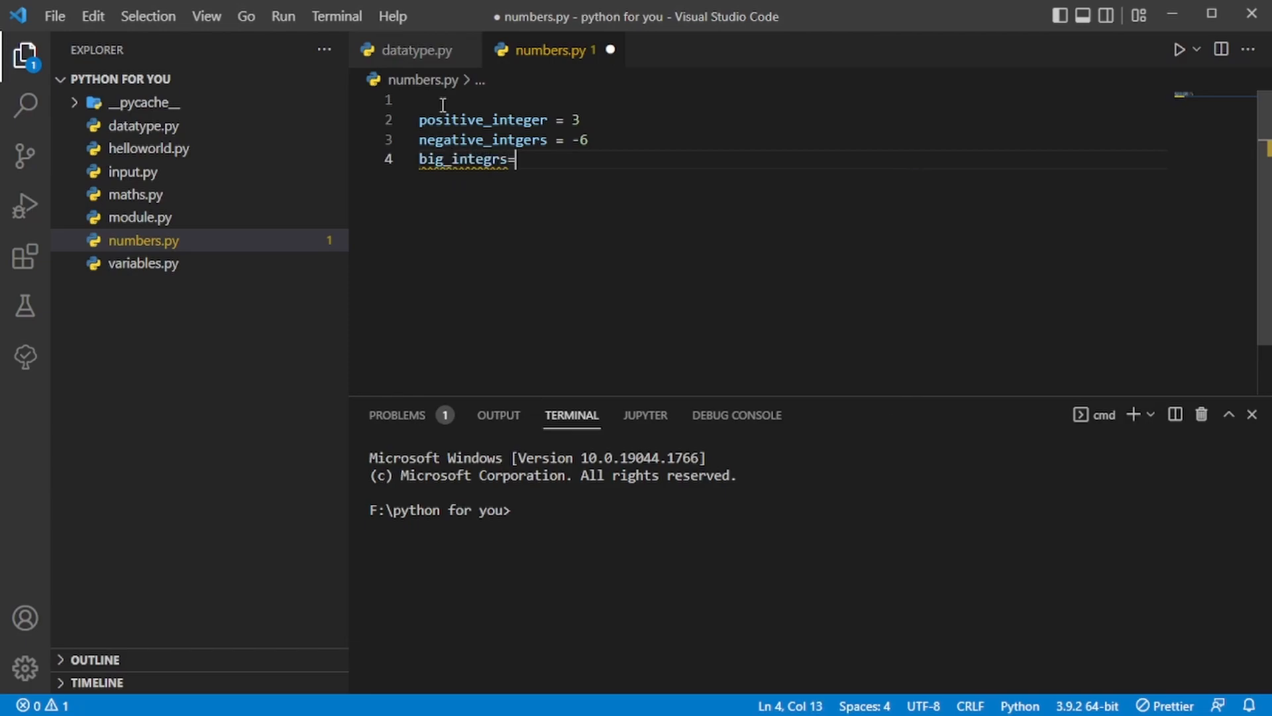
type("35678932032293")
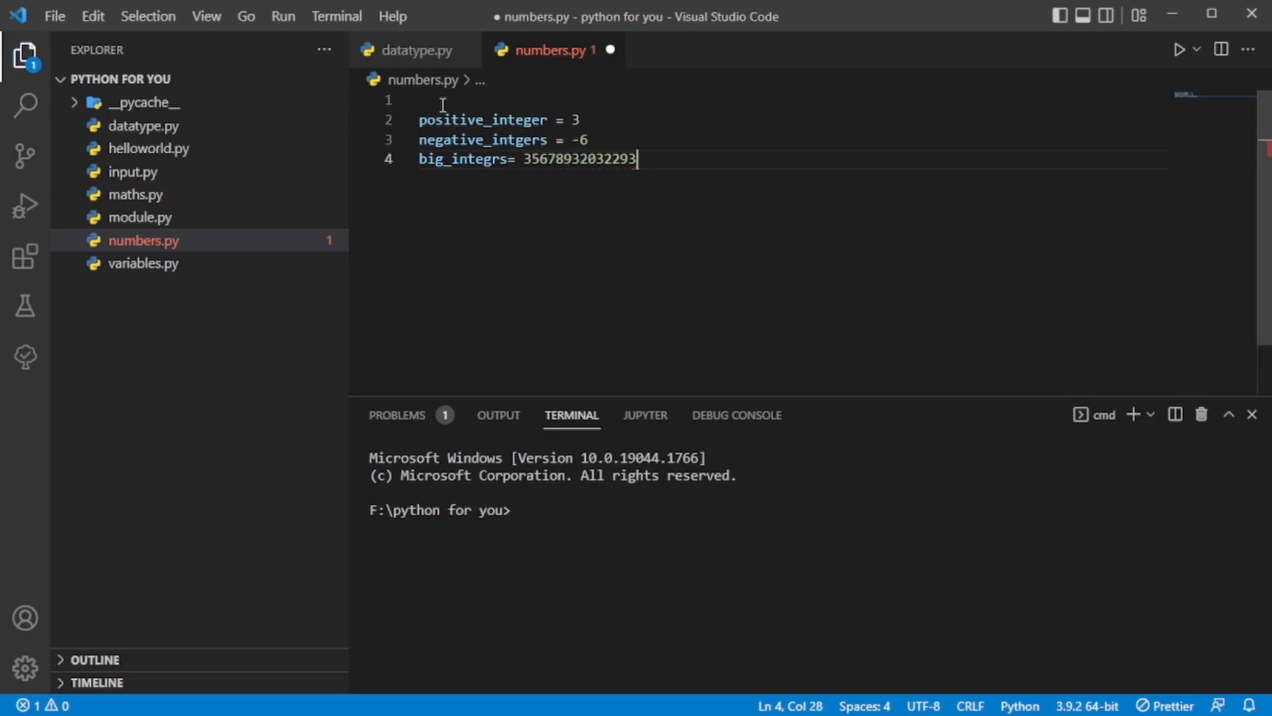
type("892")
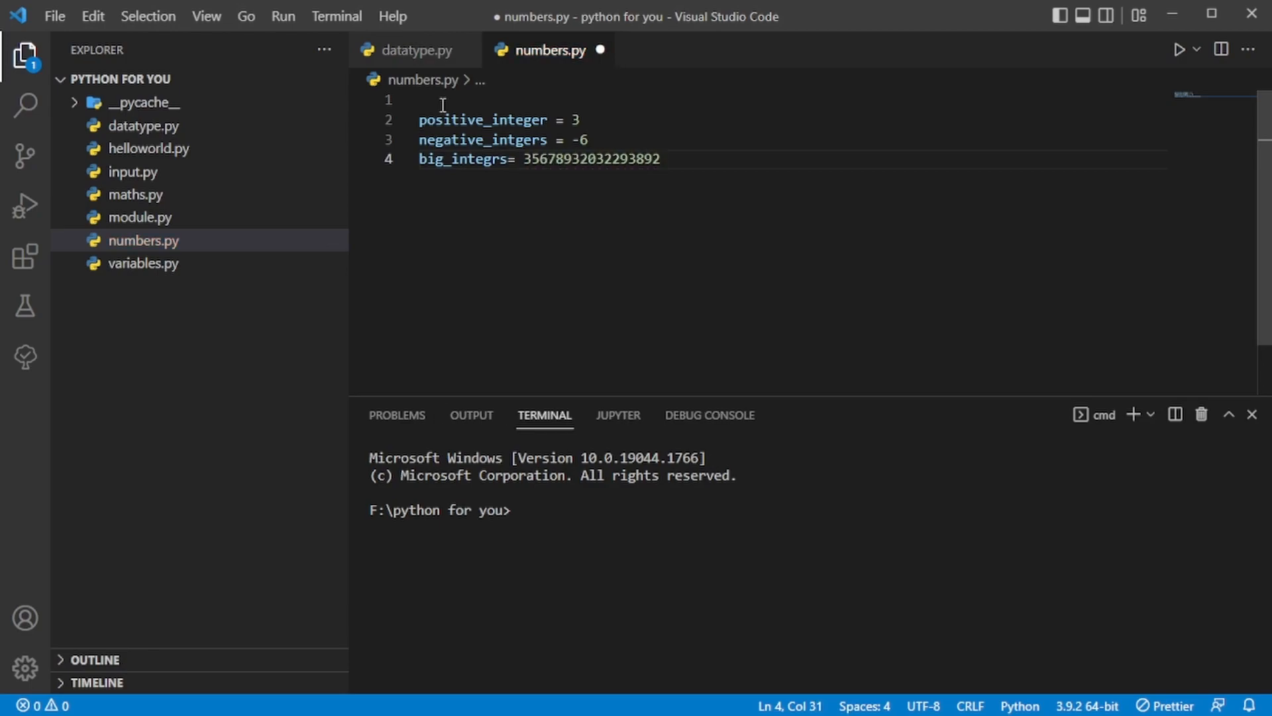
key("Enter")
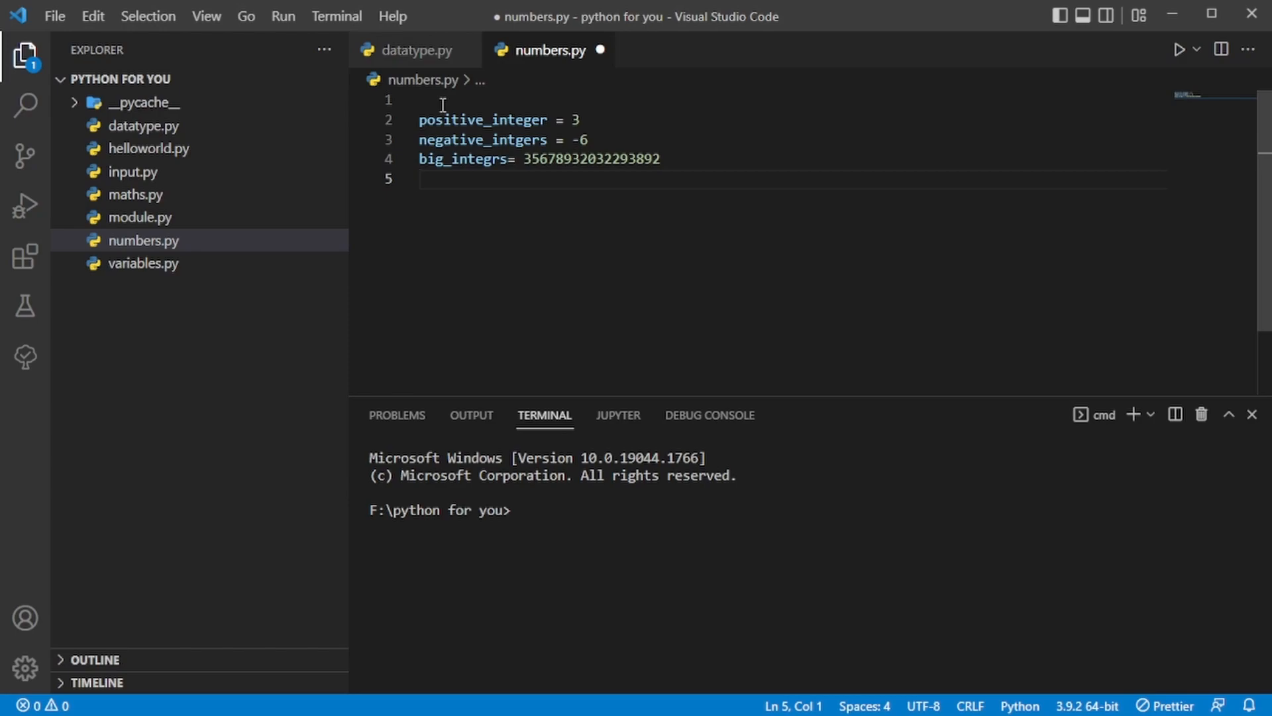
key("Enter")
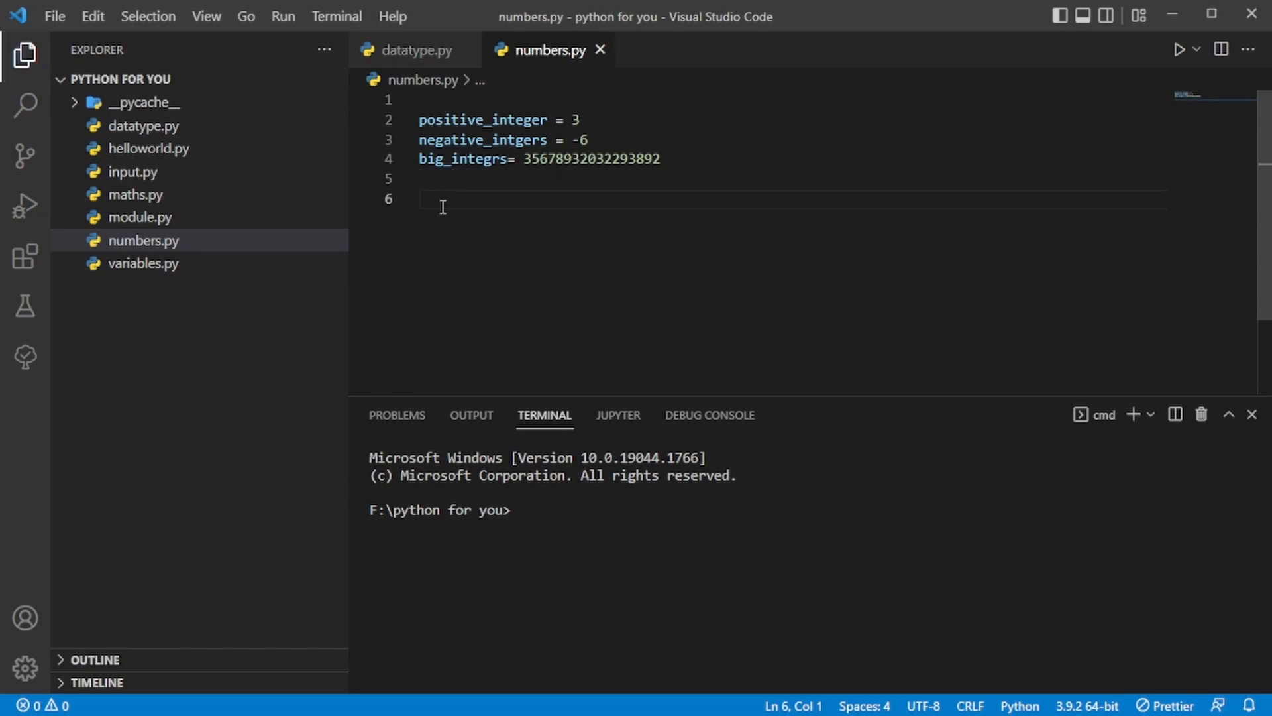
Print the types of the three integer variables and run numbers.py with Python
type("pr")
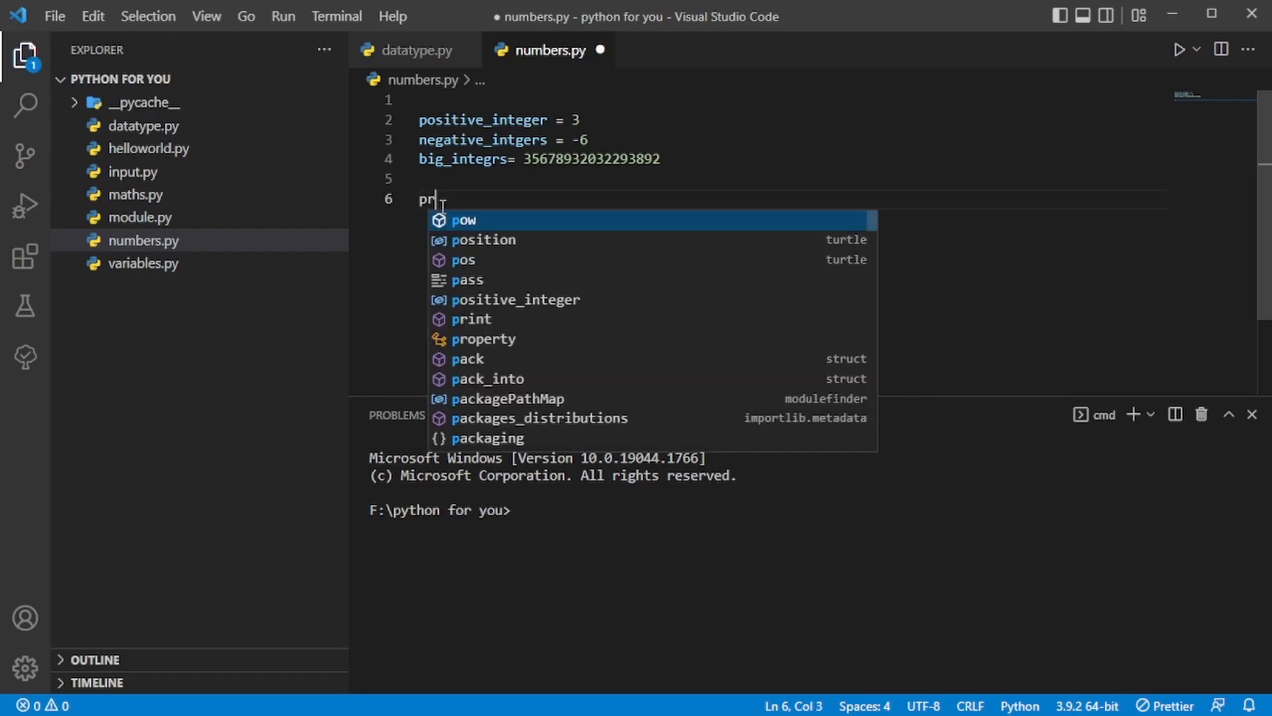
type("print(type(positive_integer,type(negative_intgers,type(big_integrs)")
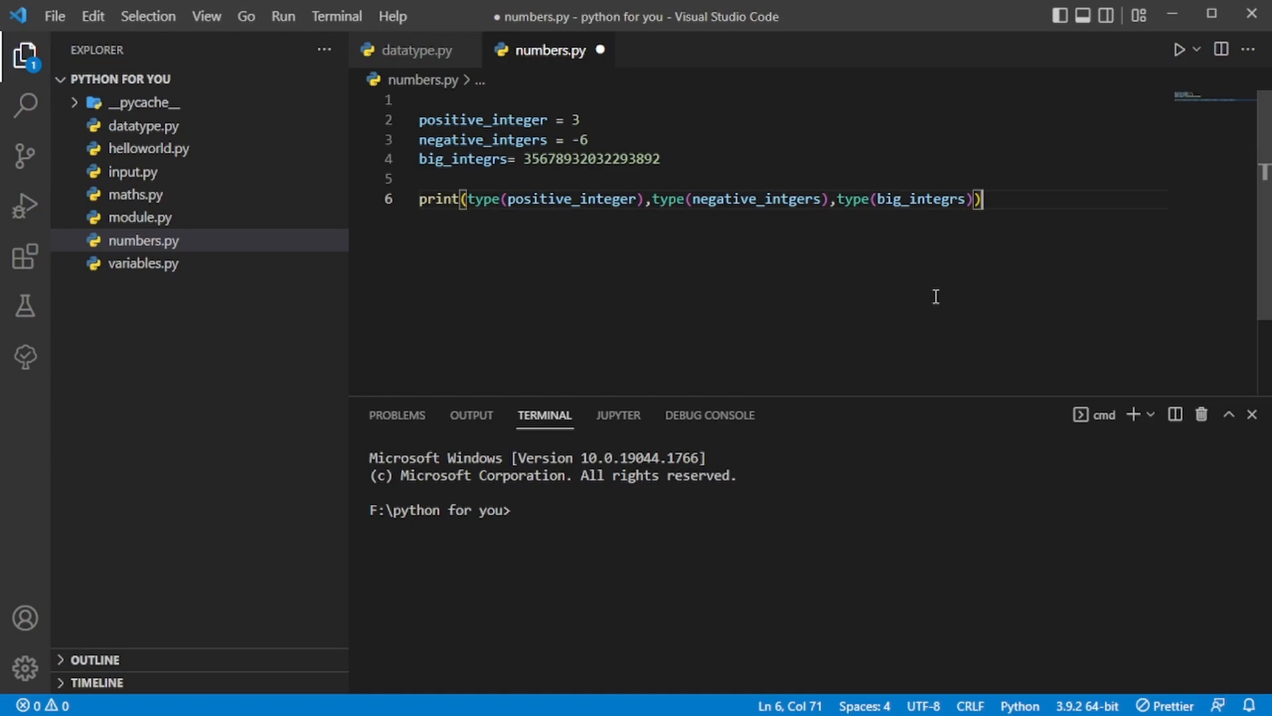
left_click(1196, 49)
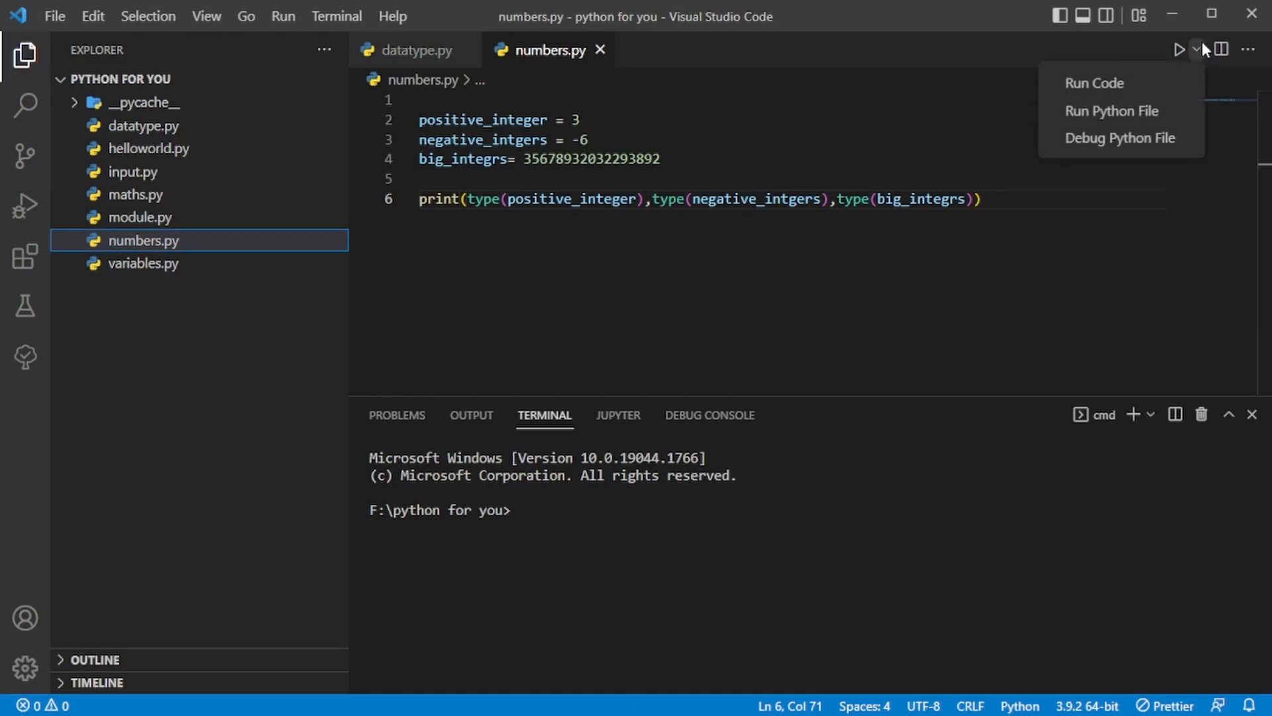
left_click(1111, 111)
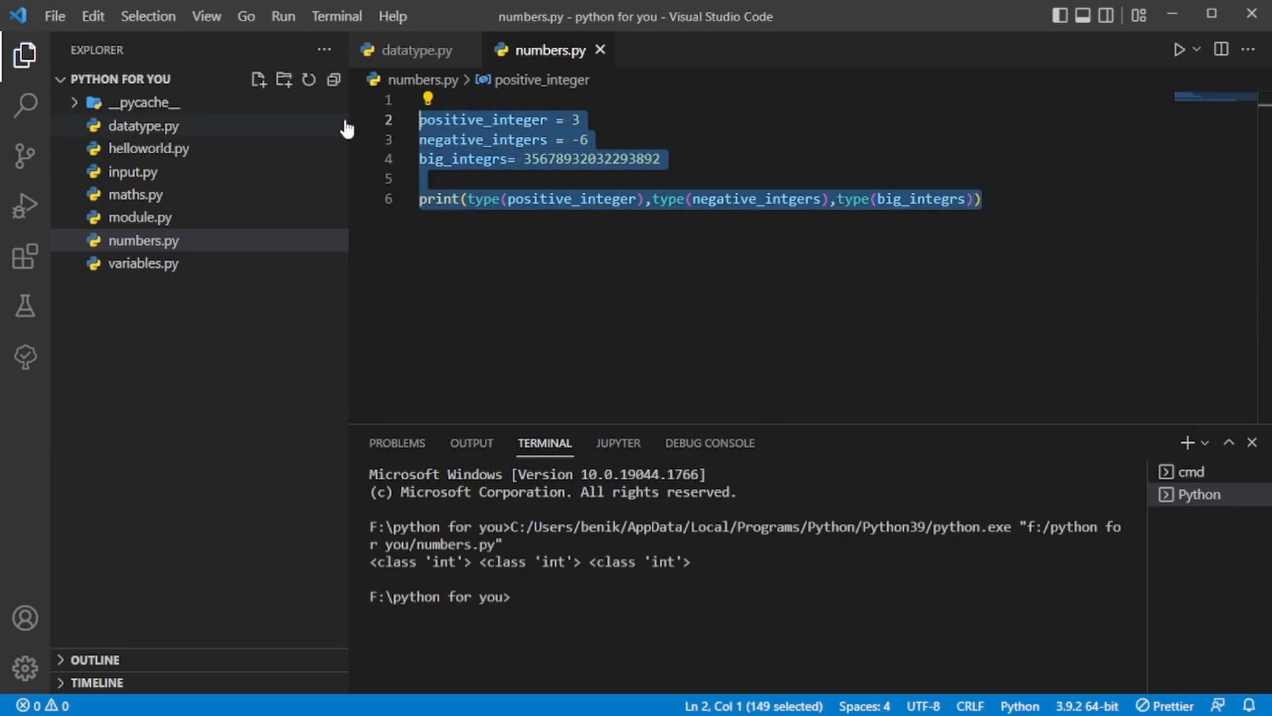
Comment out the integer example lines with Ctrl+/ and add blank lines below
key("Ctrl+/")
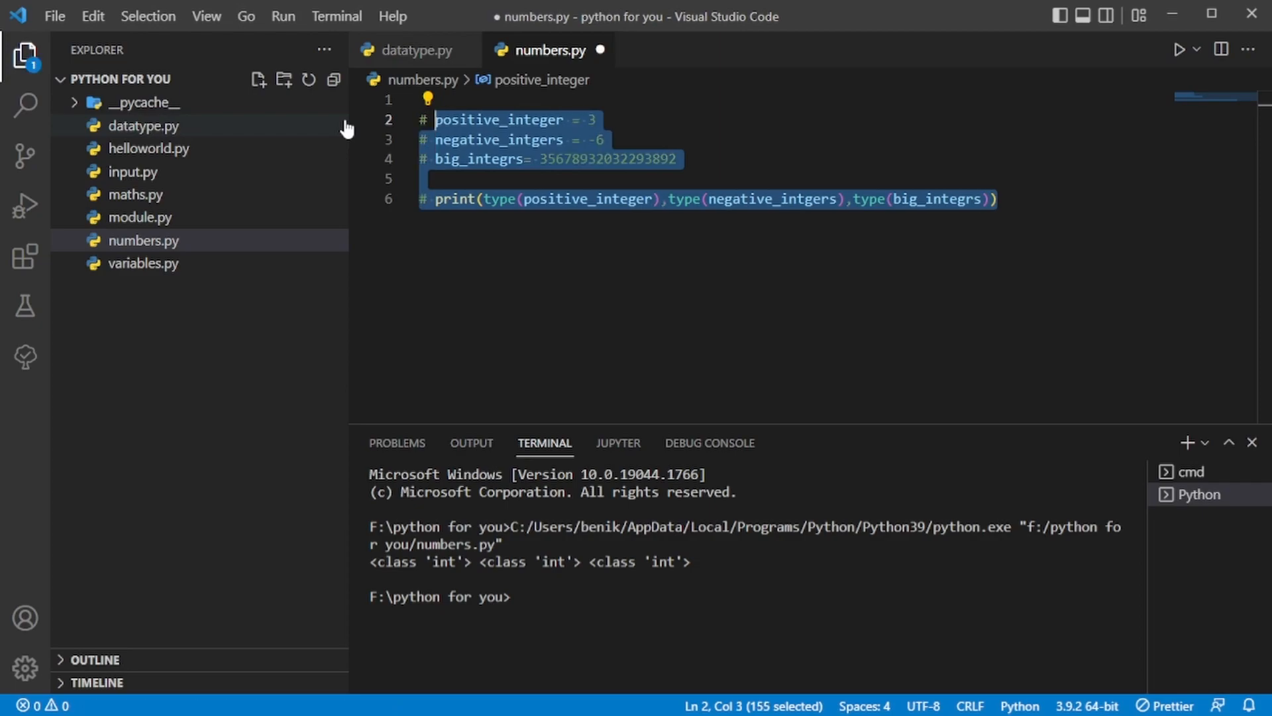
left_click(1027, 200)
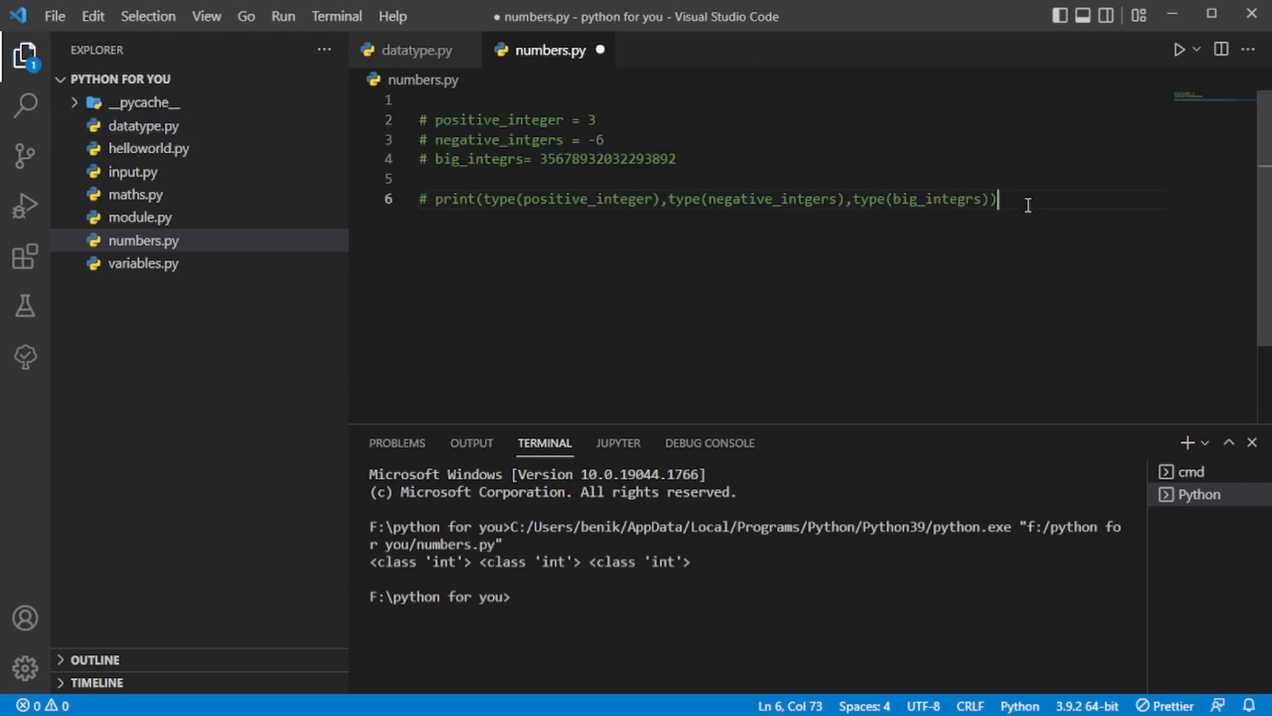
key("Enter")
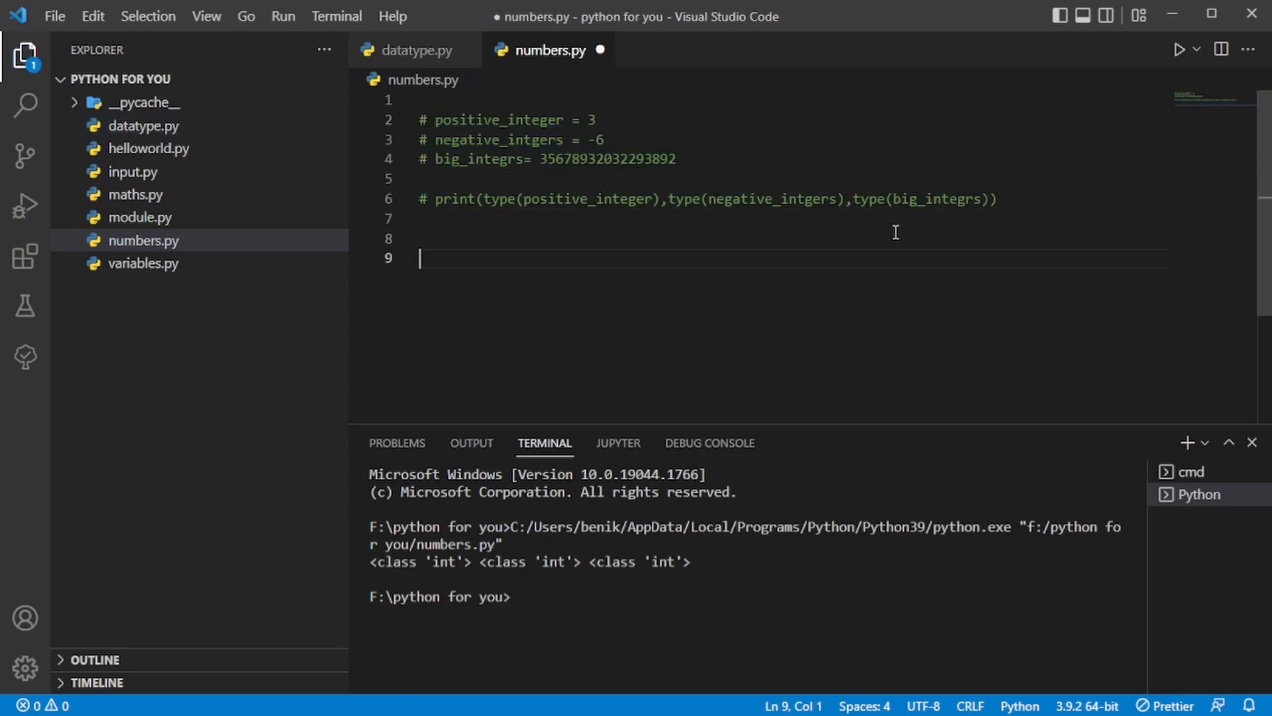
scroll("down", 3)
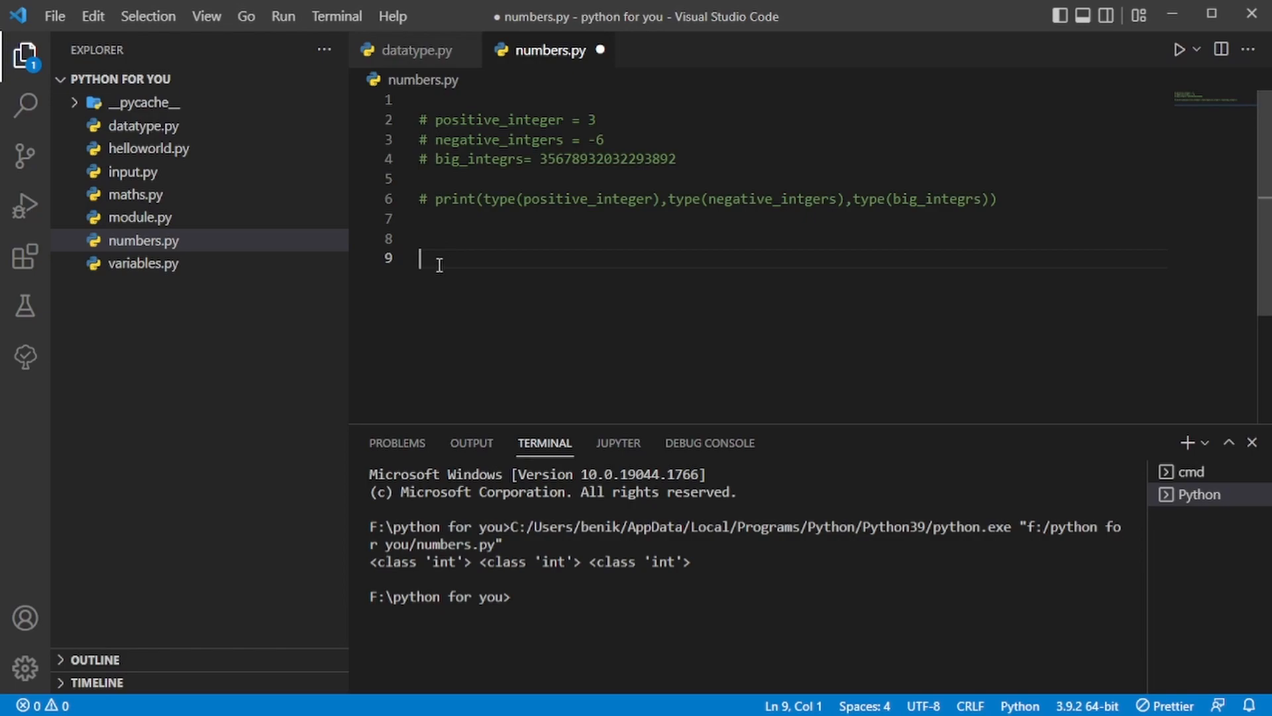
Type true_boolean=True and false_boolean=False on lines 9–10
type("true_bo")
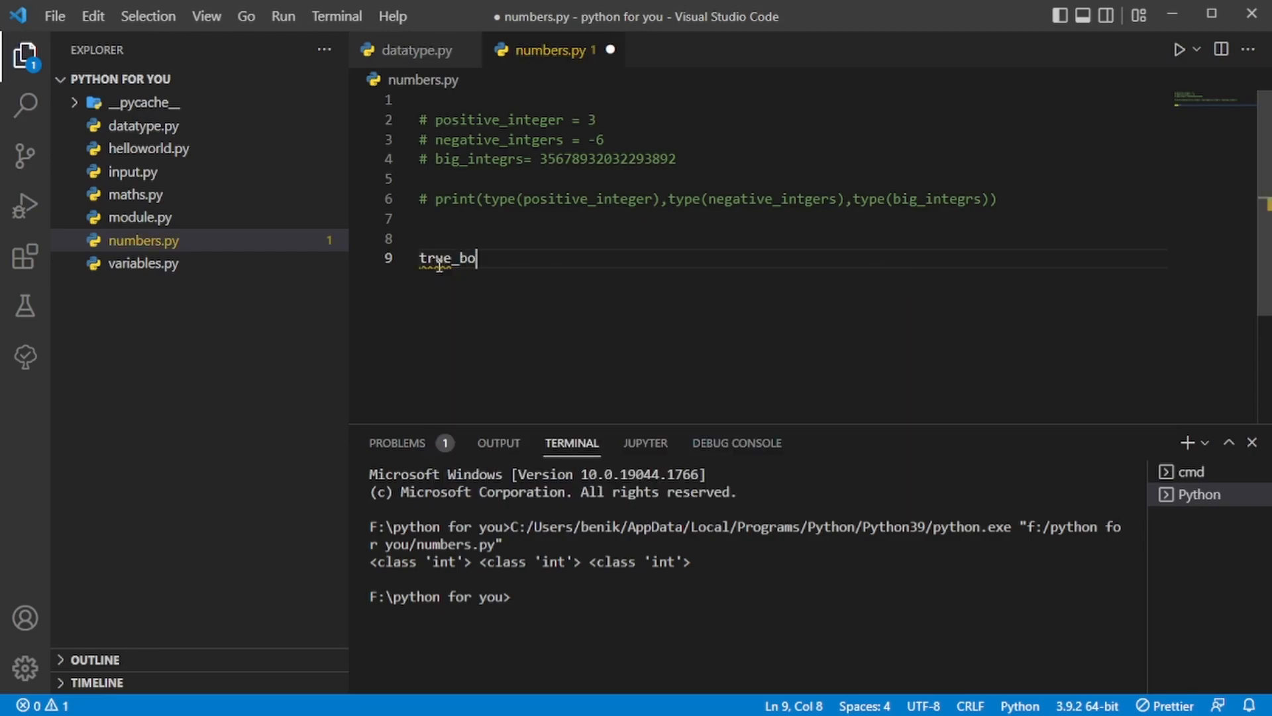
type("olean")
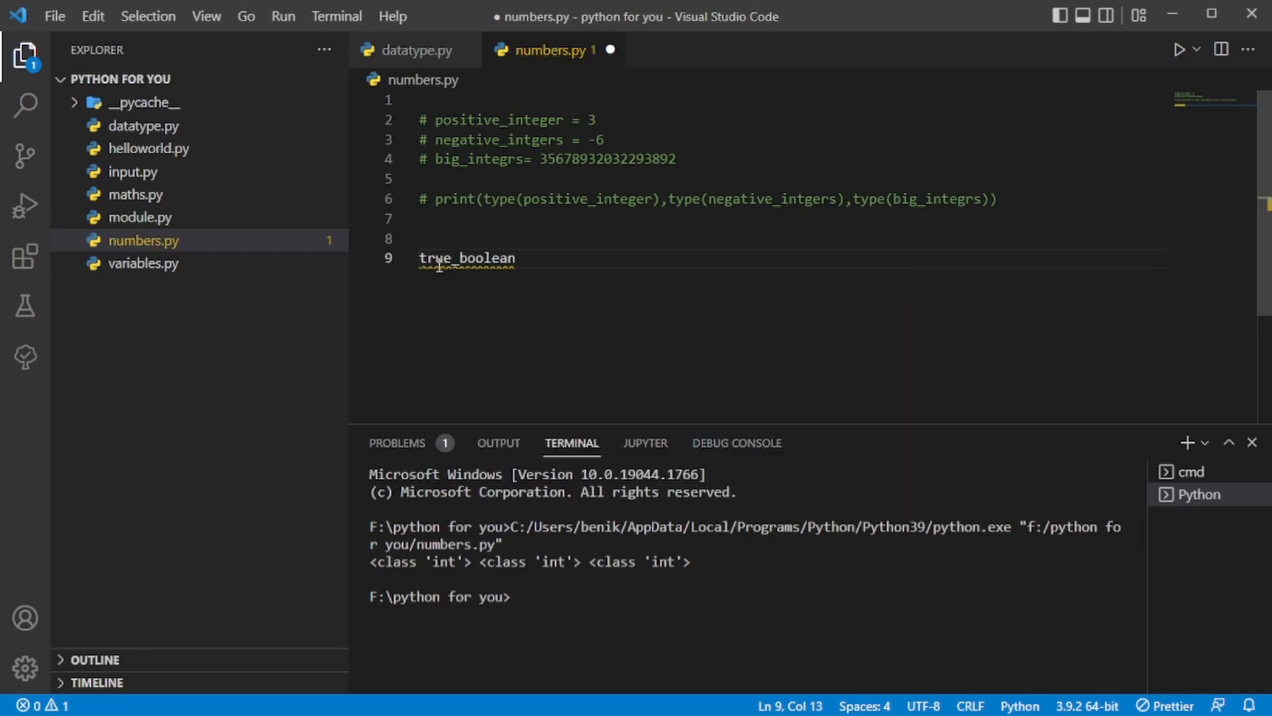
type("=True")
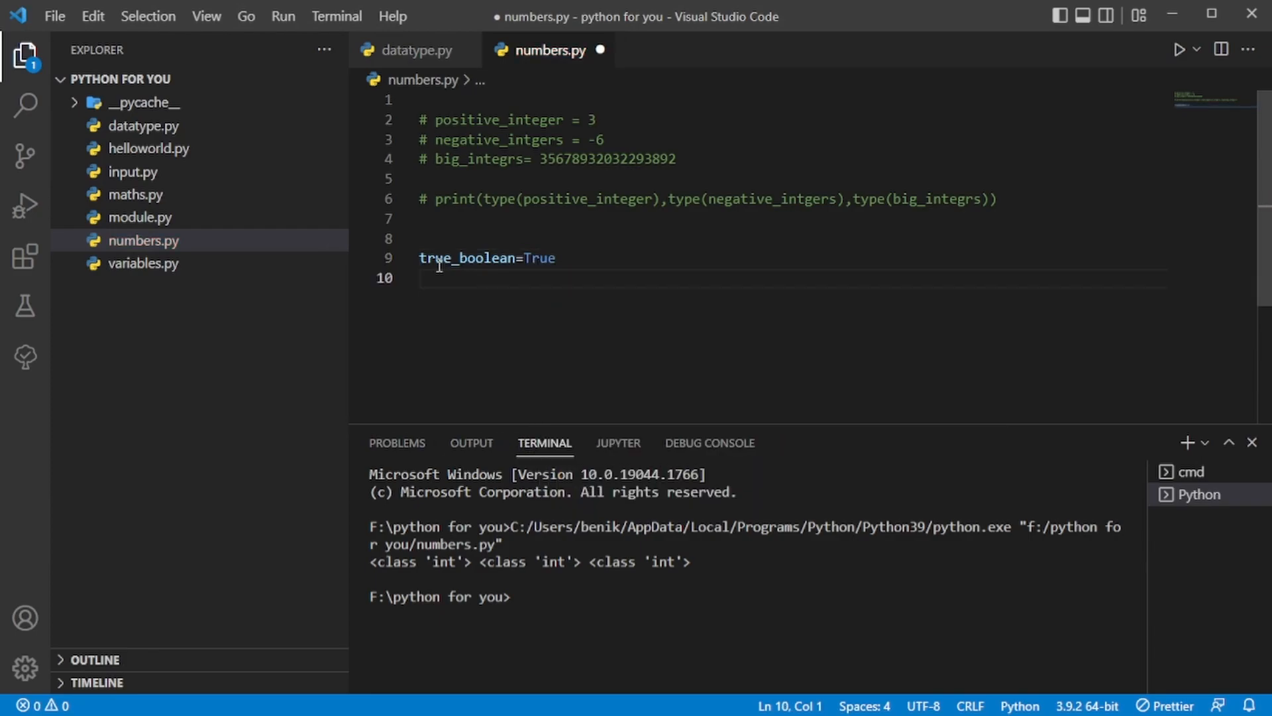
type("fals")
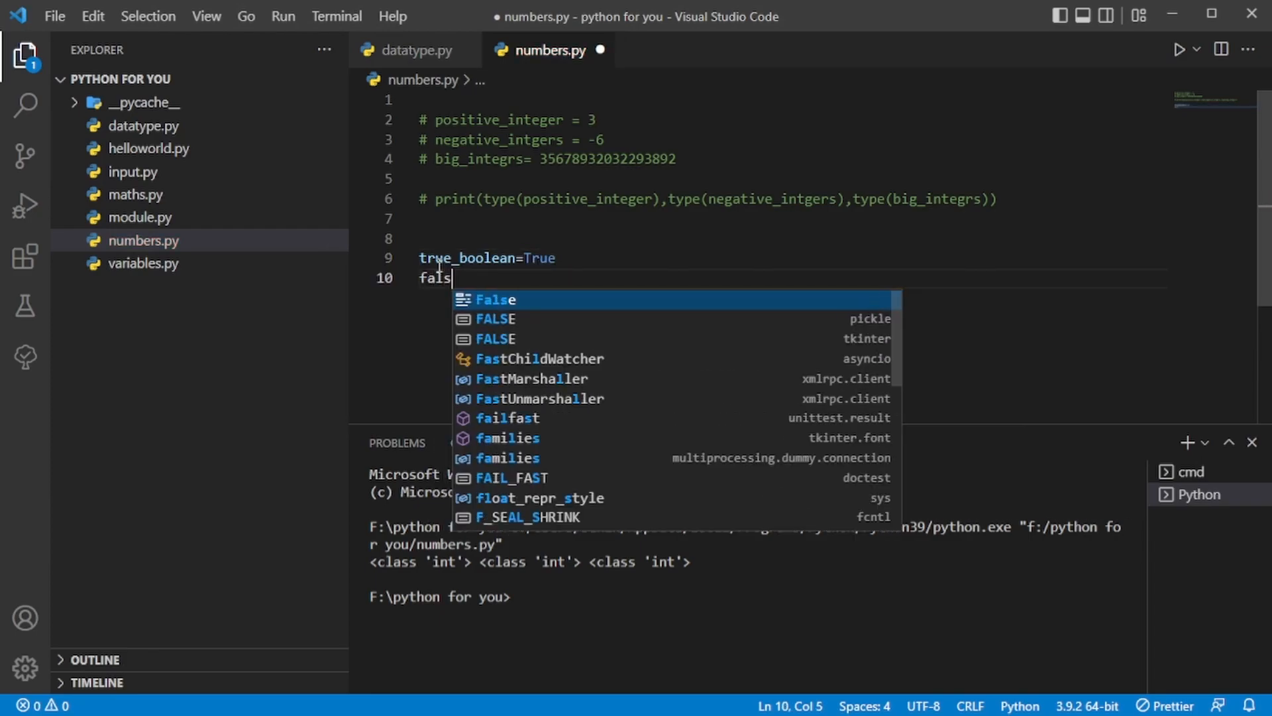
type("e_boolean")
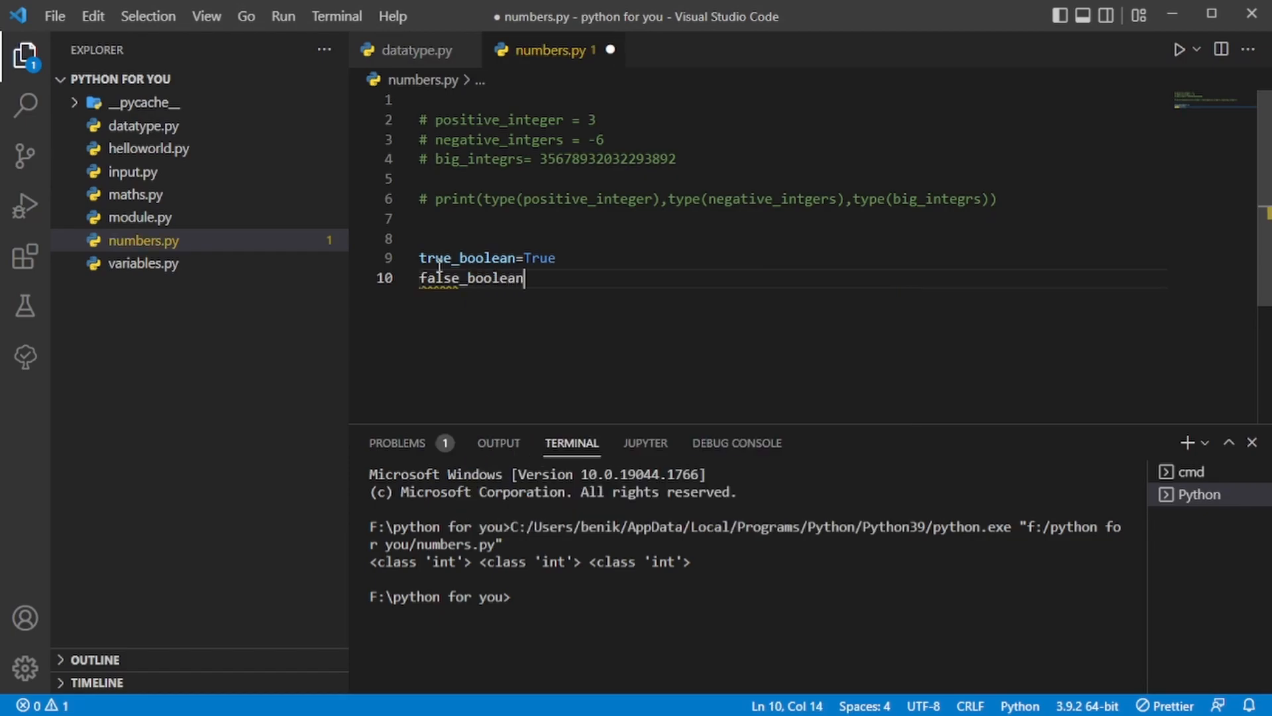
type("=")
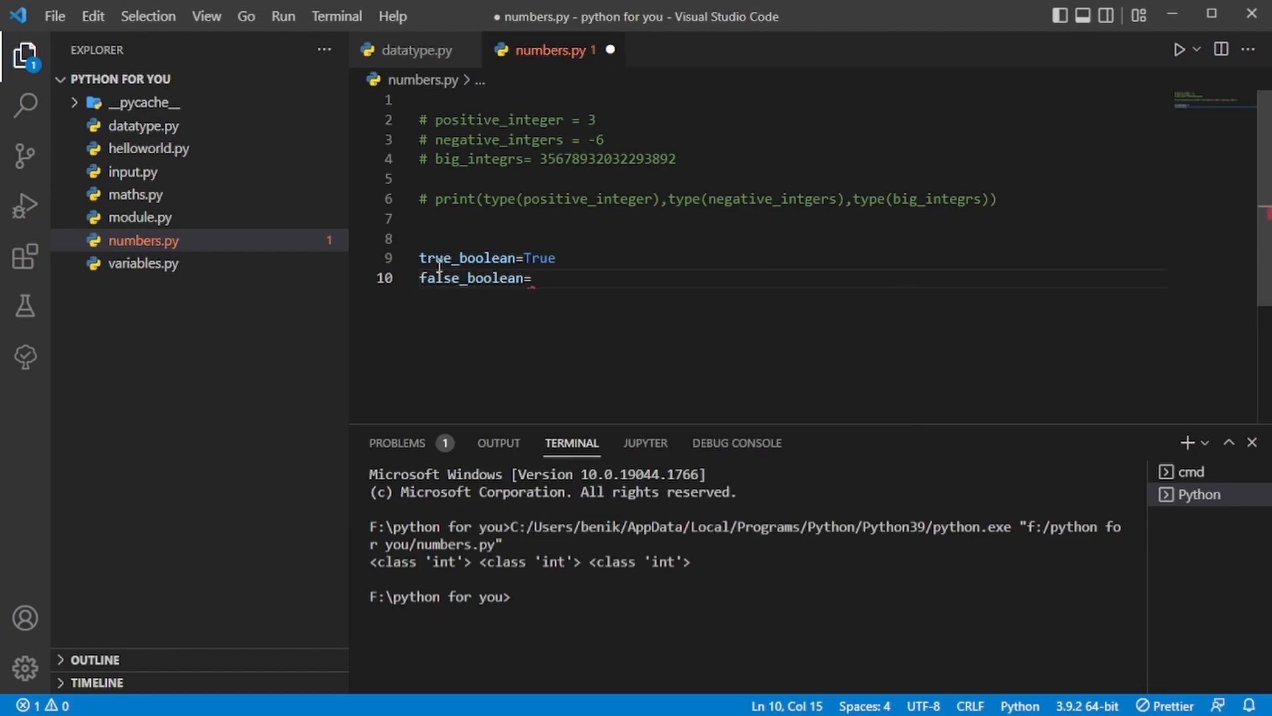
type("False")
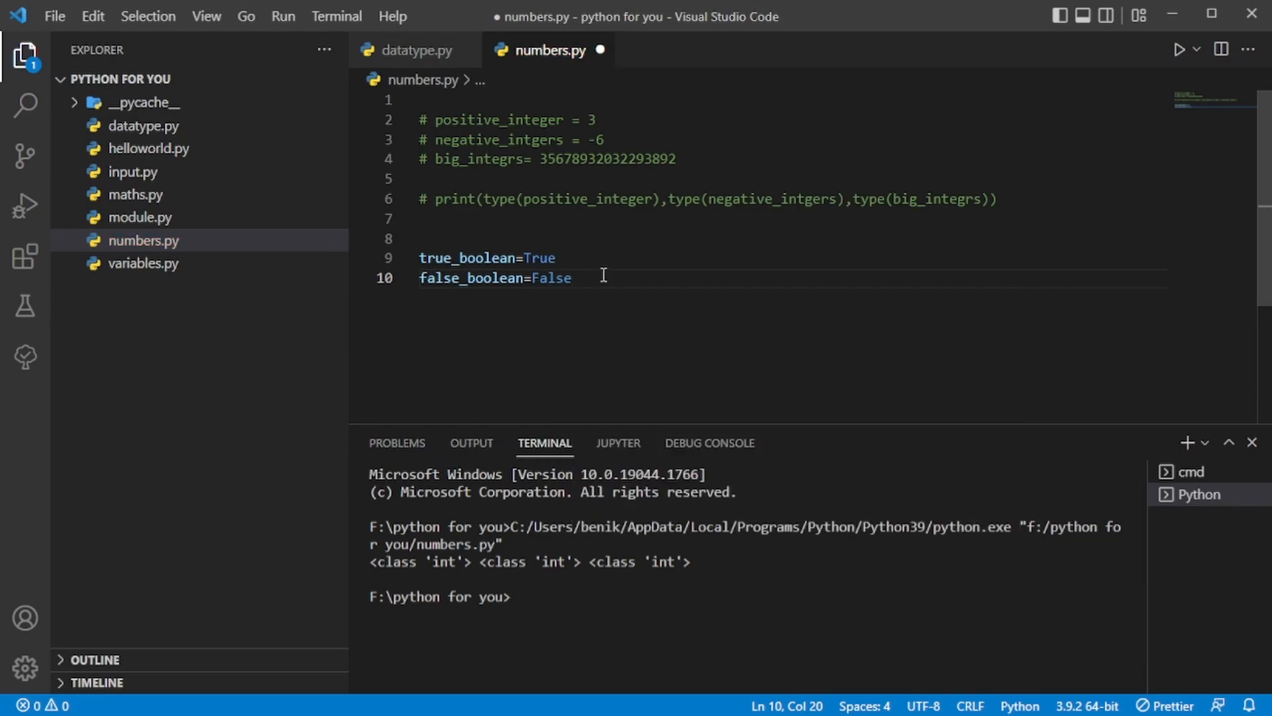
Add print(1+true_boolean) and print(4 + false_boolean), then run the file to get 2 and 4
key("Enter")
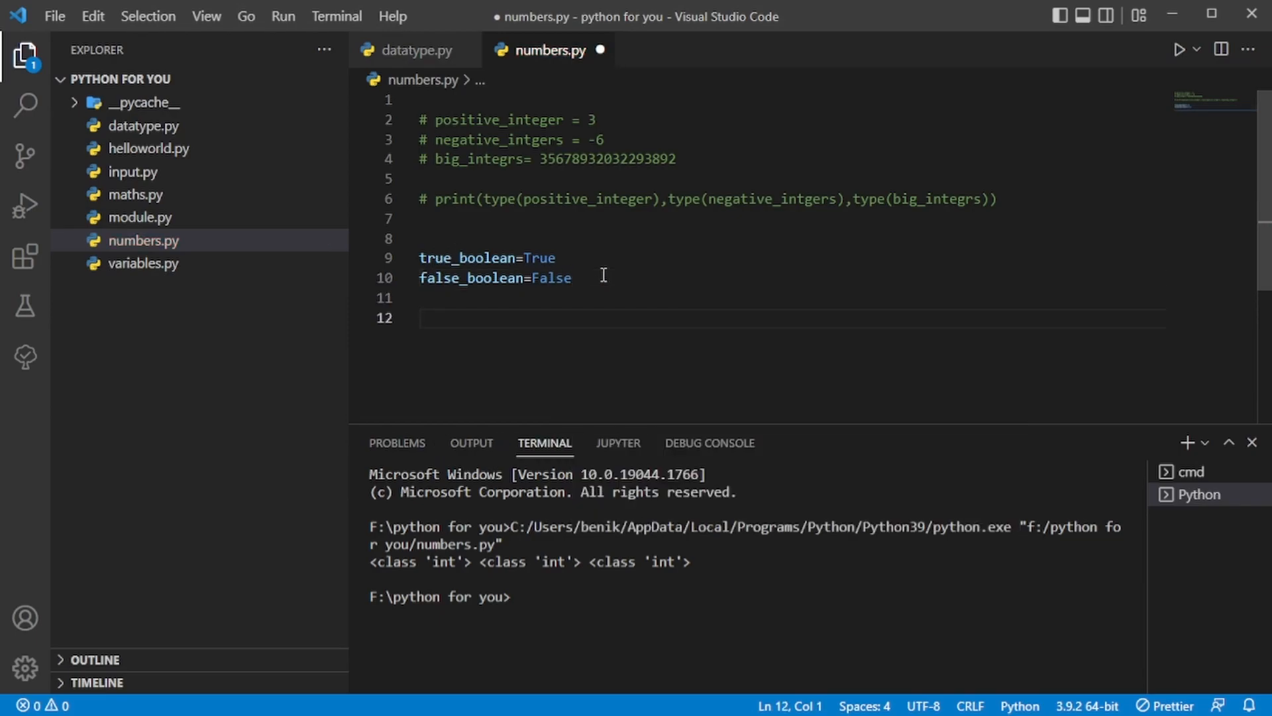
mouse_move(506, 692)
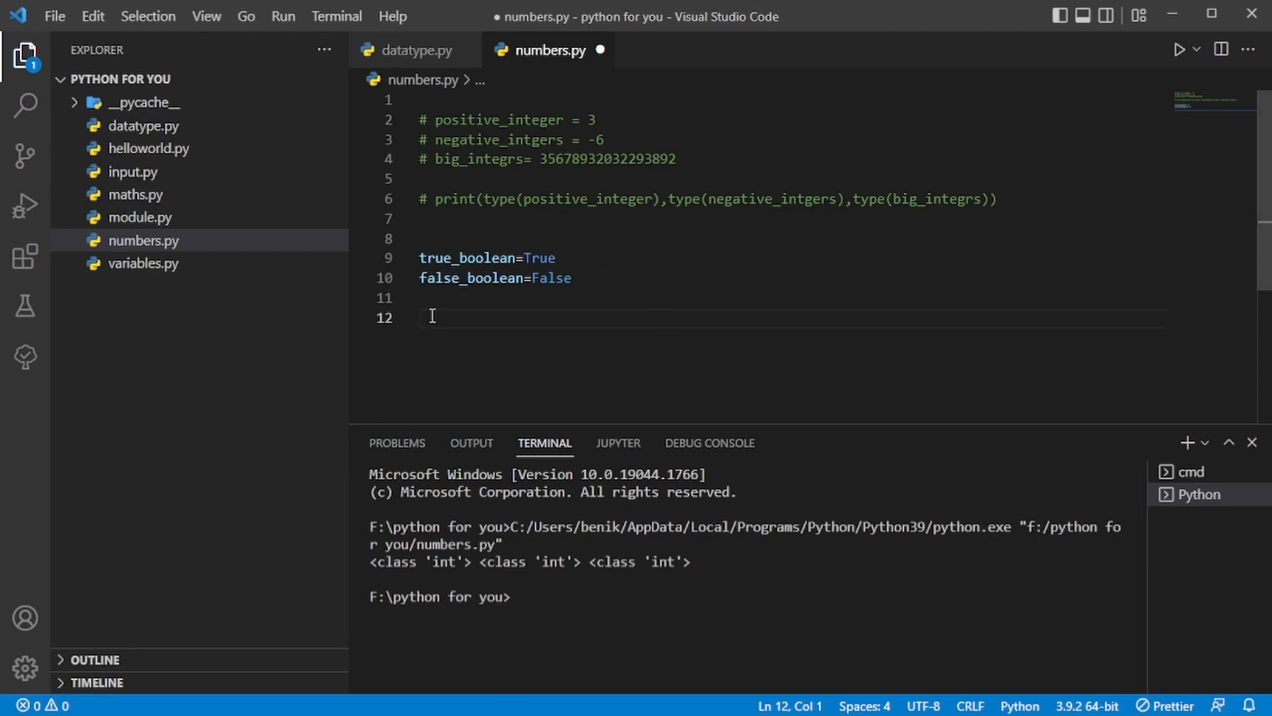
type("print(1+true_boolean")
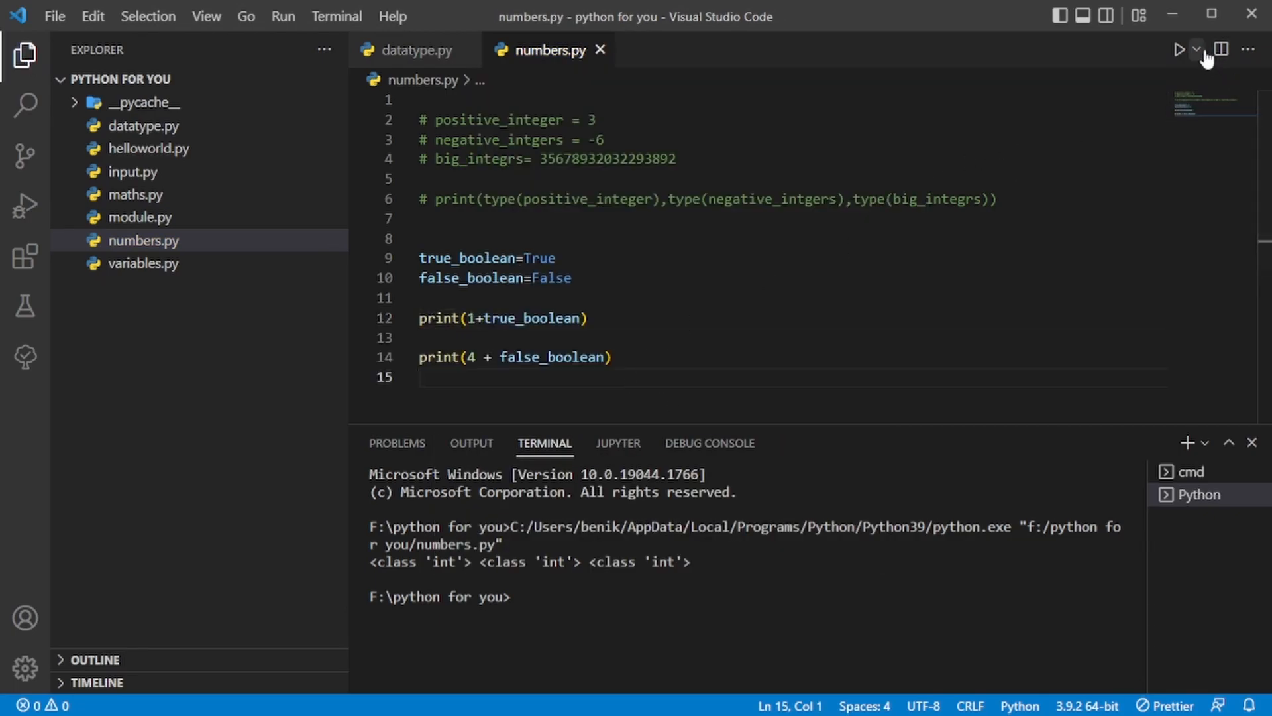
left_click(1179, 49)
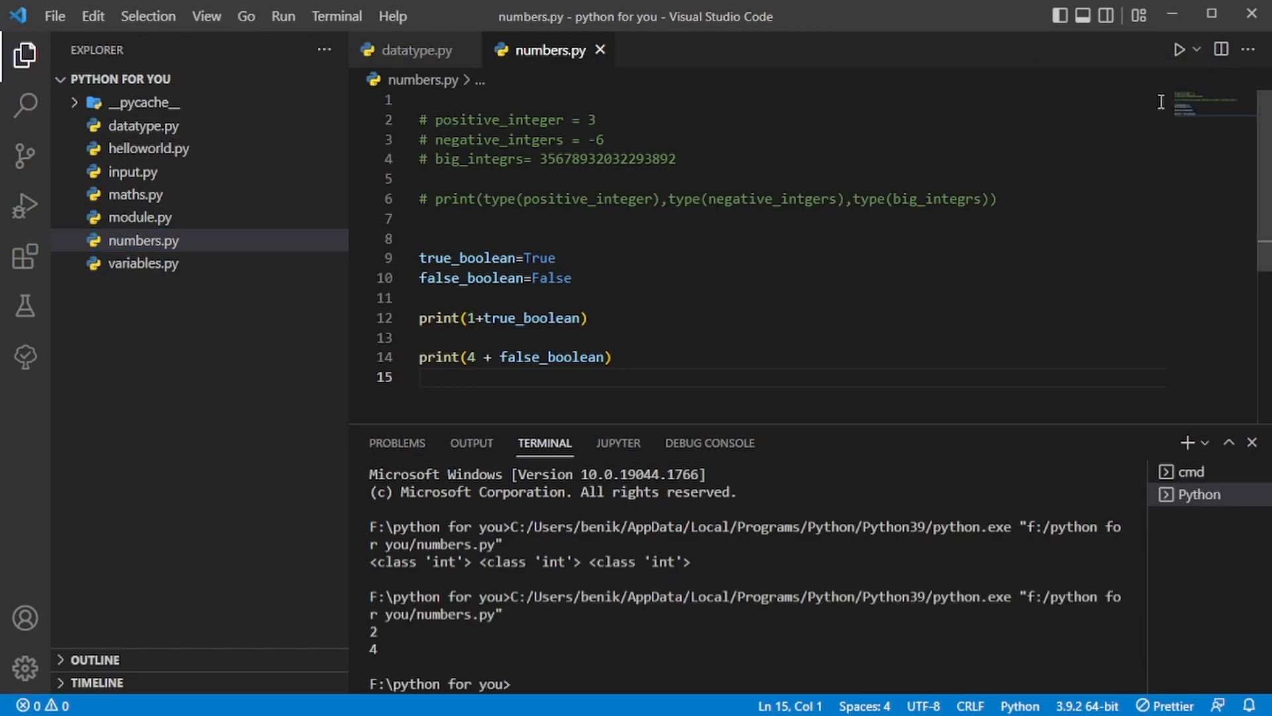
mouse_move(467, 461)
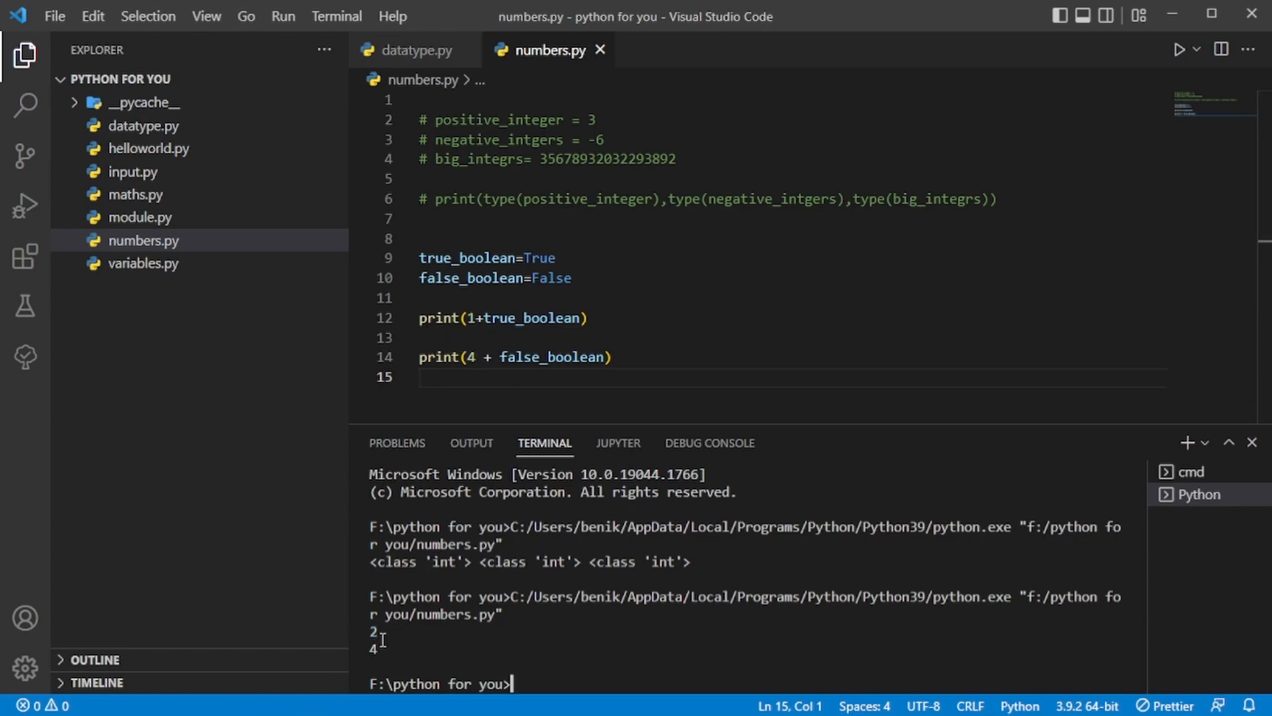
mouse_move(524, 338)
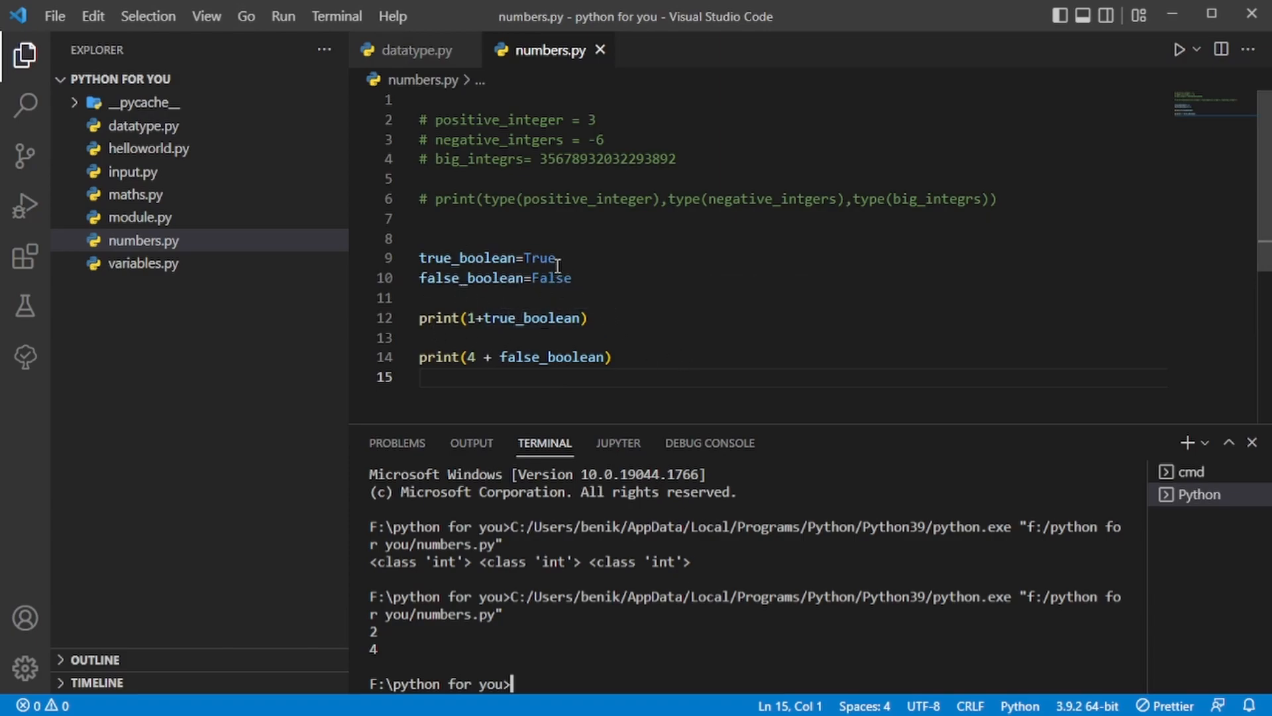
Comment out the boolean code on lines 9–14 with Ctrl+/
left_click_drag(419, 257, 611, 357)
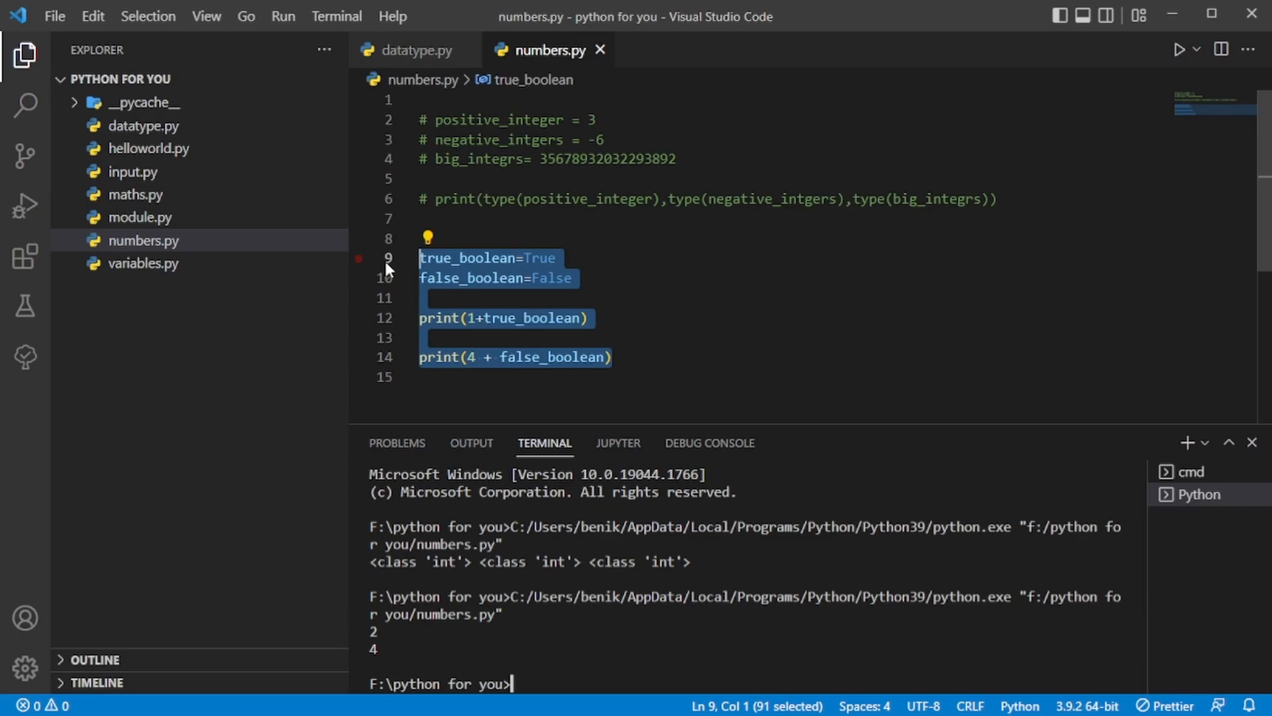
key("Ctrl+/")
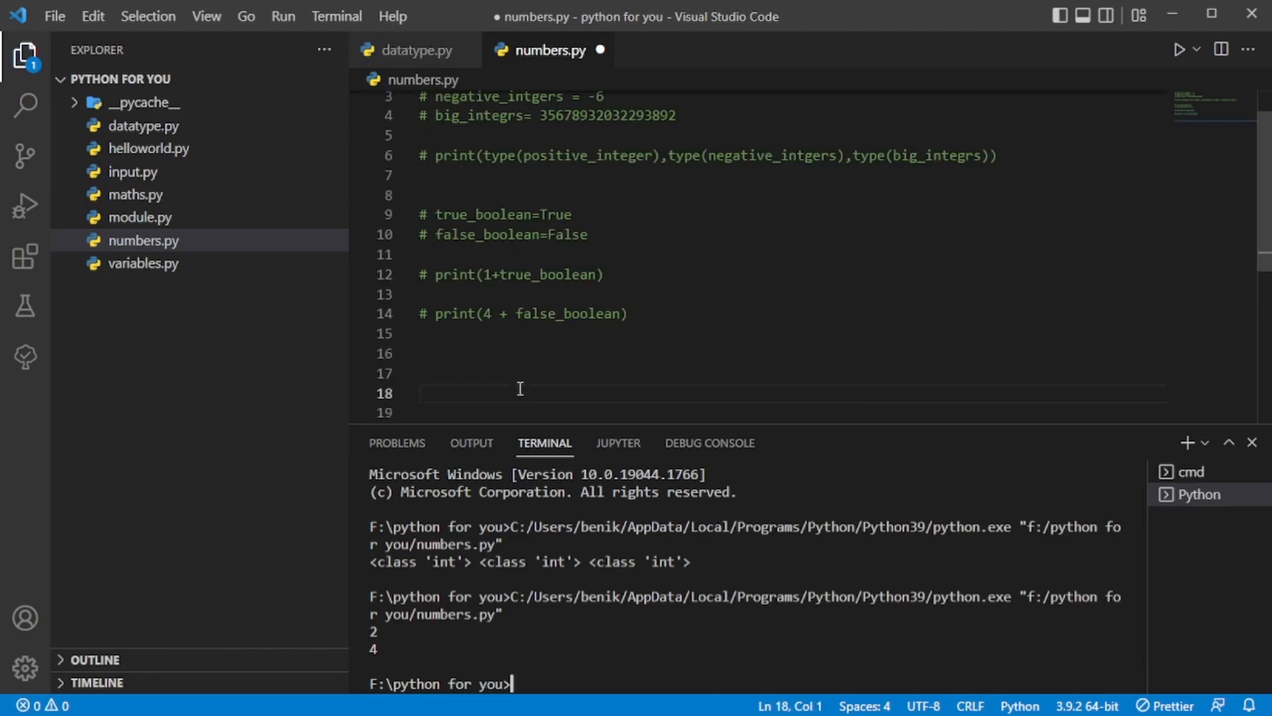
Type float_num = 4.0 on empty line 16
left_click(458, 353)
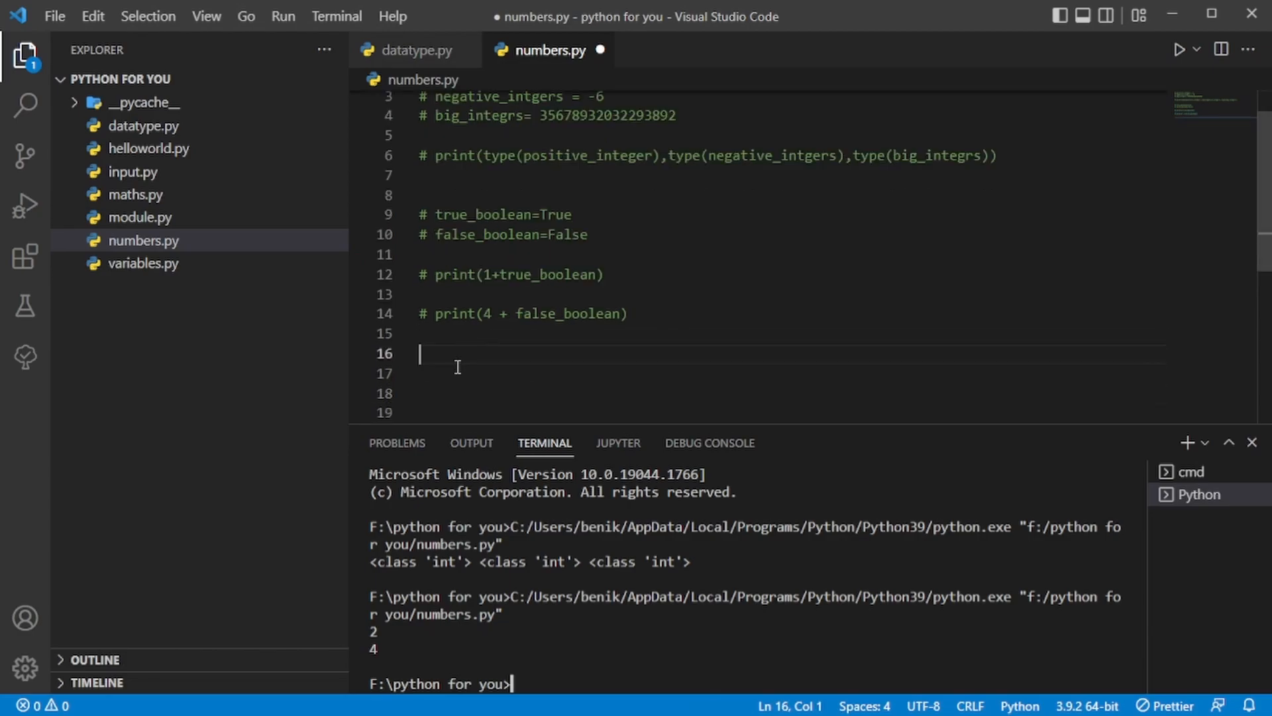
type("float")
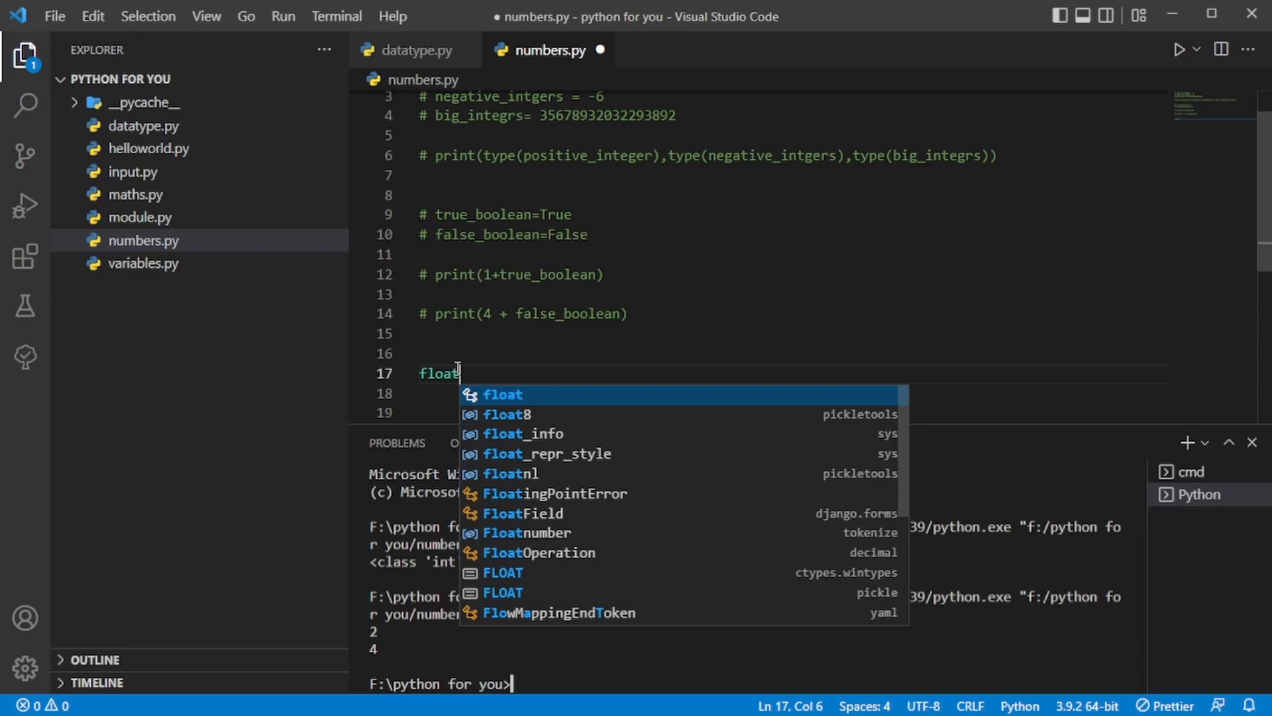
type("num =")
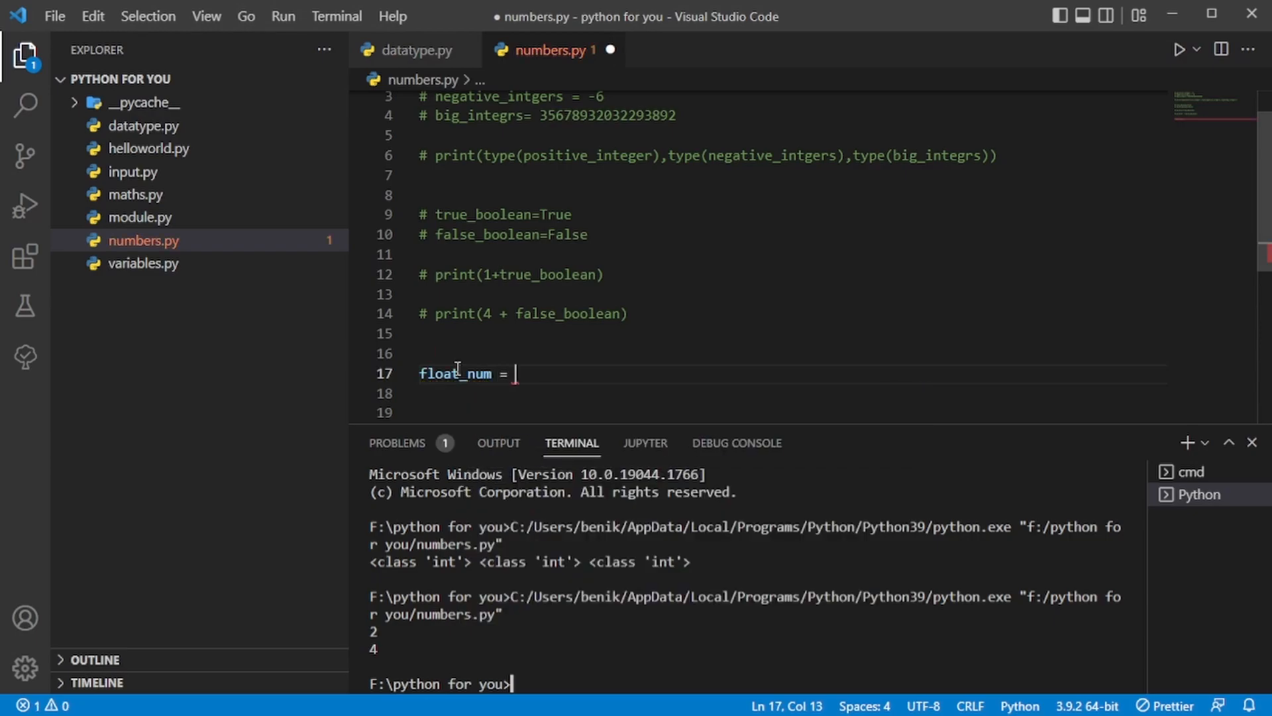
type("4.0")
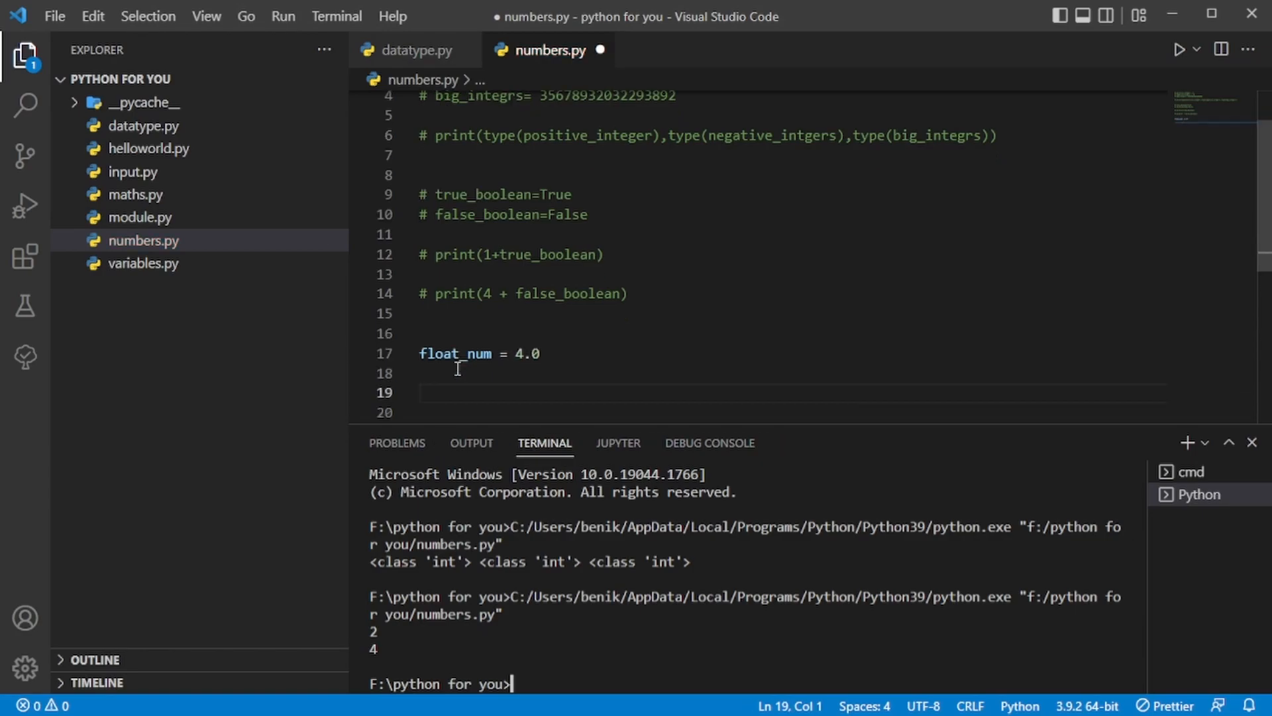
Add float_num_fun = float(4) below it and save numbers.py
type("float")
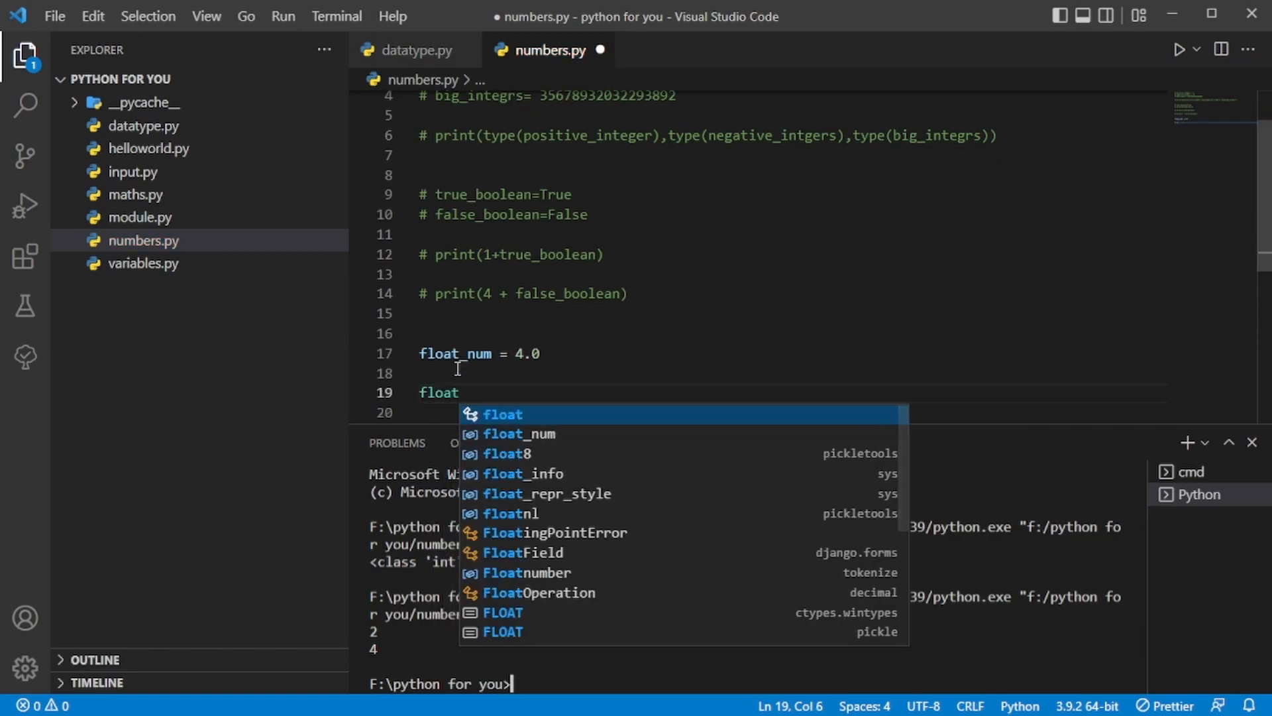
type("_nu")
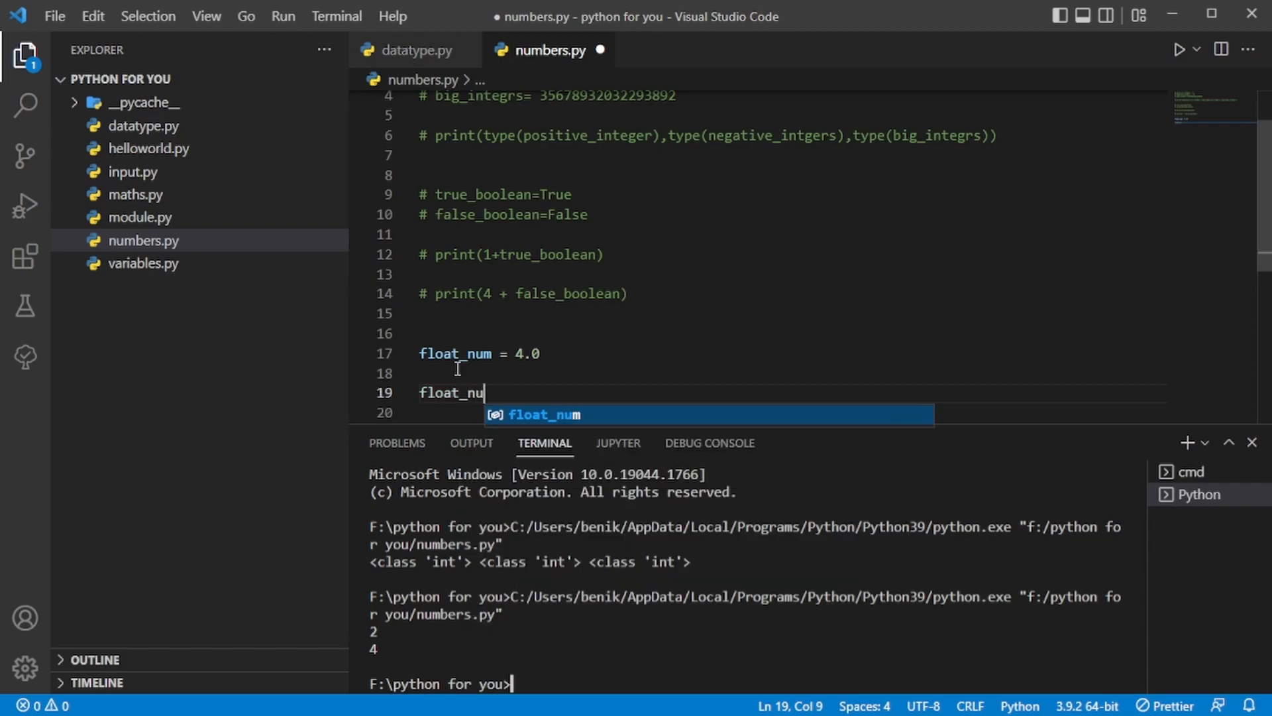
type("m_fu")
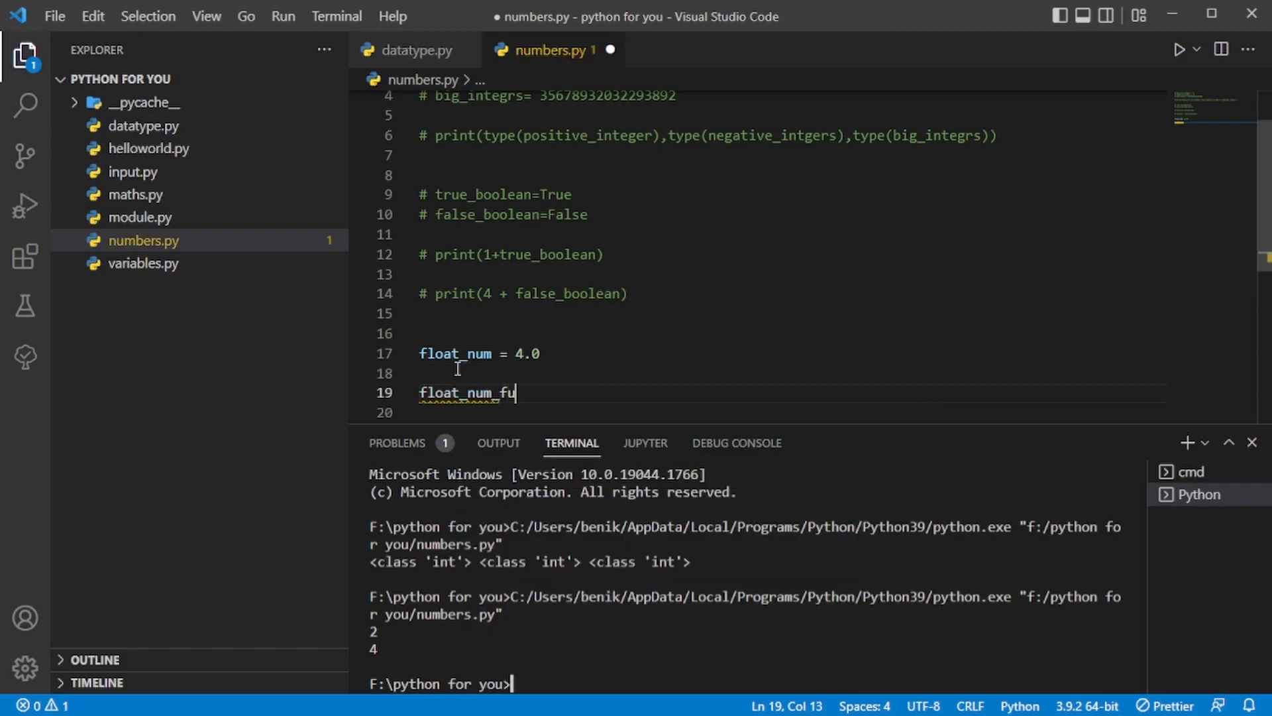
type("n = fl")
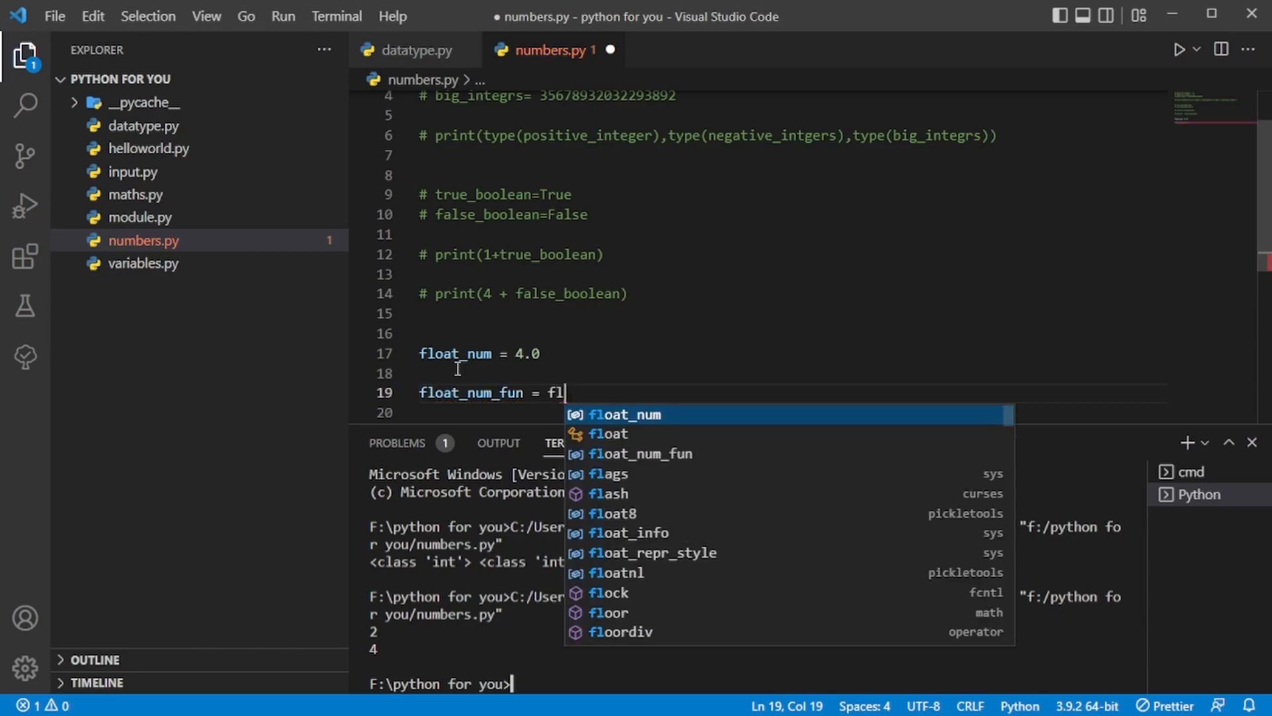
type("oat")
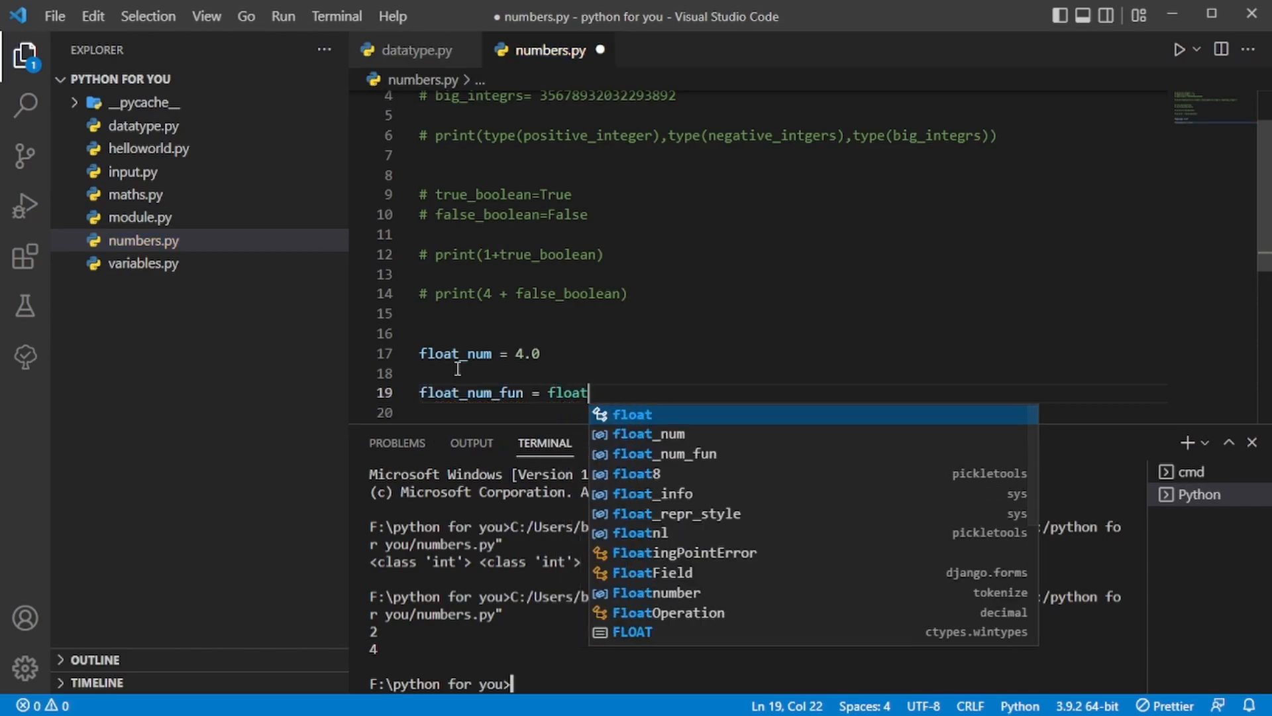
key("Enter")
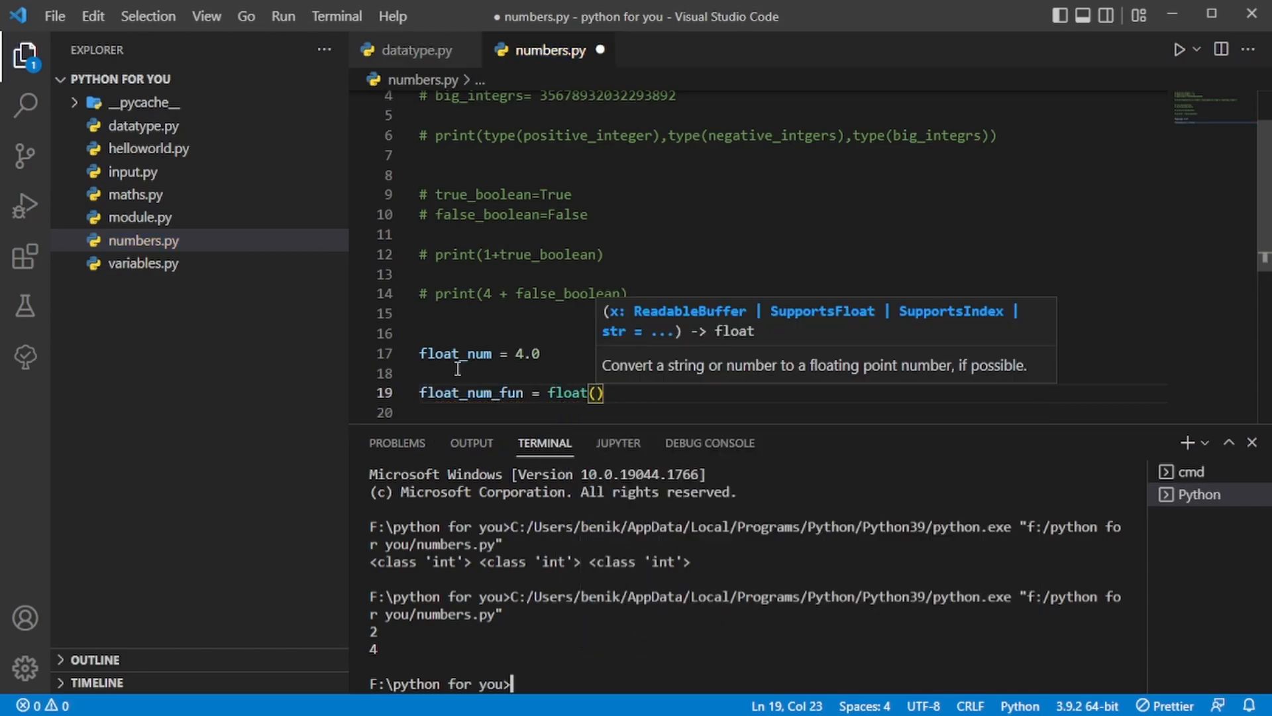
type("4")
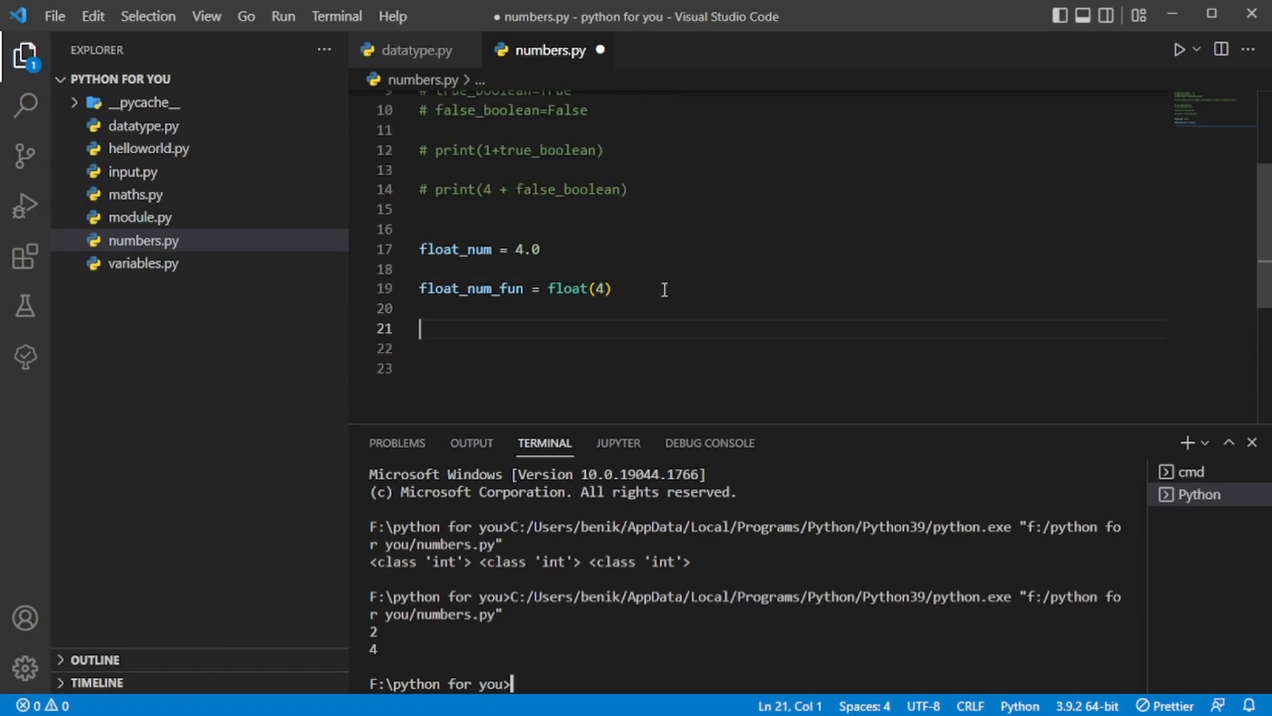
mouse_move(515, 249)
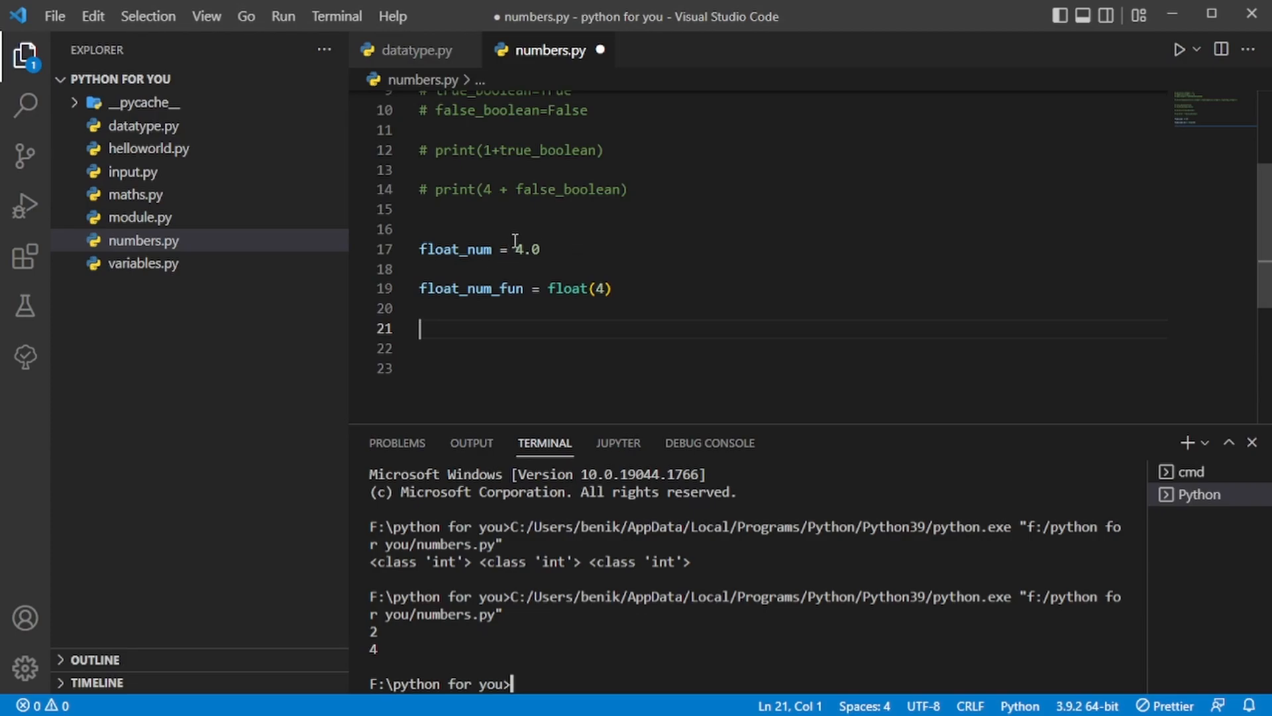
key("Ctrl+s")
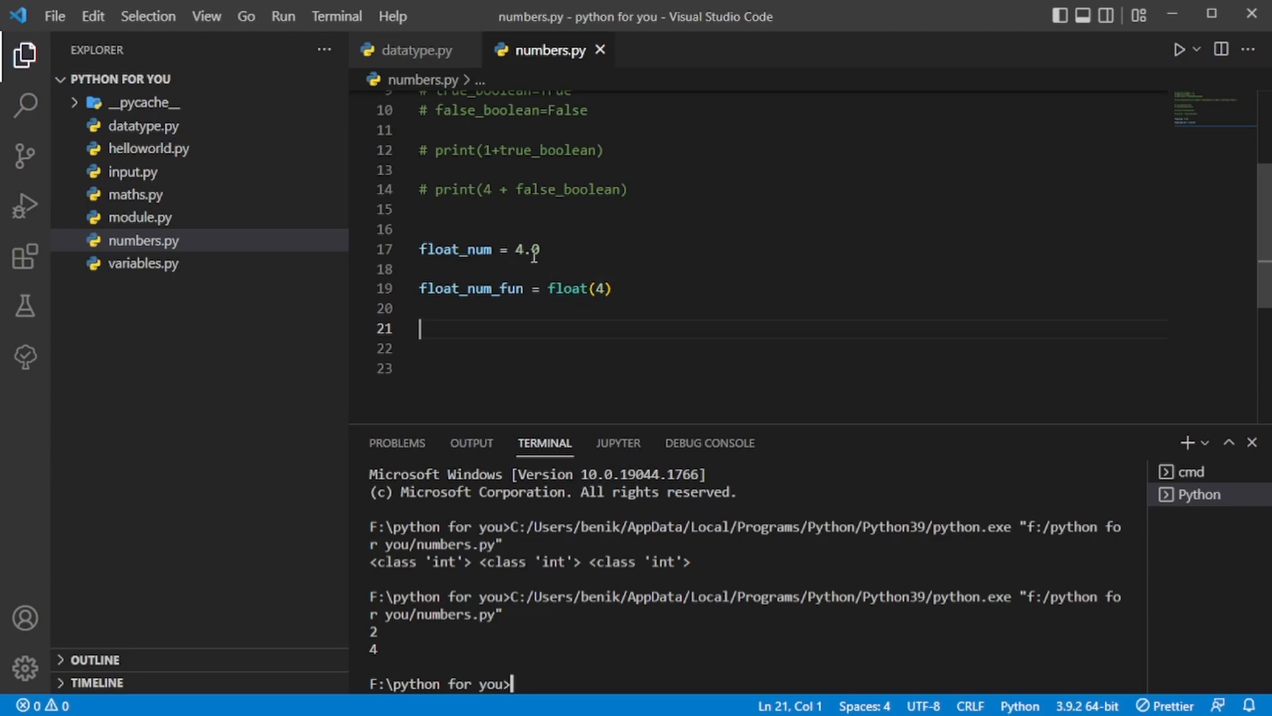
mouse_move(568, 315)
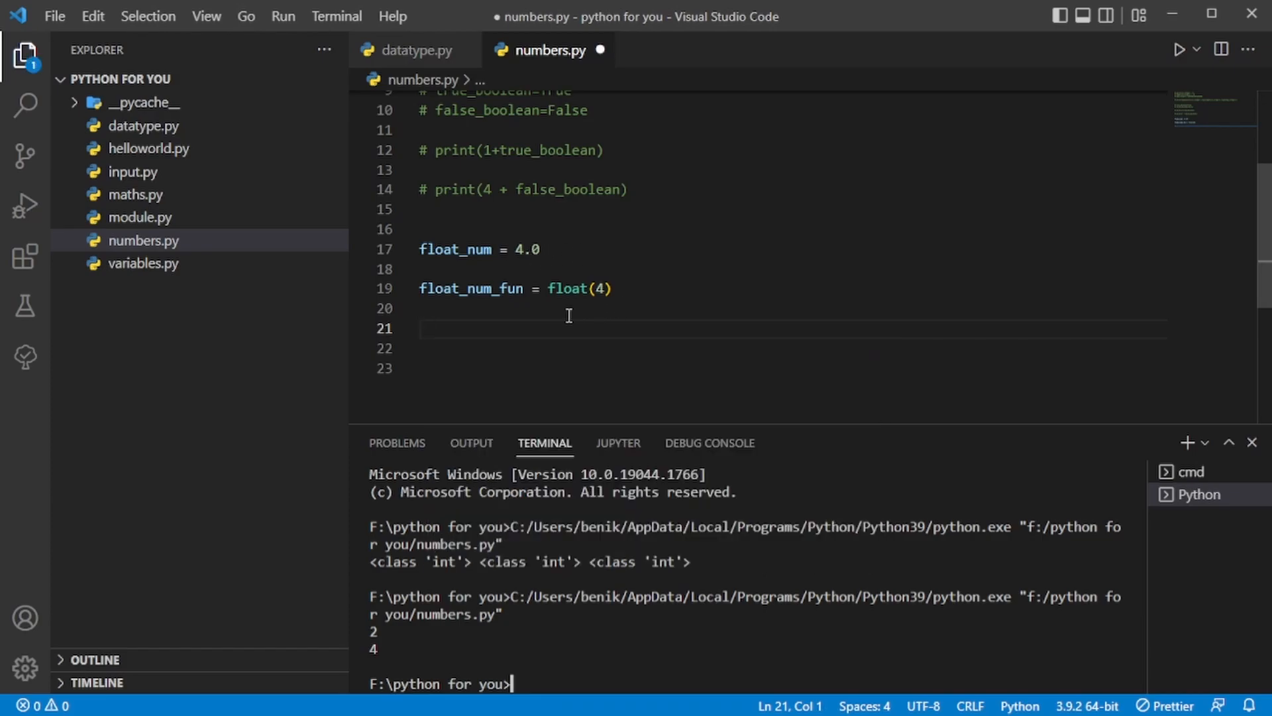
Add print(float_num) on line 21 and run numbers.py, outputting 4.0
type("print")
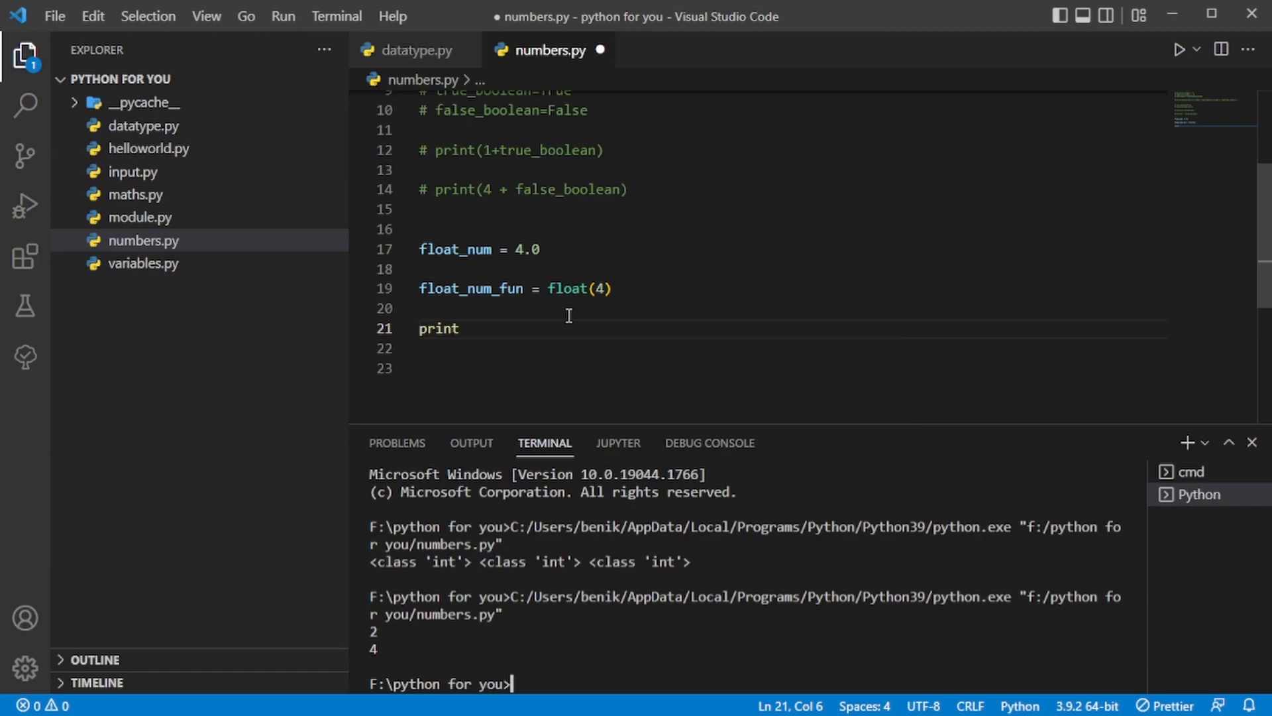
type("(")
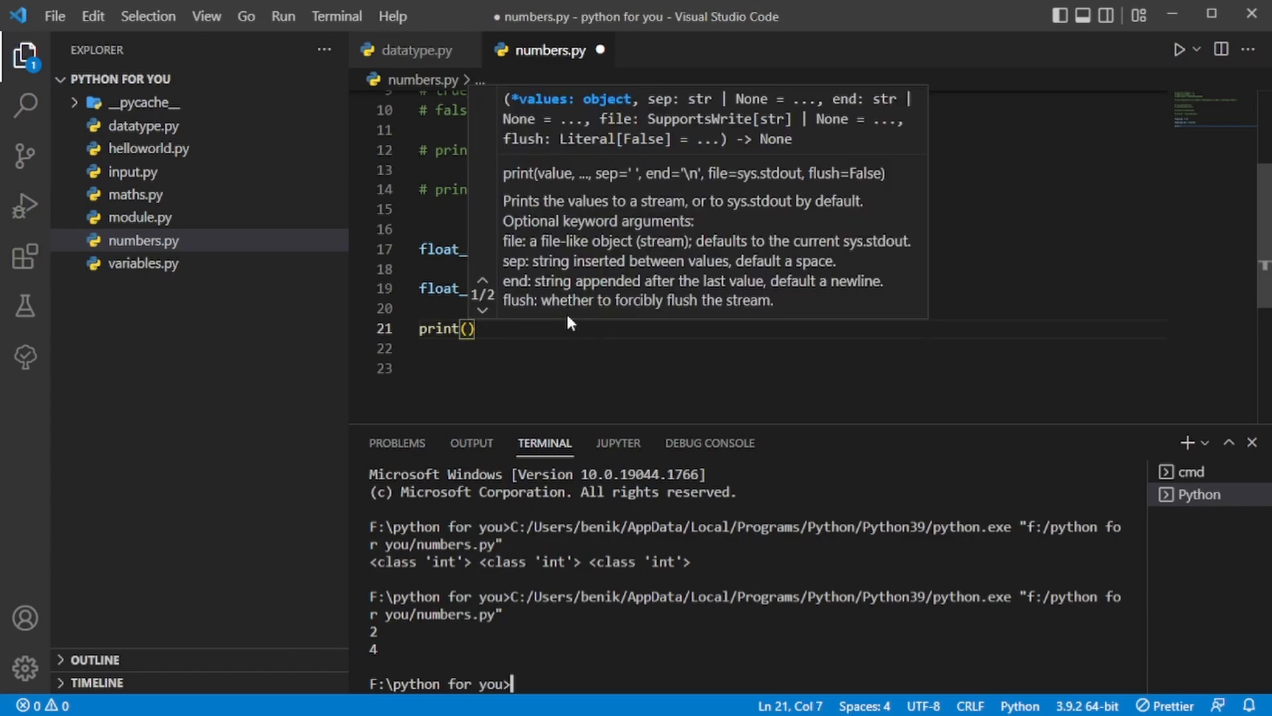
type("float_num")
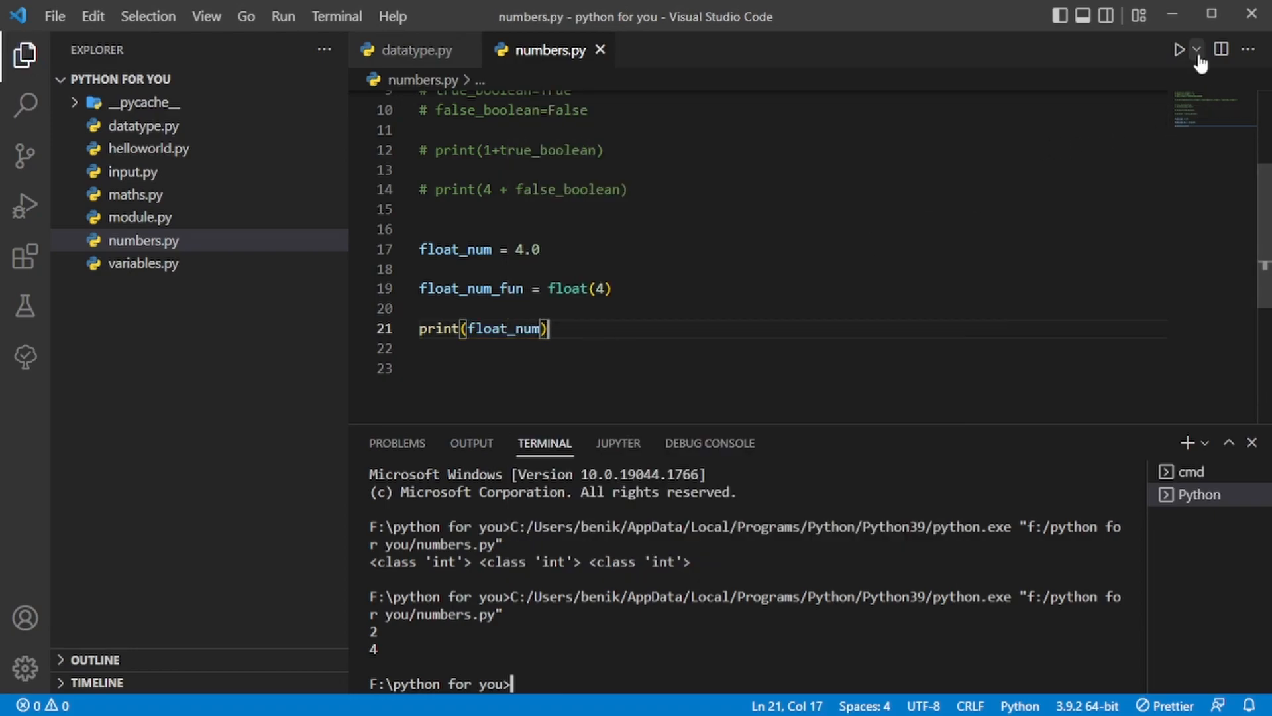
left_click(1179, 49)
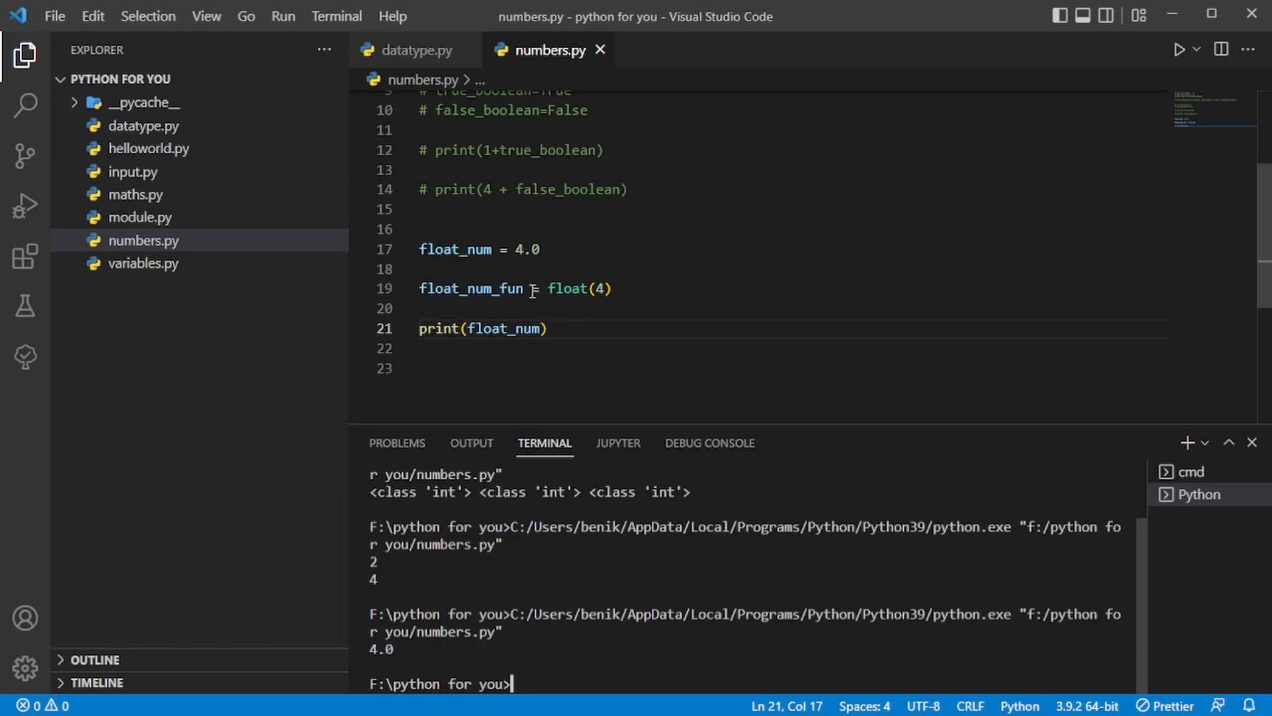
mouse_move(575, 308)
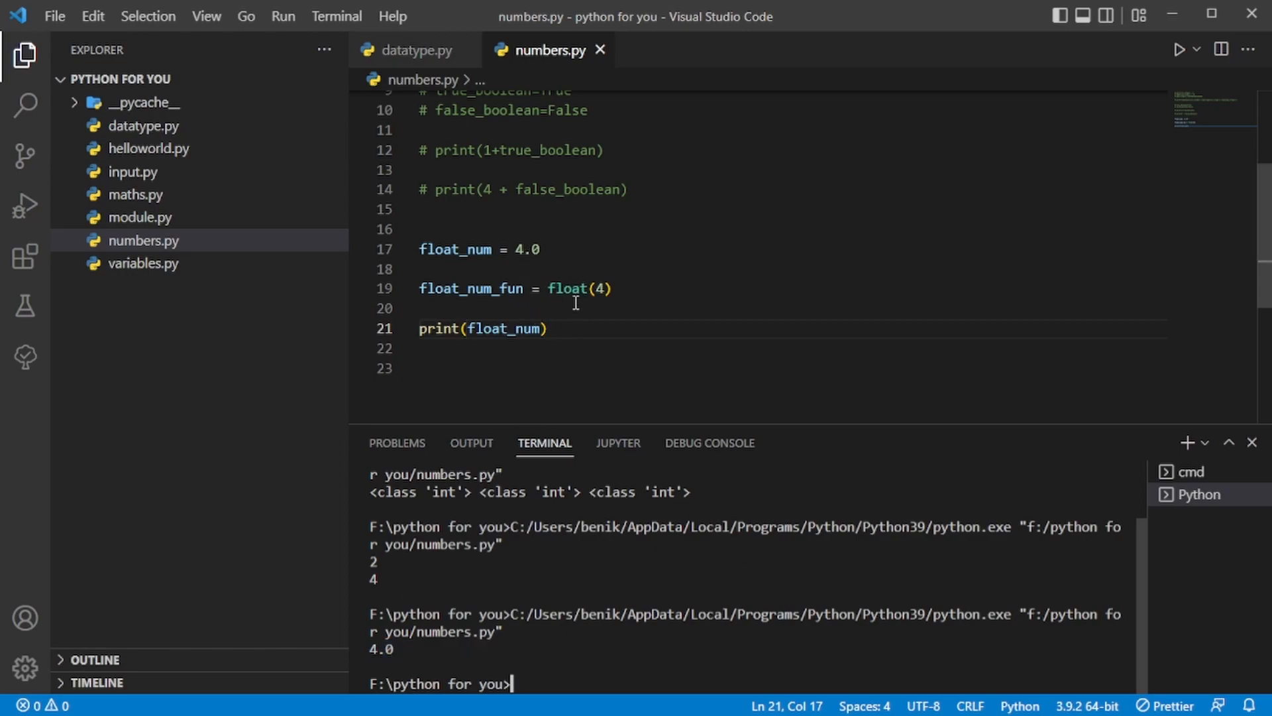
mouse_move(558, 315)
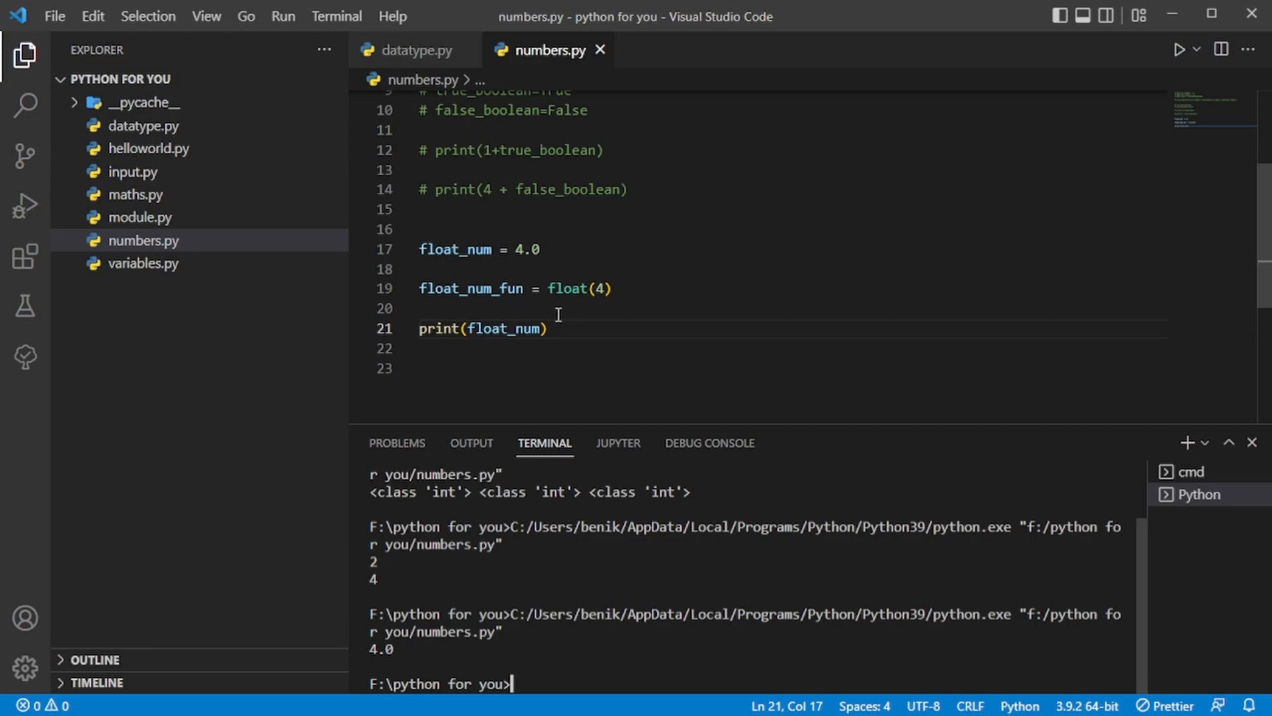
mouse_move(605, 298)
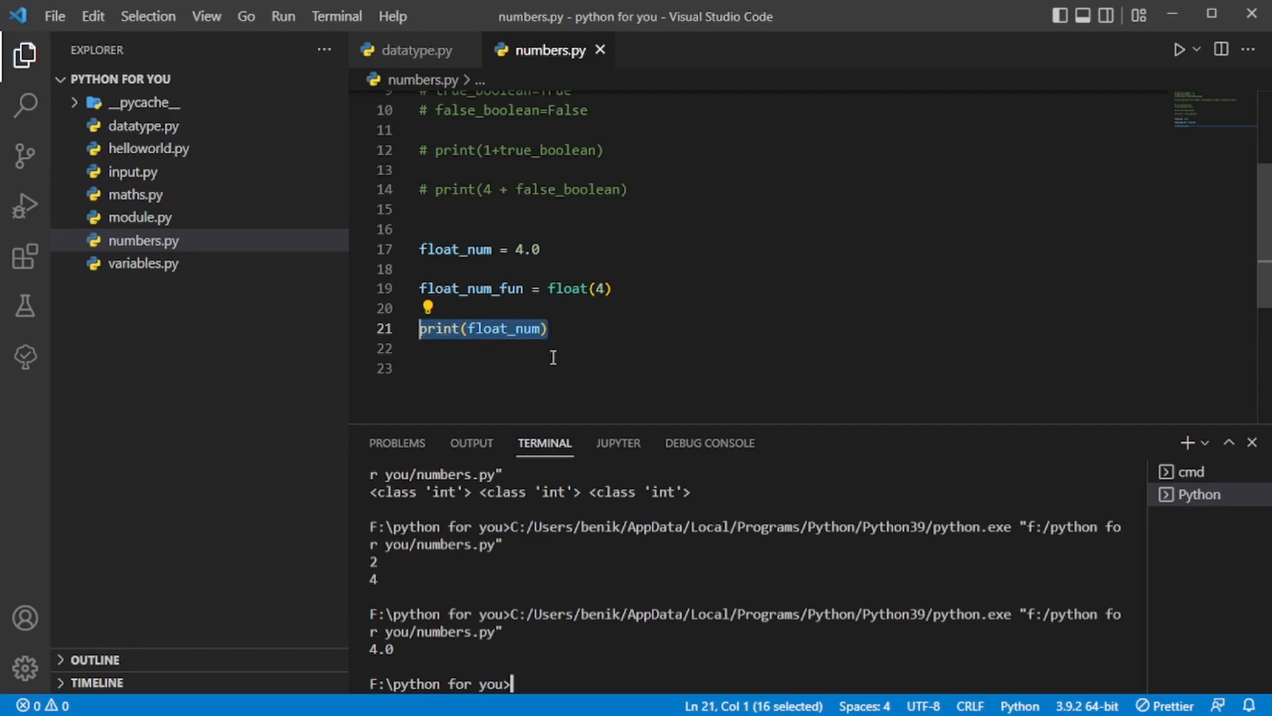
Type float_neg= -2.6 on line 23 and start a new line
type("fl")
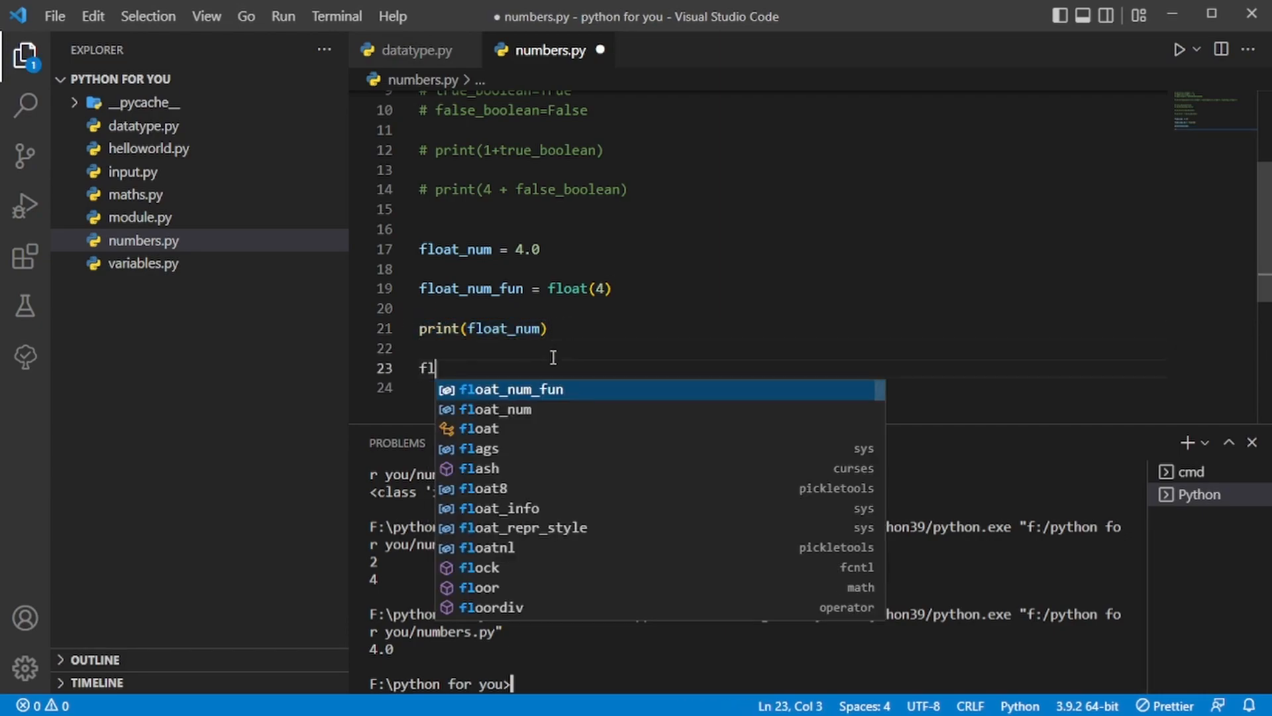
type("oat_")
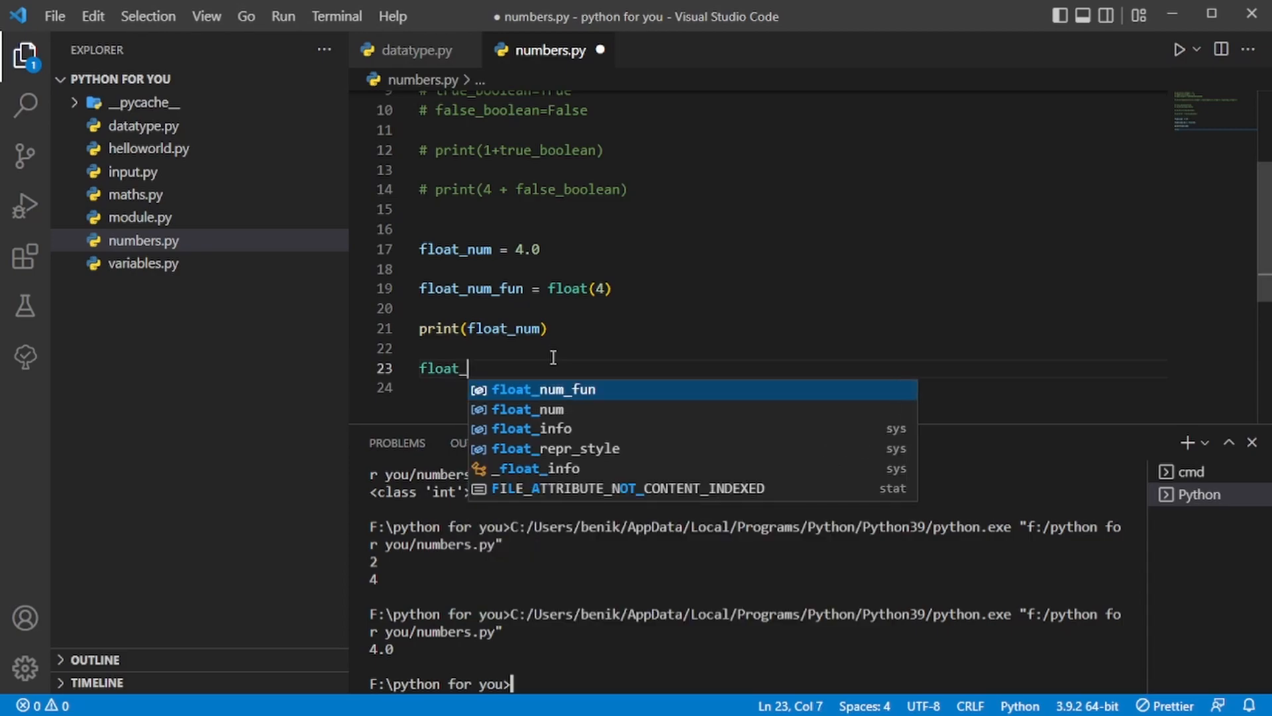
type("neg")
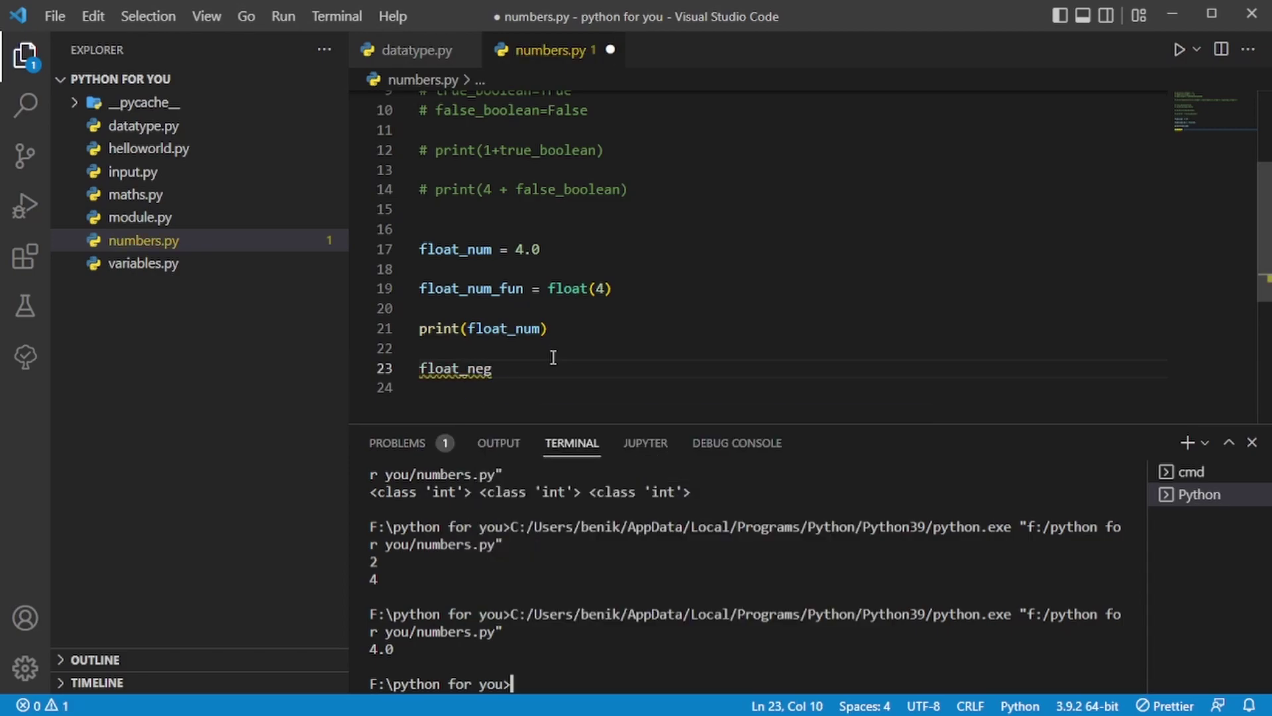
type("=")
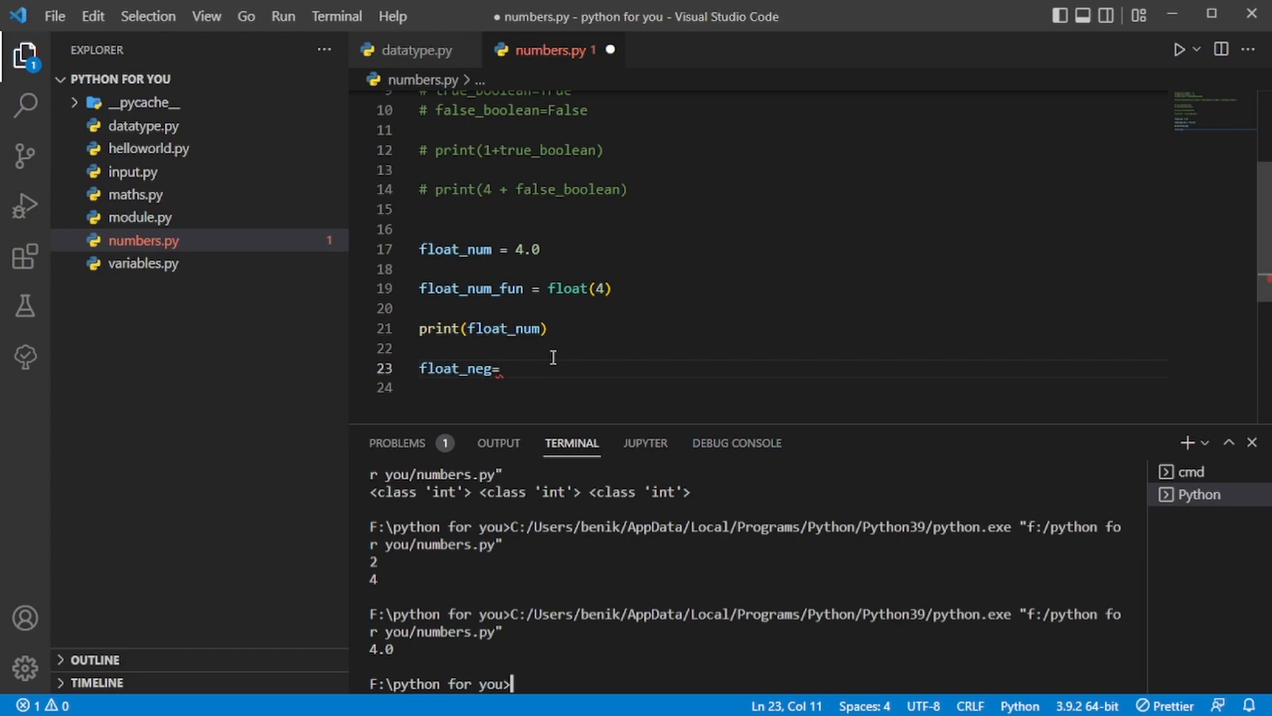
type("-")
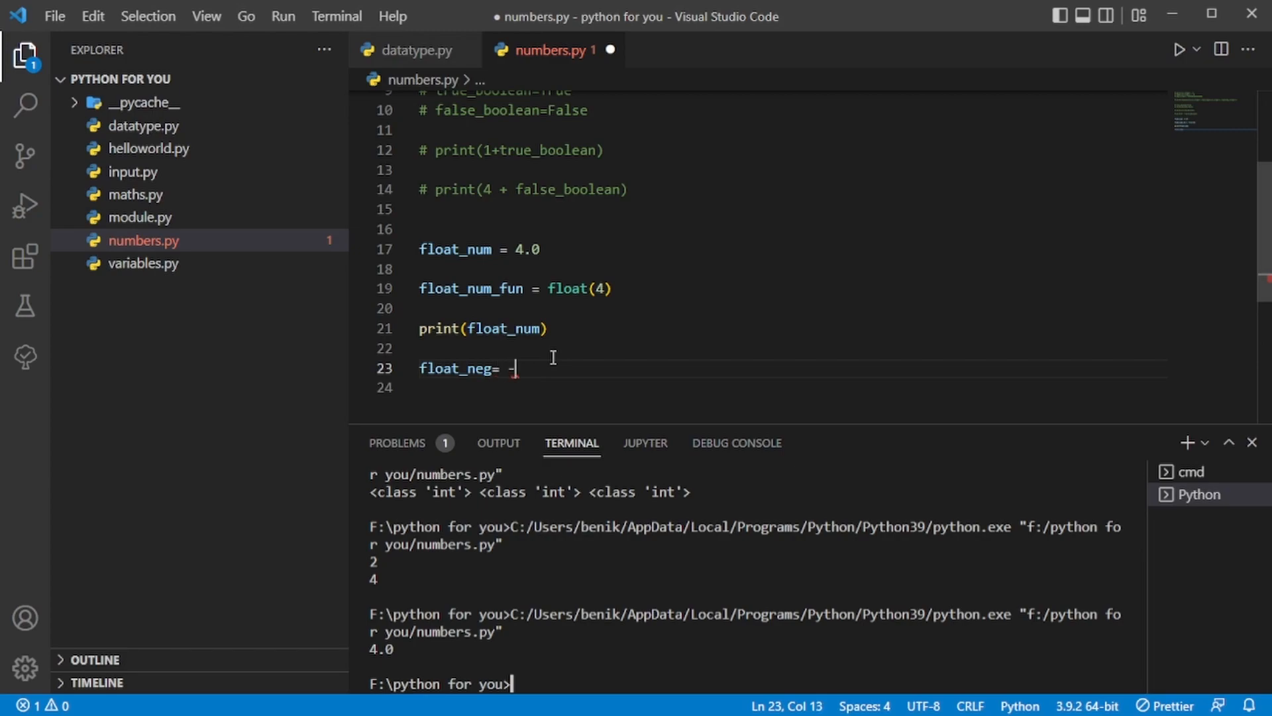
type("2.")
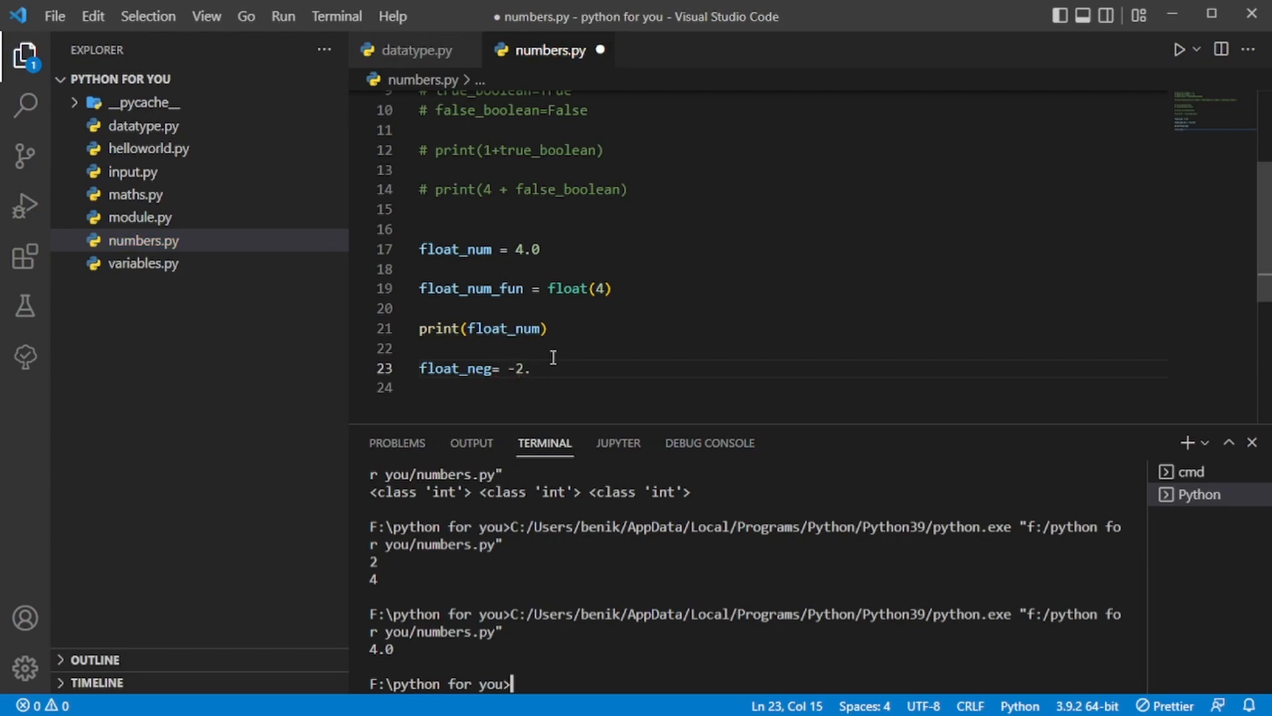
type("6")
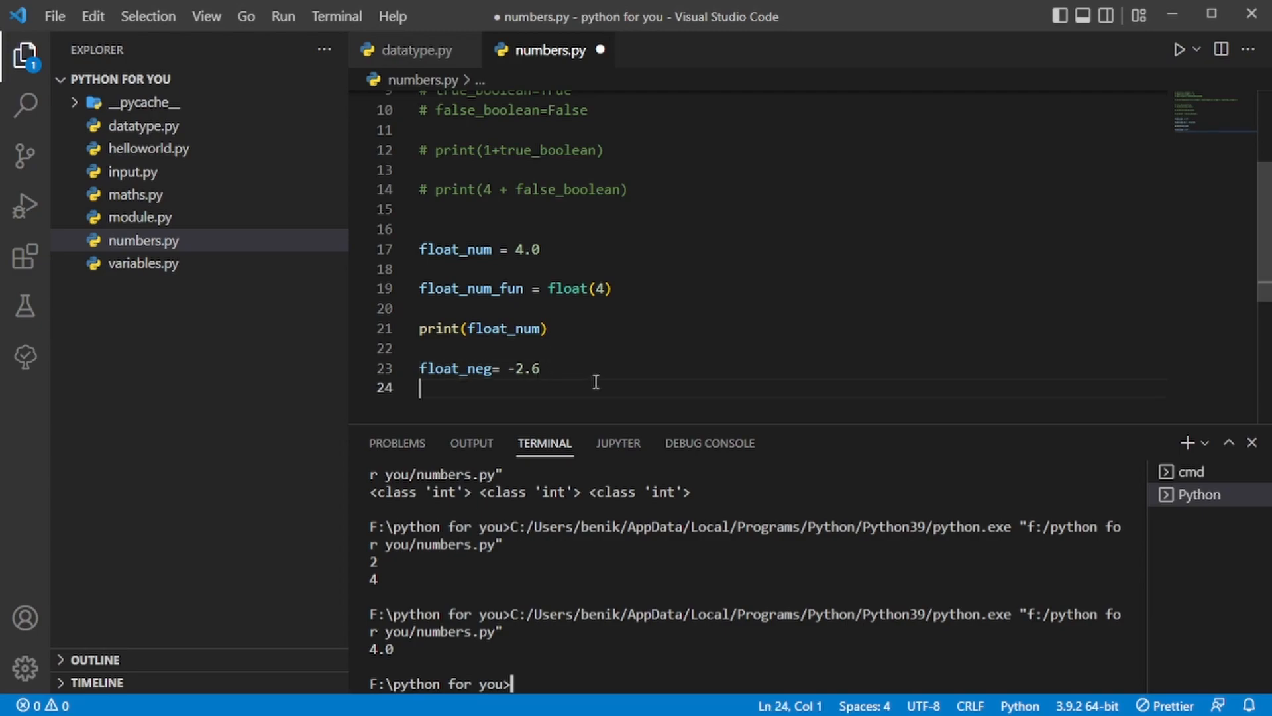
key("Enter")
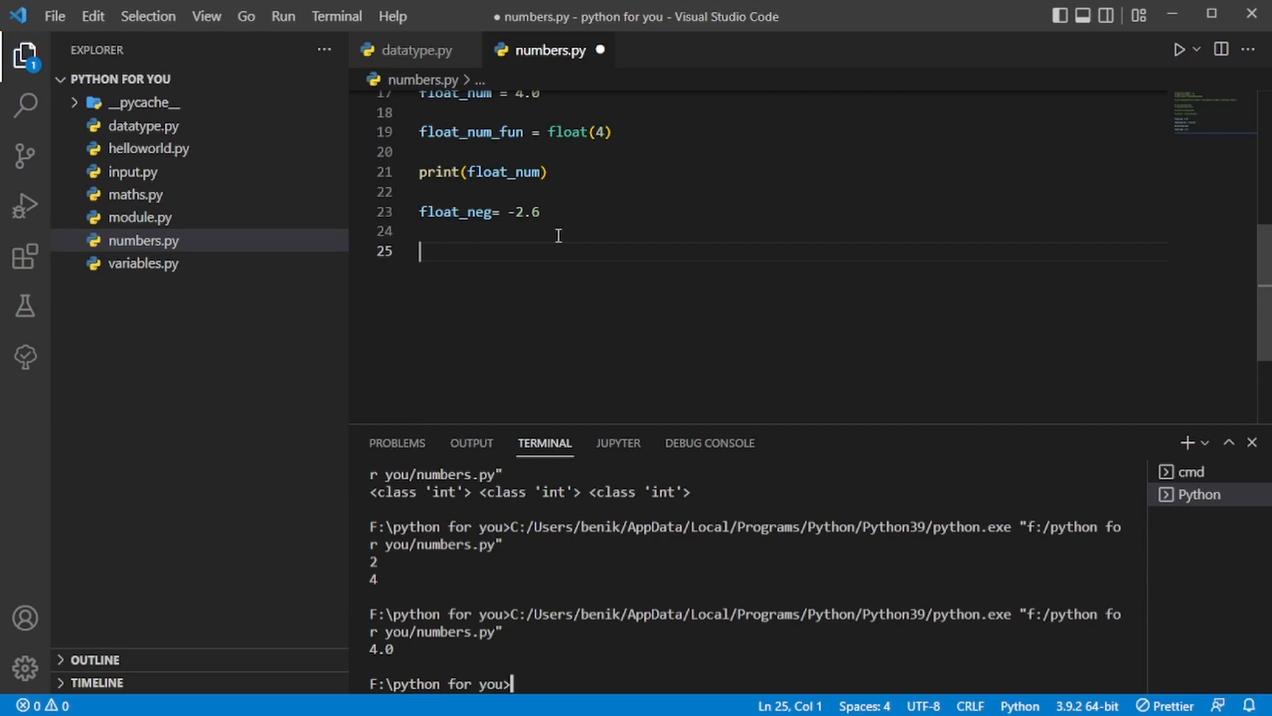
Type the scientific-notation float line float_sc = 23e4 on line 25
type("float_s")
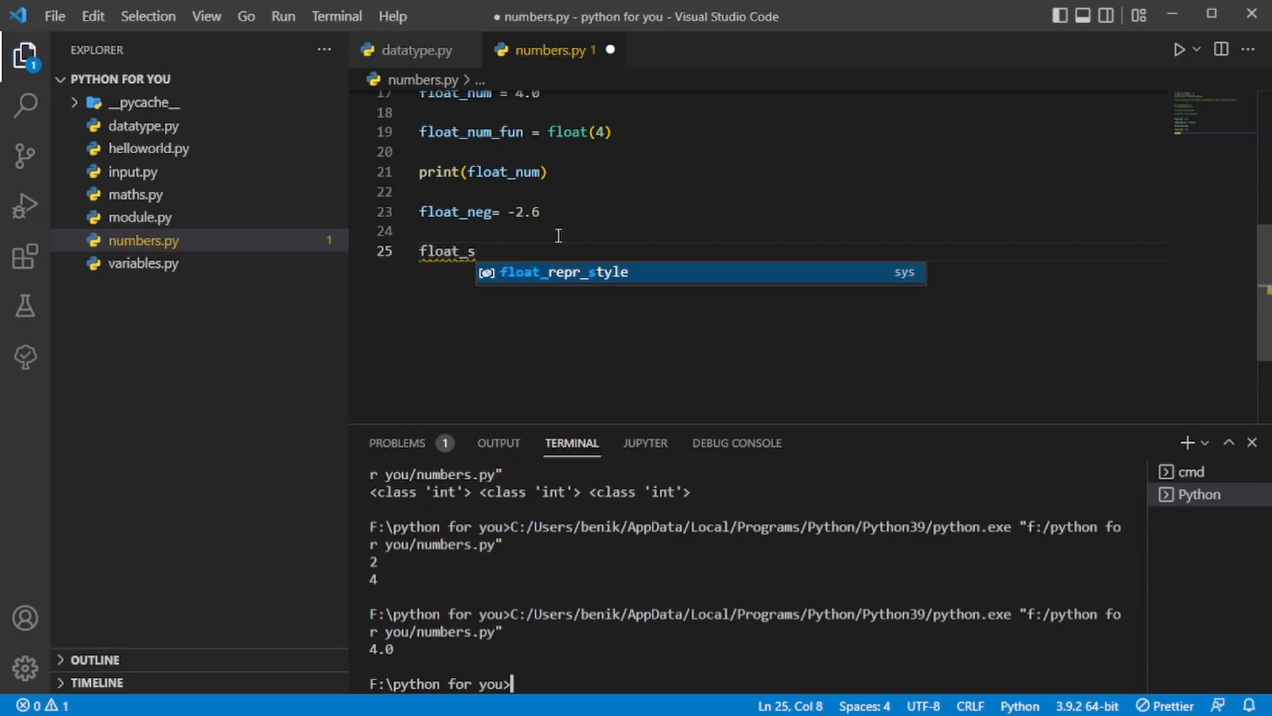
type("c")
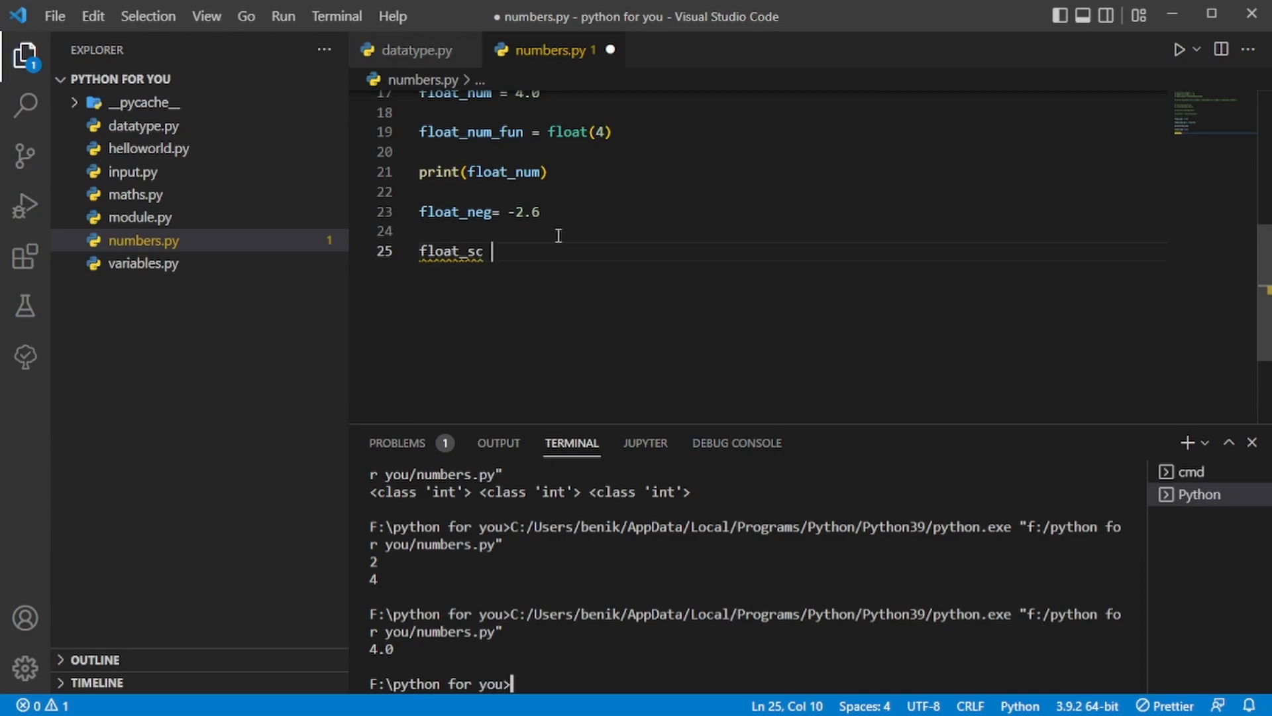
type("=")
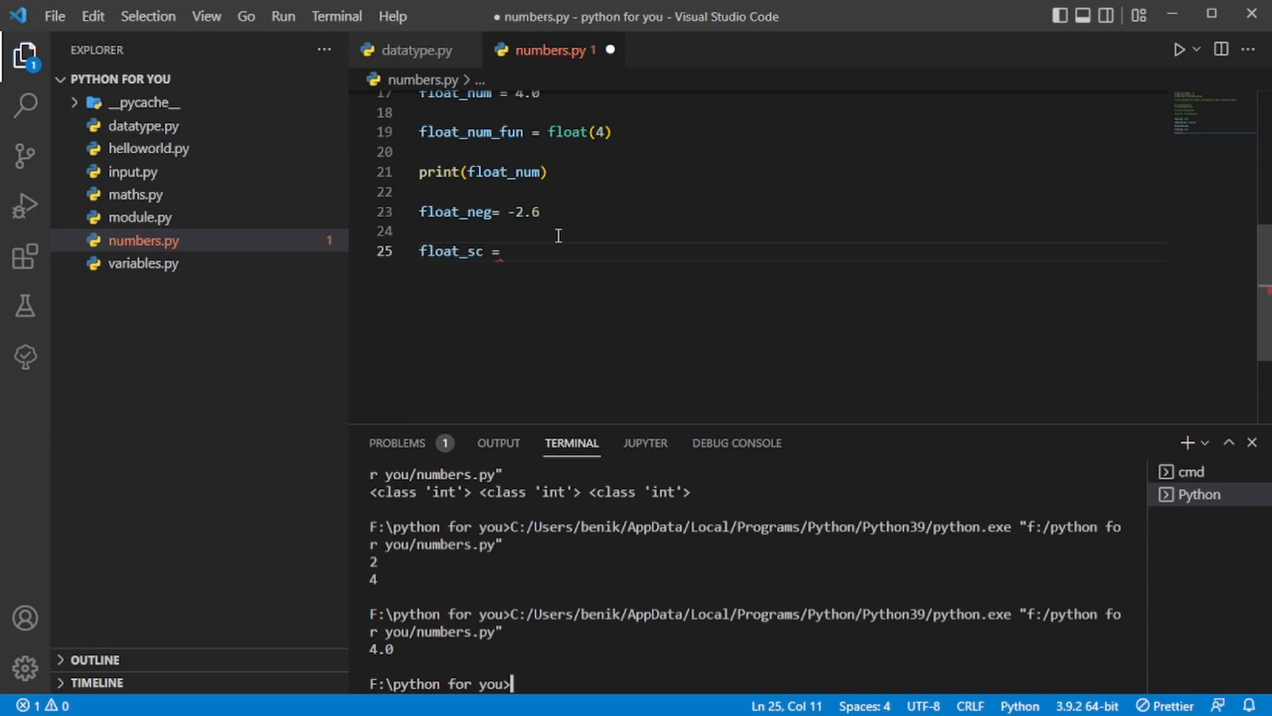
type("2")
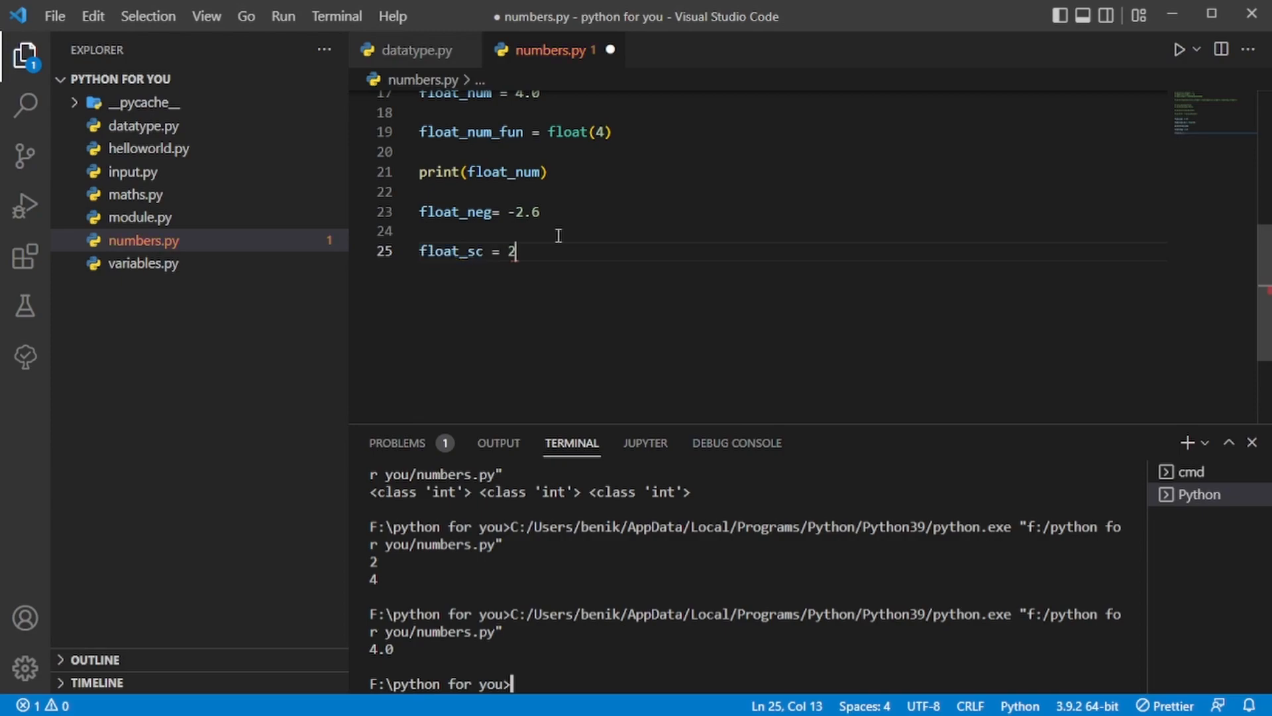
type("3e")
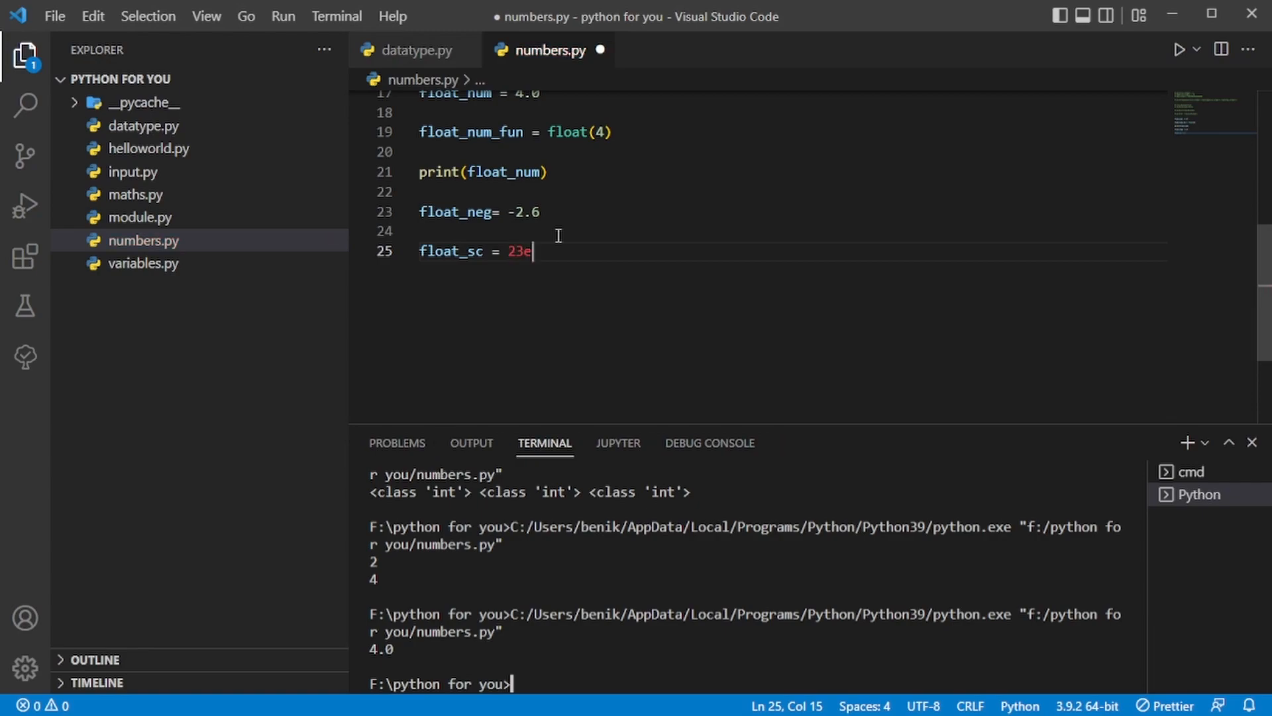
type("4")
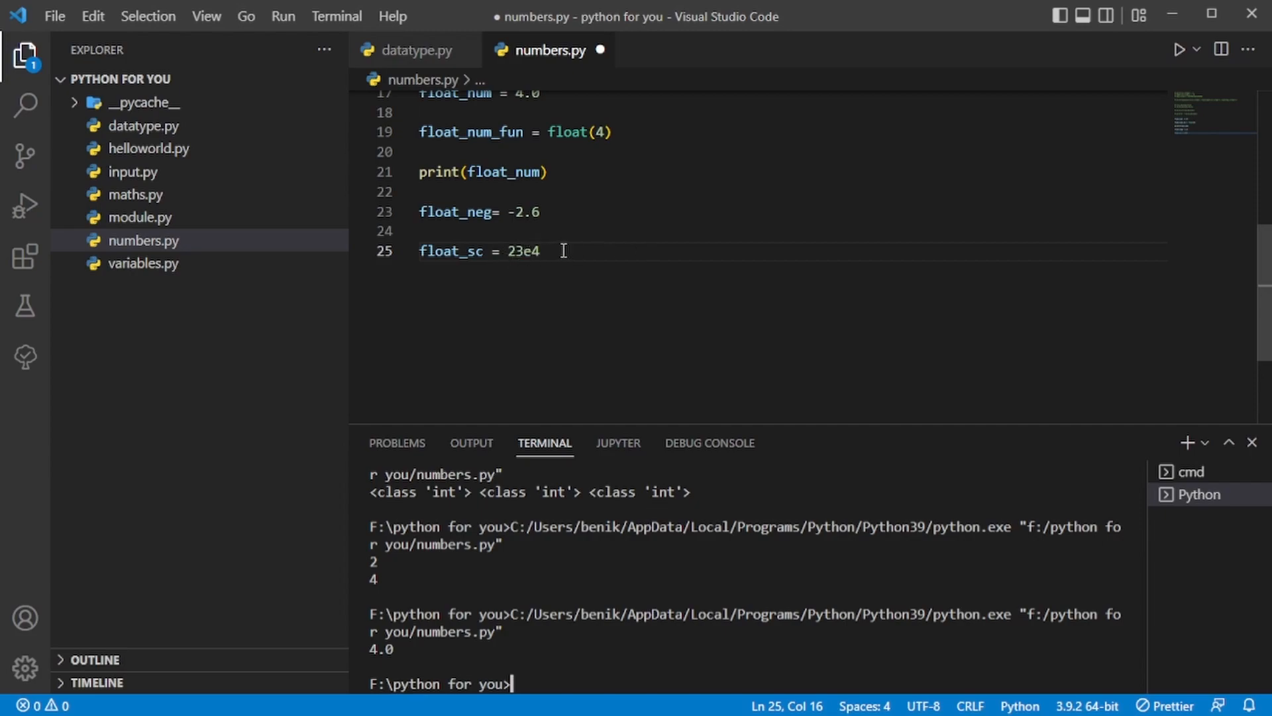
Add the uppercase-exponent float line float_sb = 34E7 on line 26
type("f")
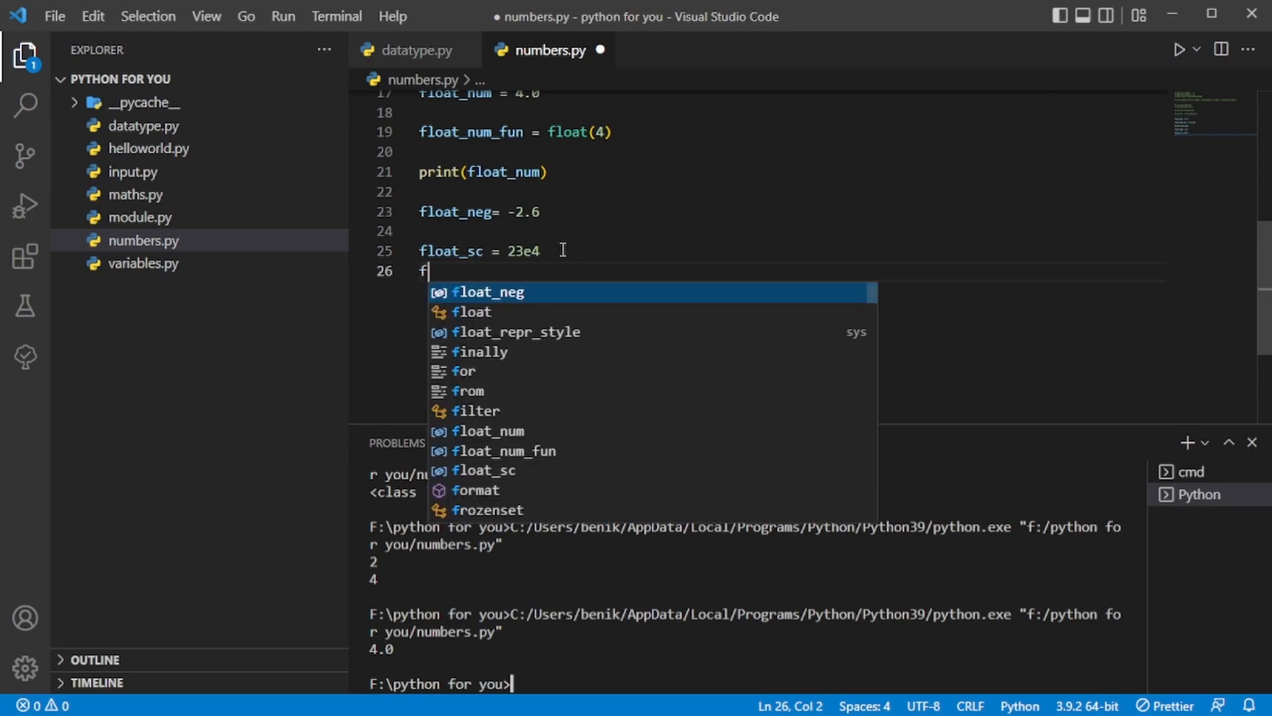
type("loat")
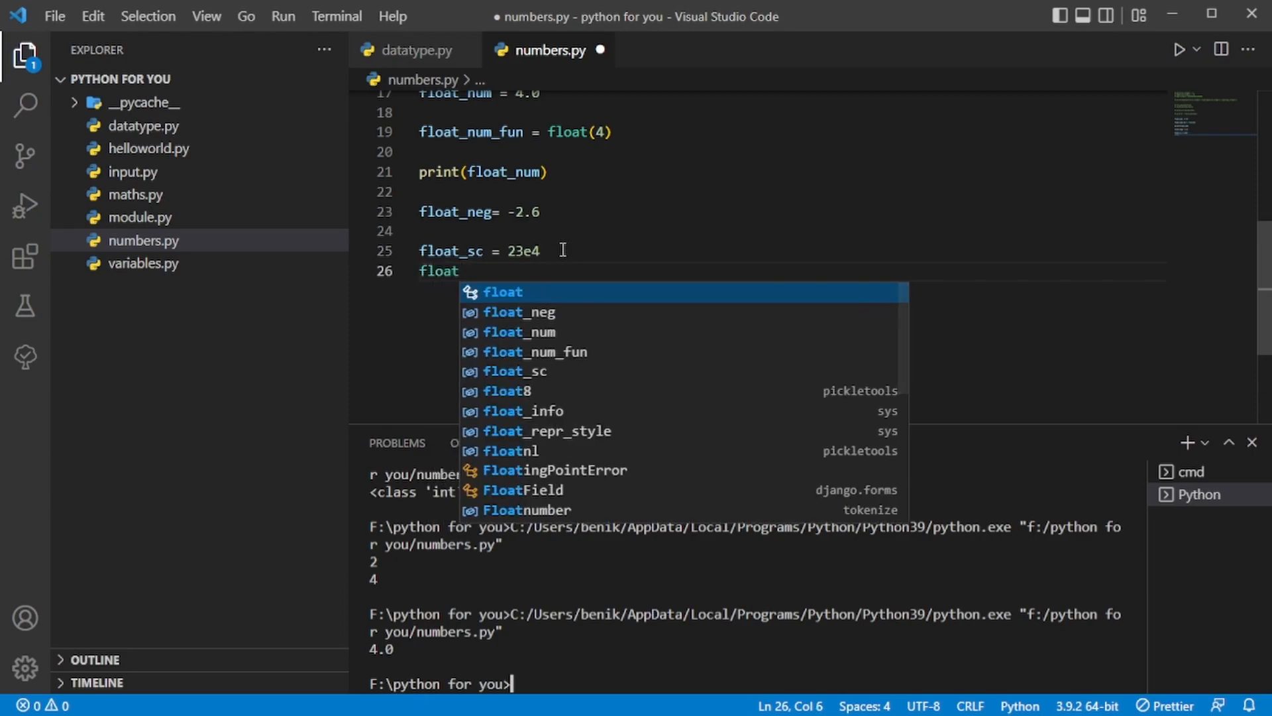
type("_sb")
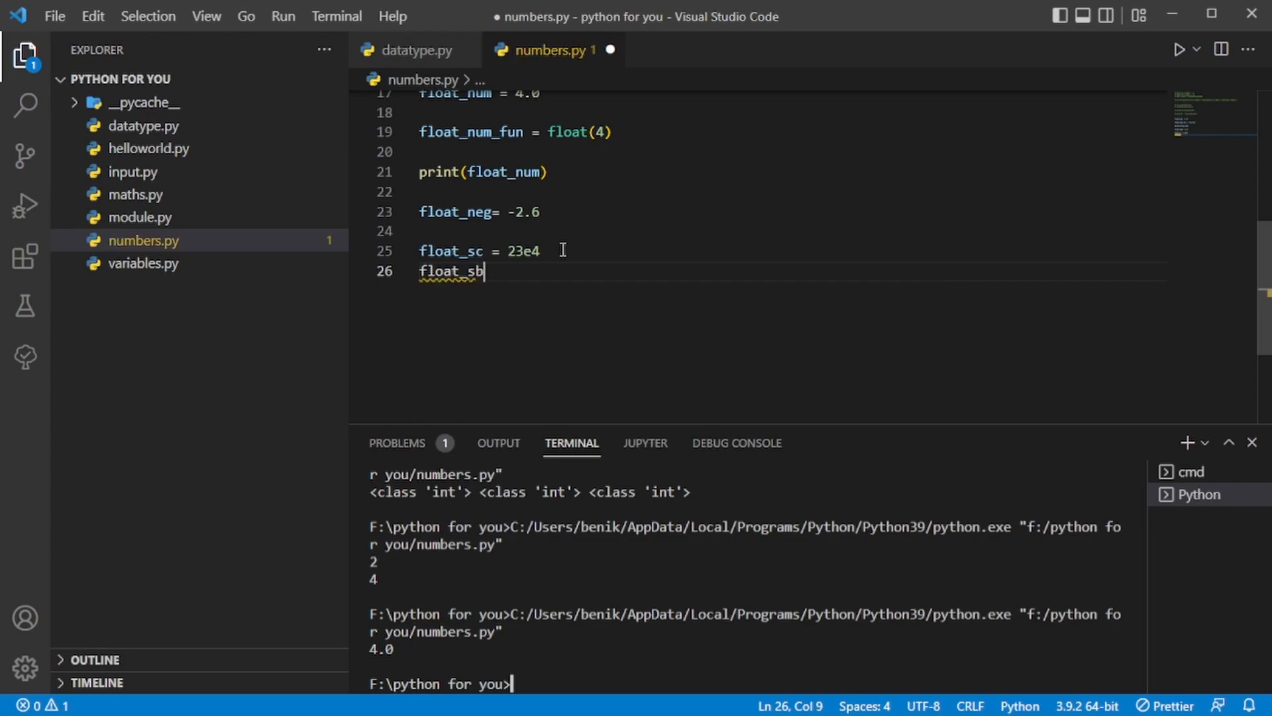
type("=")
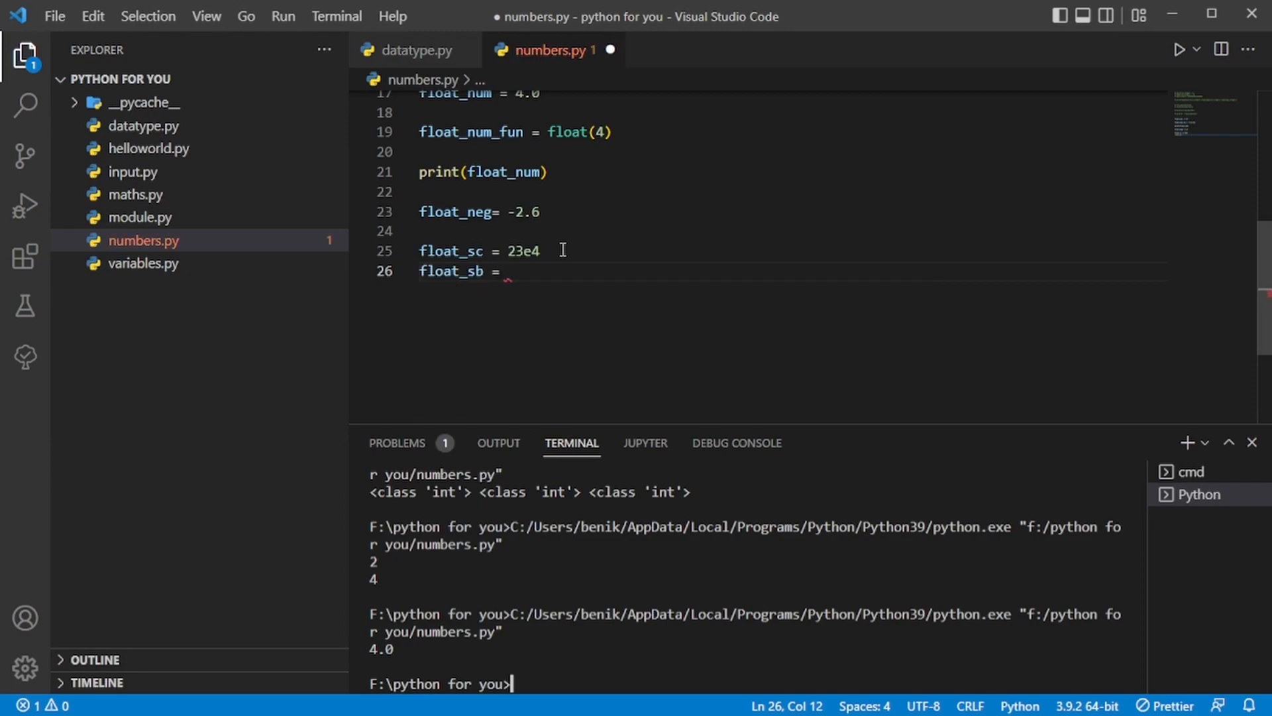
type("34")
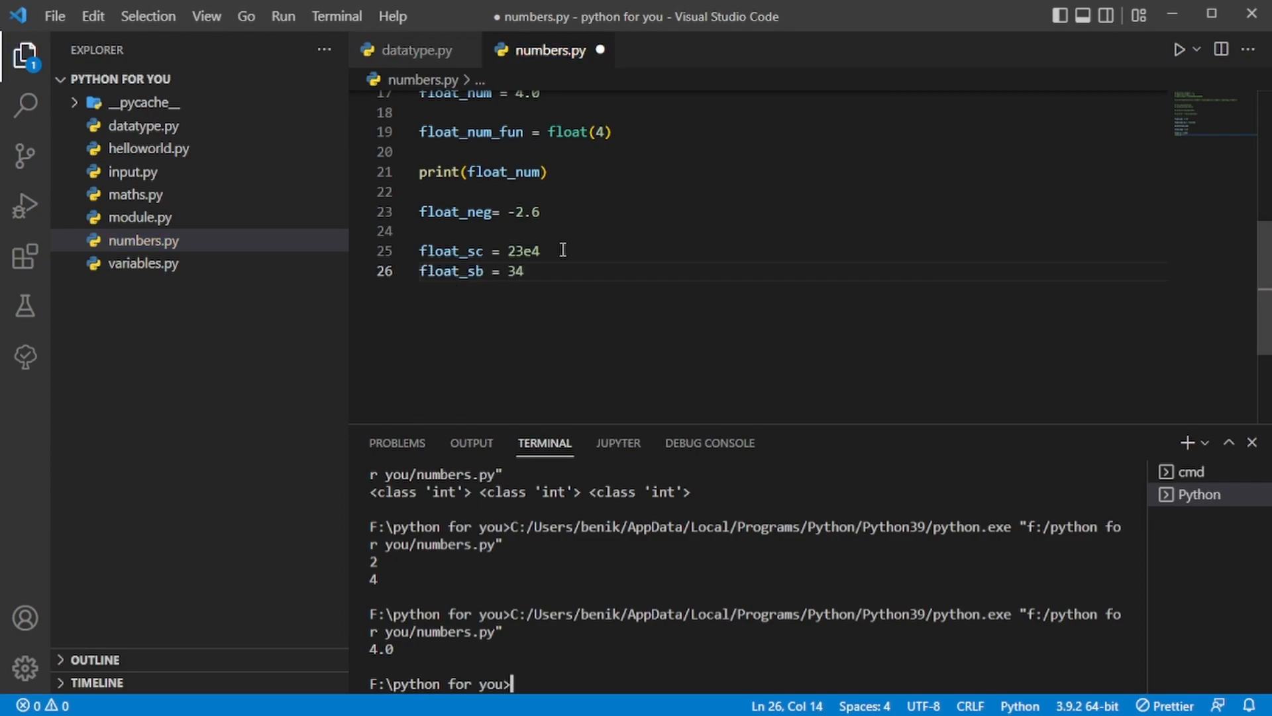
type("E")
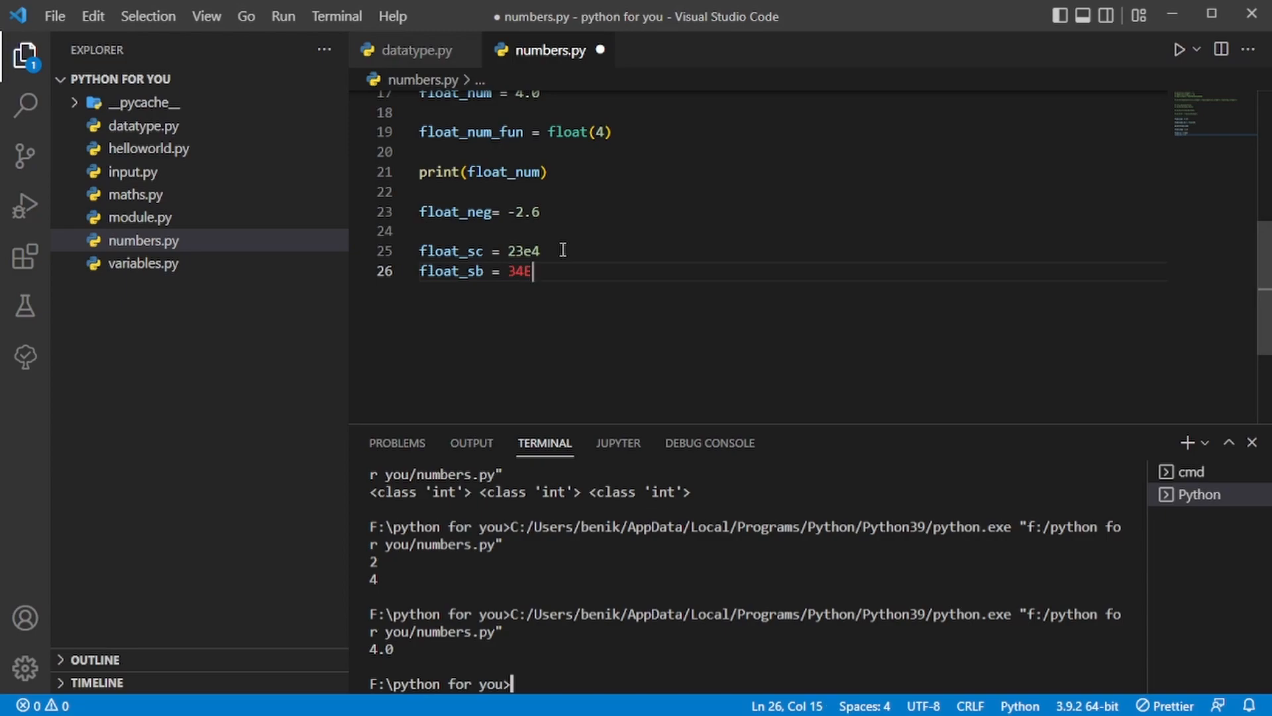
type("7")
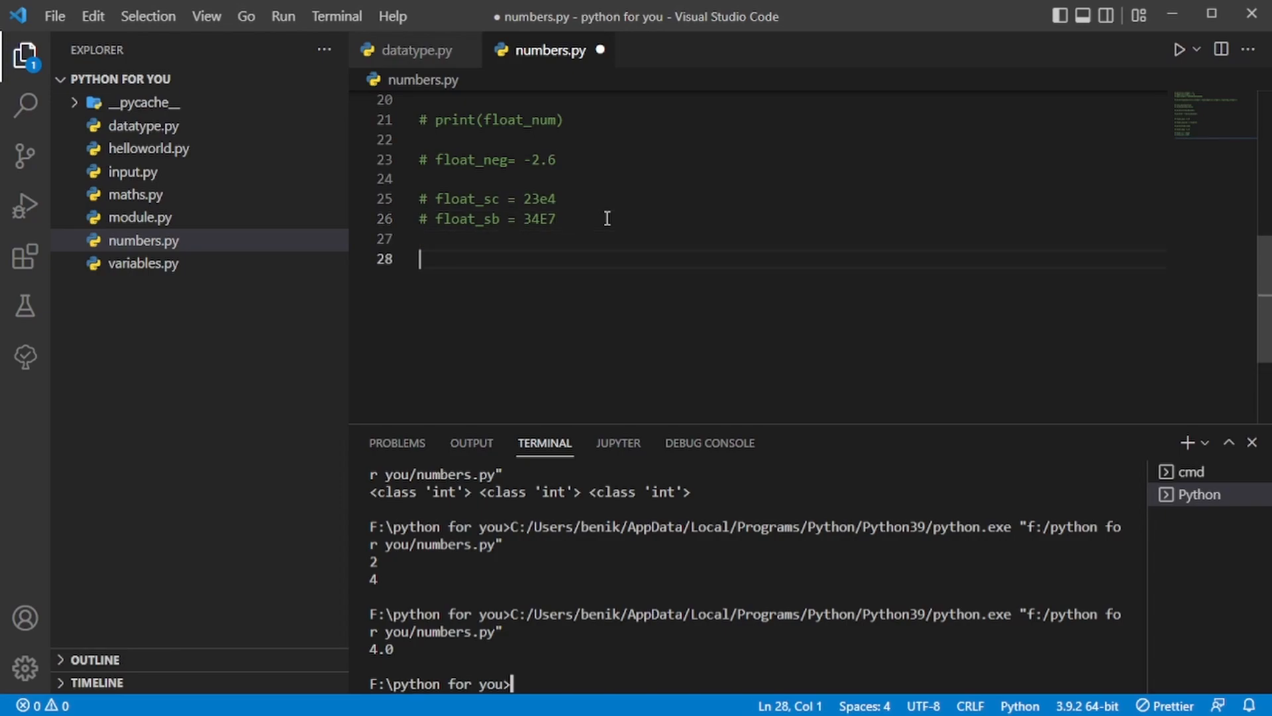
On a new line below the floats, type complex_p= 3 +8
key("Enter")
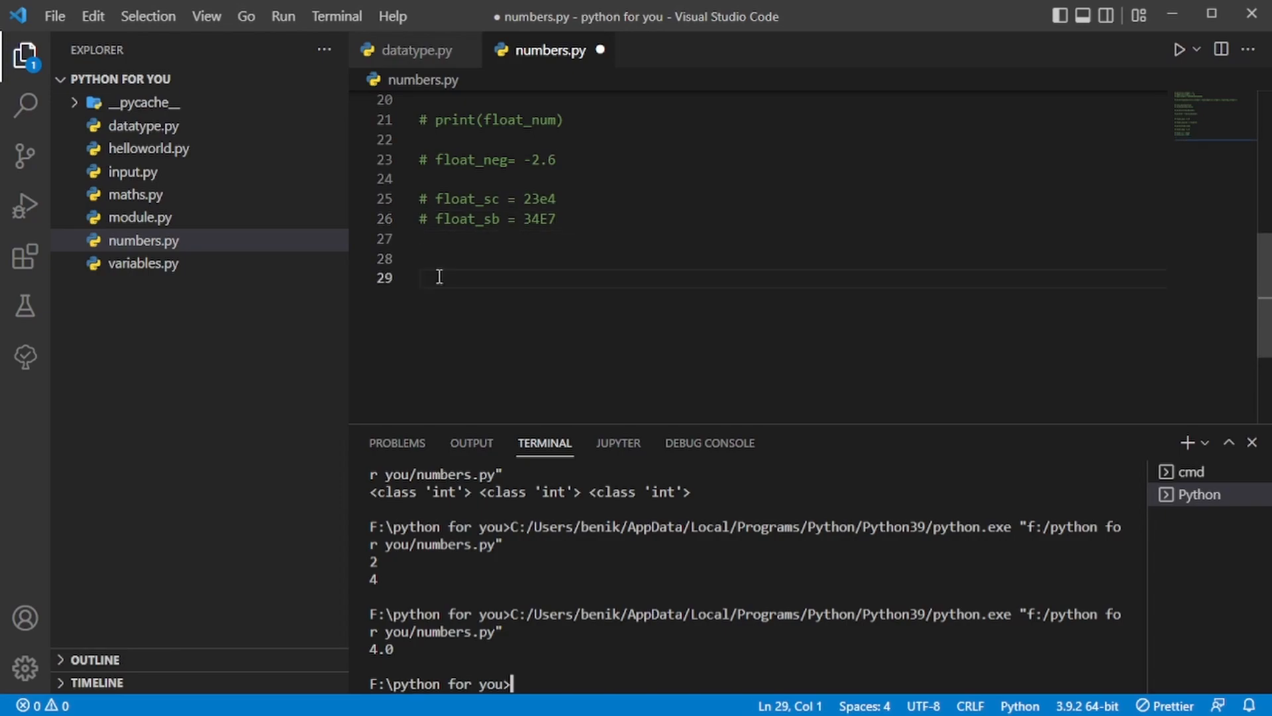
type("comple")
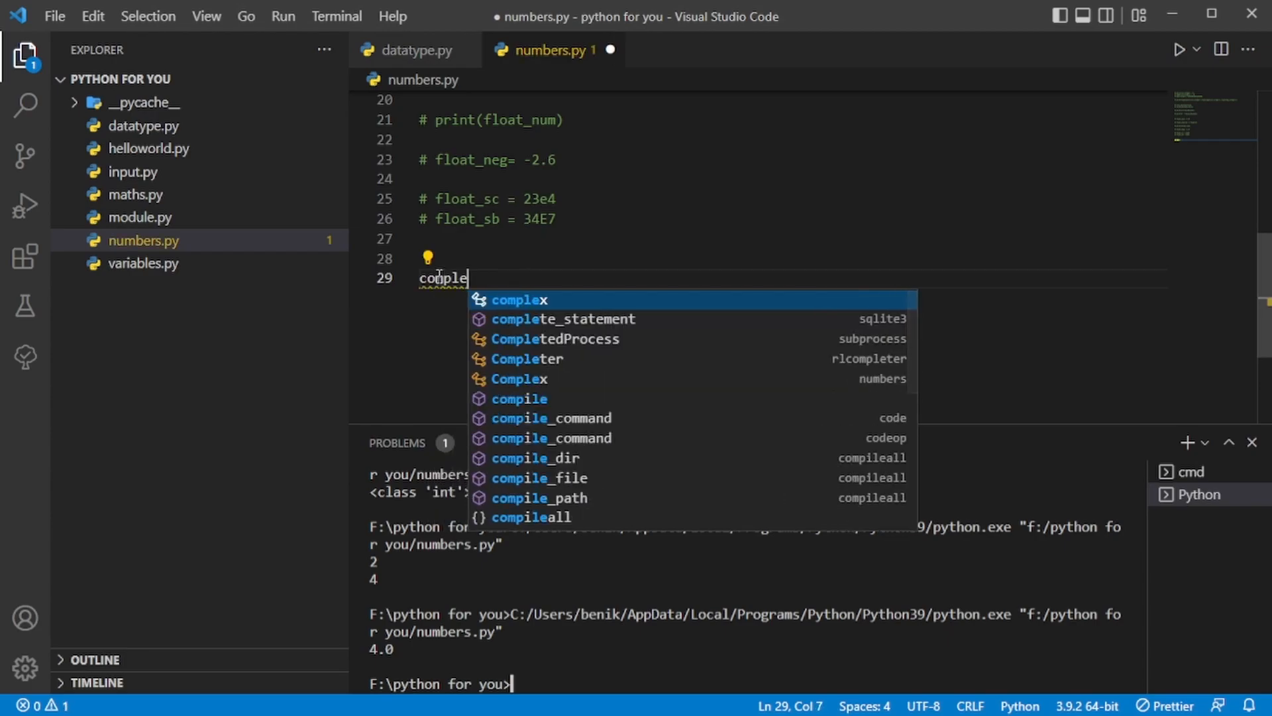
type("x_")
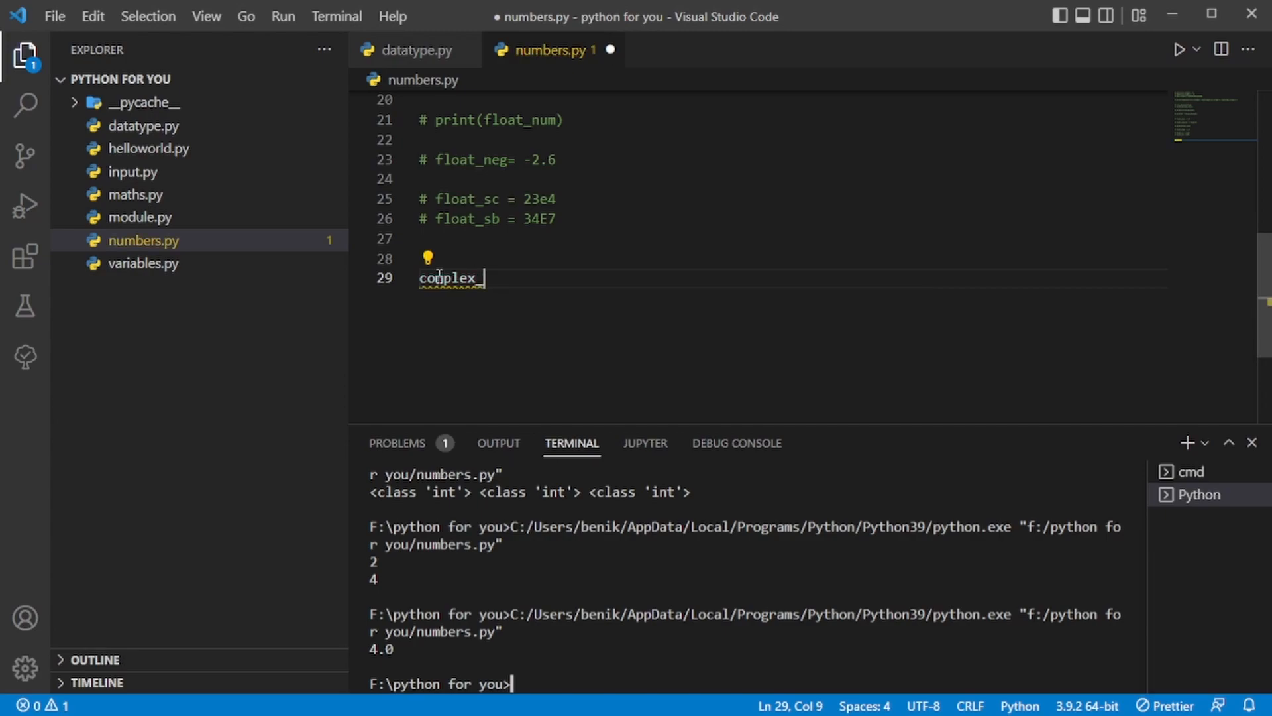
type("p=")
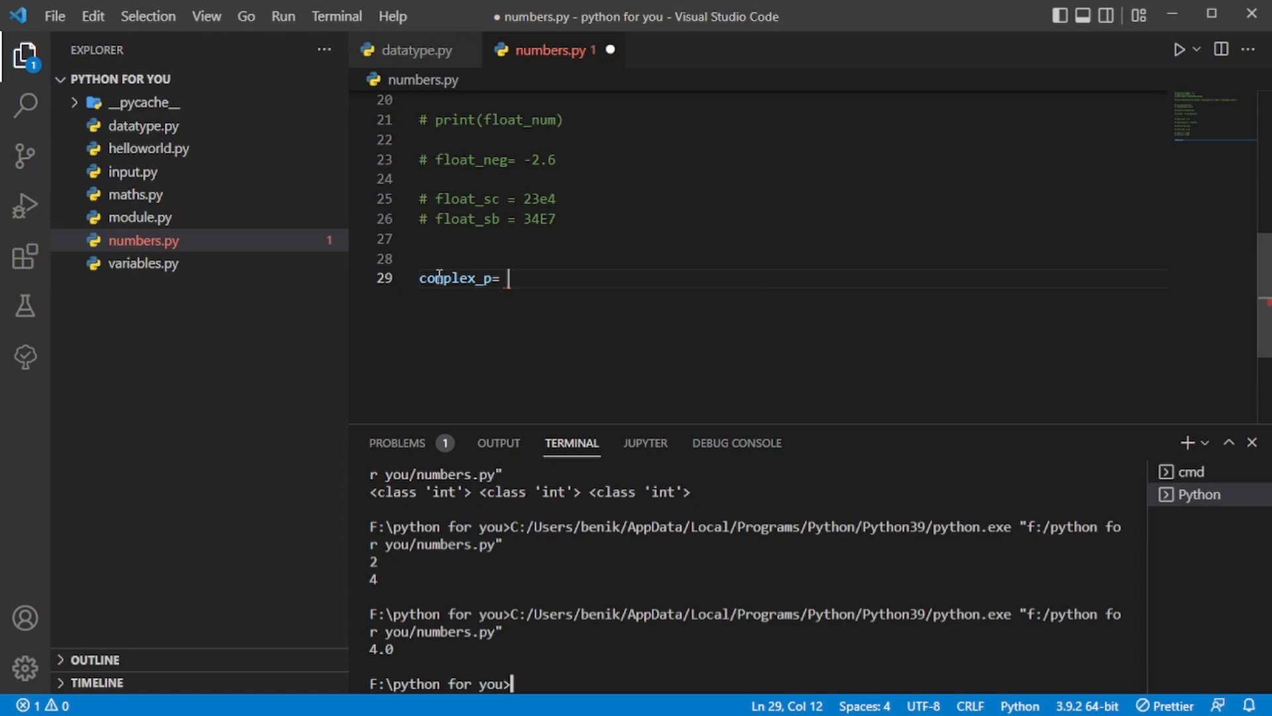
type("3")
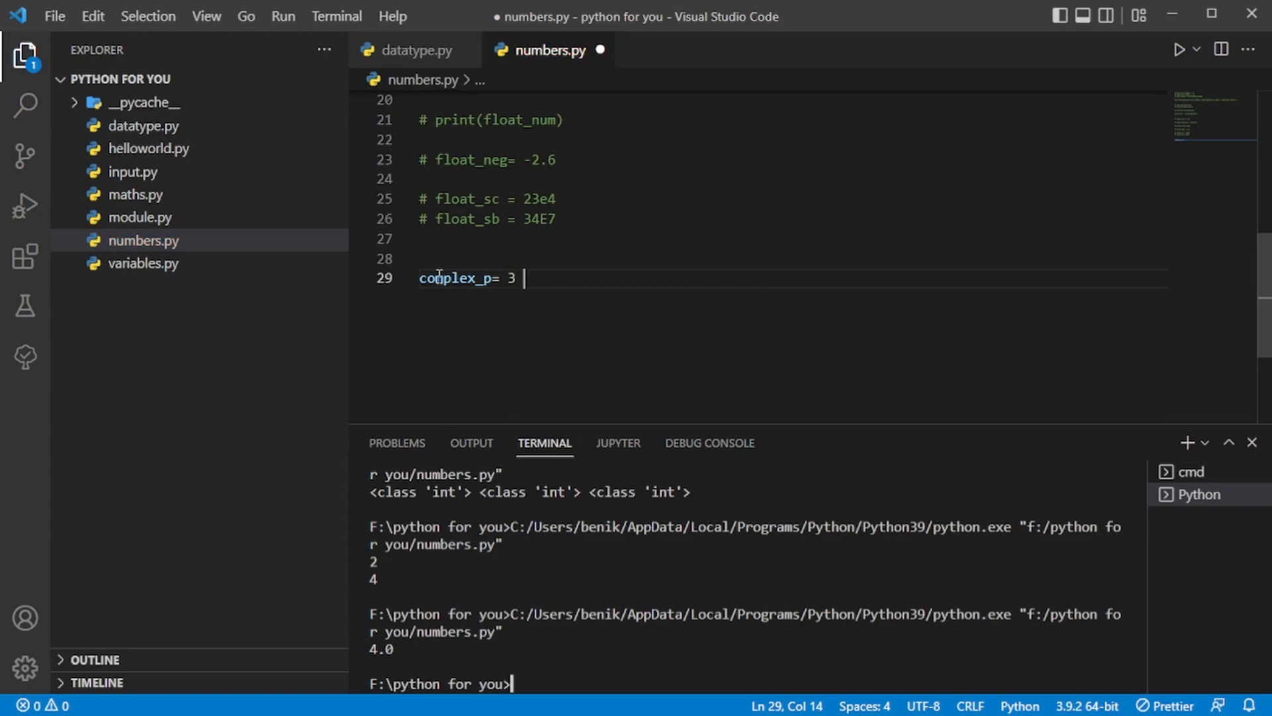
type("+8")
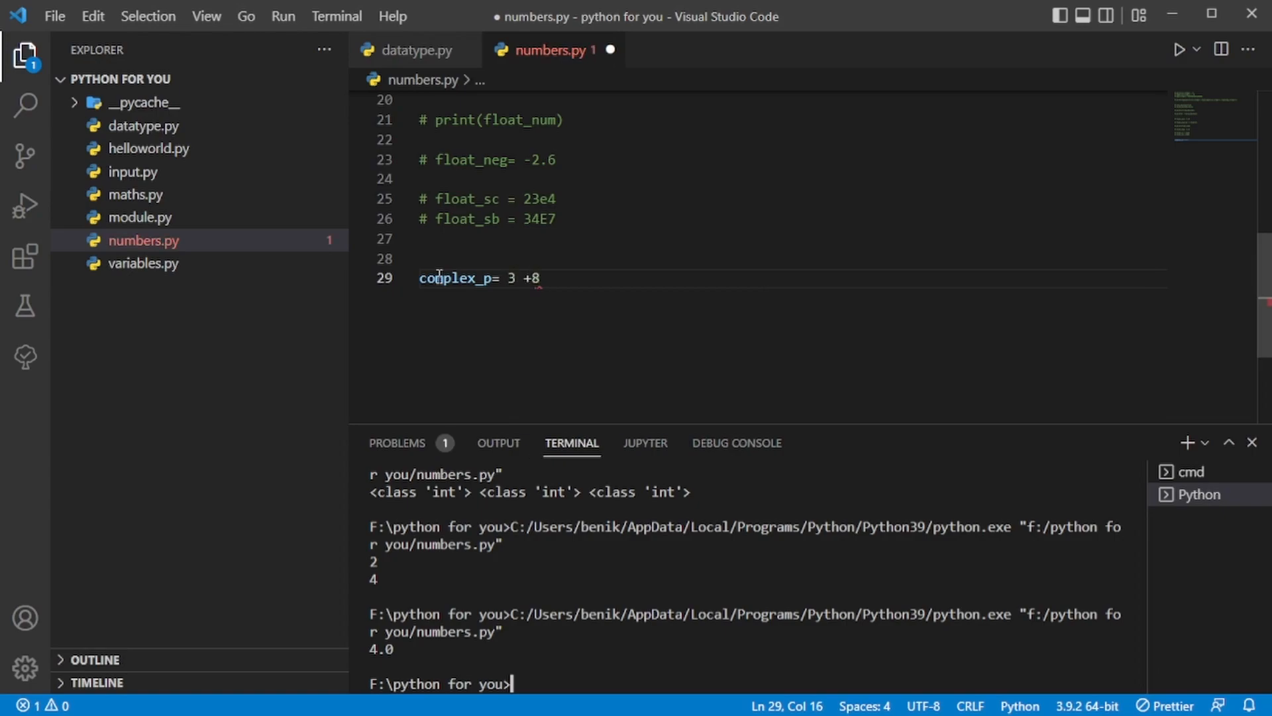
Add a second complex example, complex_n= 4-3j, on the next line
key("Enter")
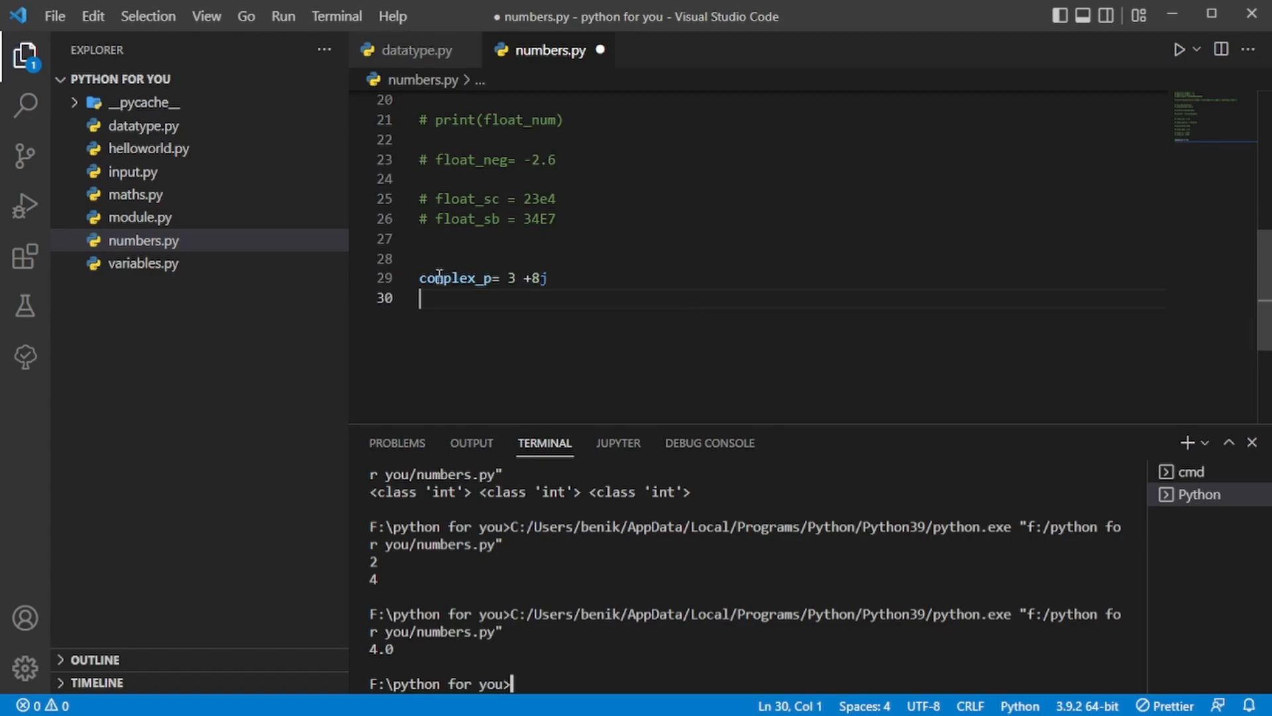
type("compl")
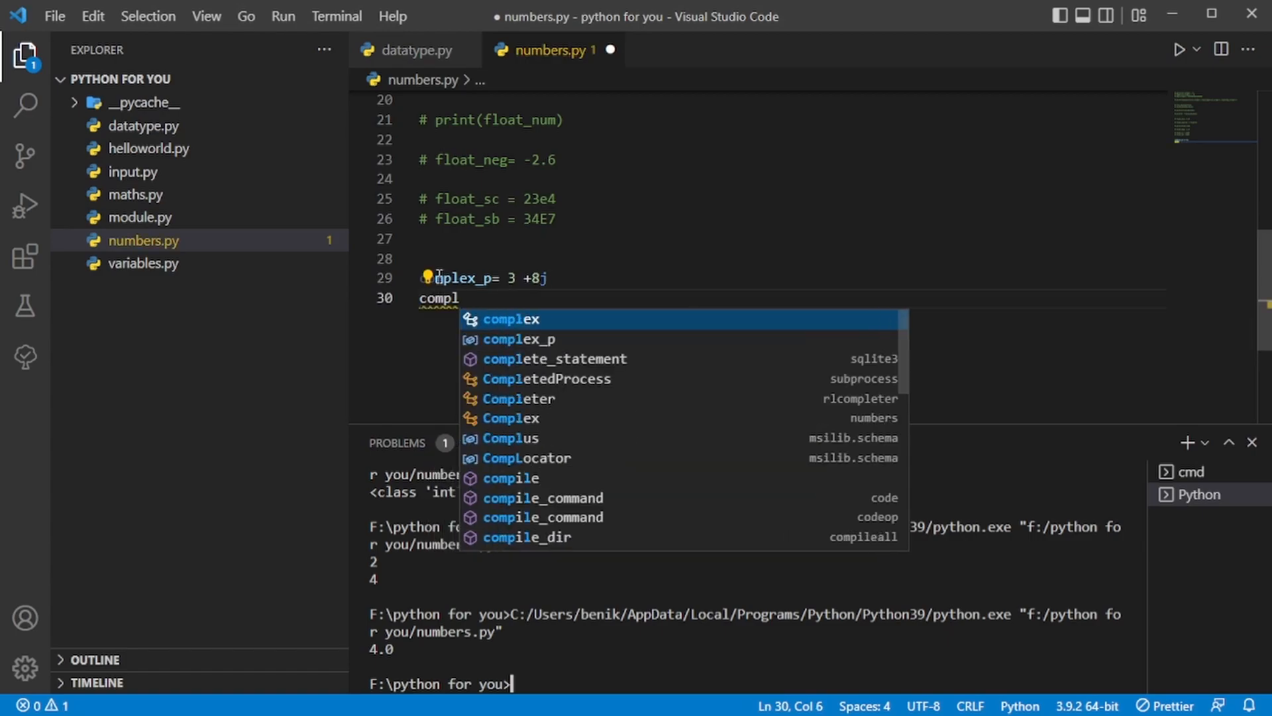
type("ex_n")
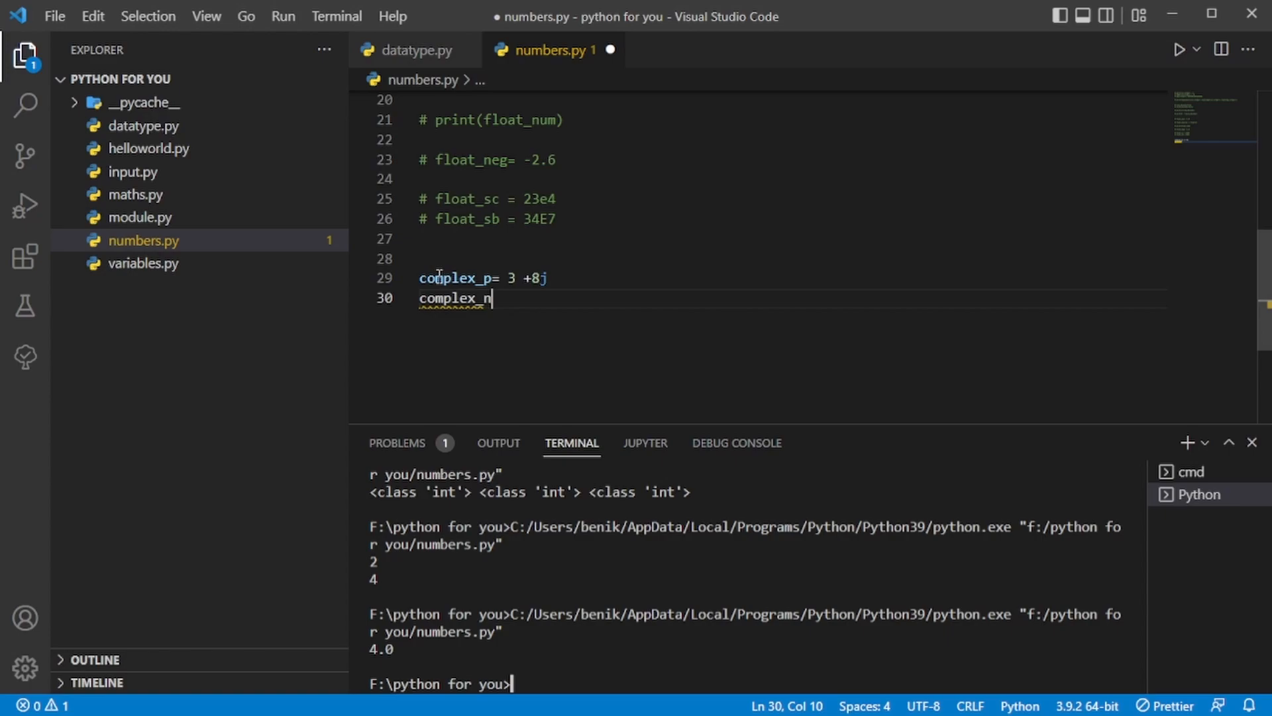
type("= 4-")
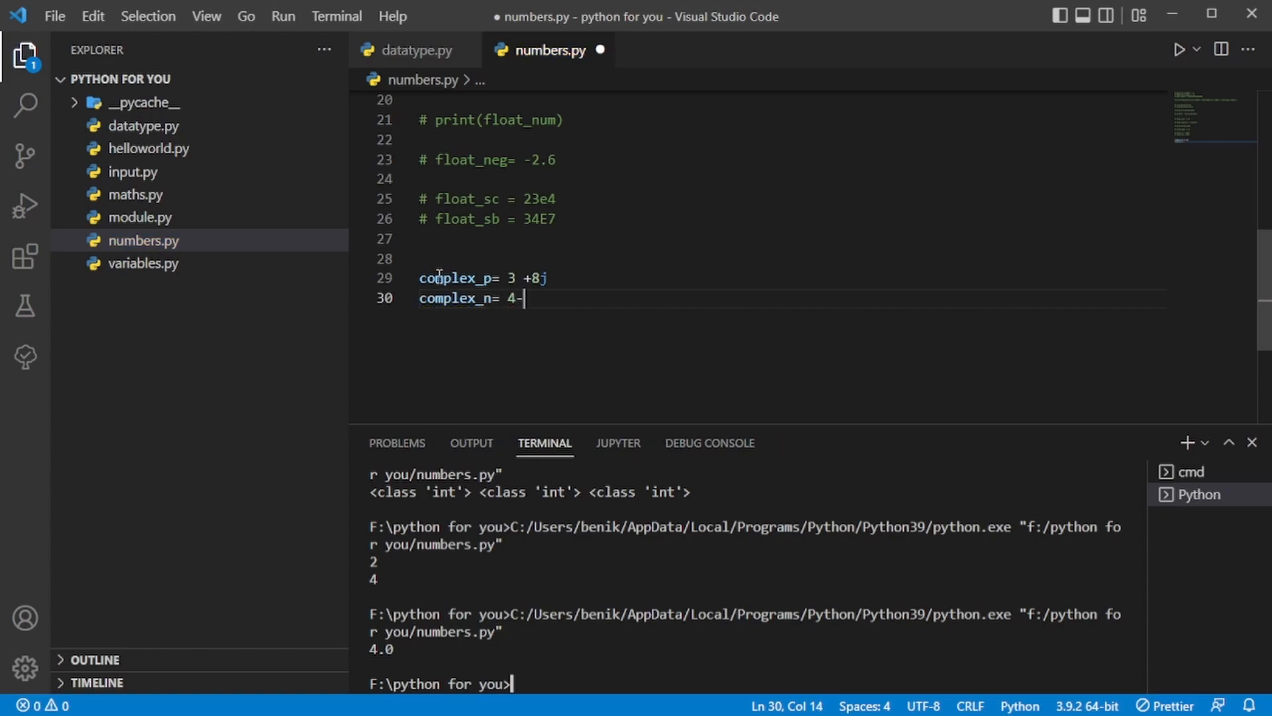
type("3")
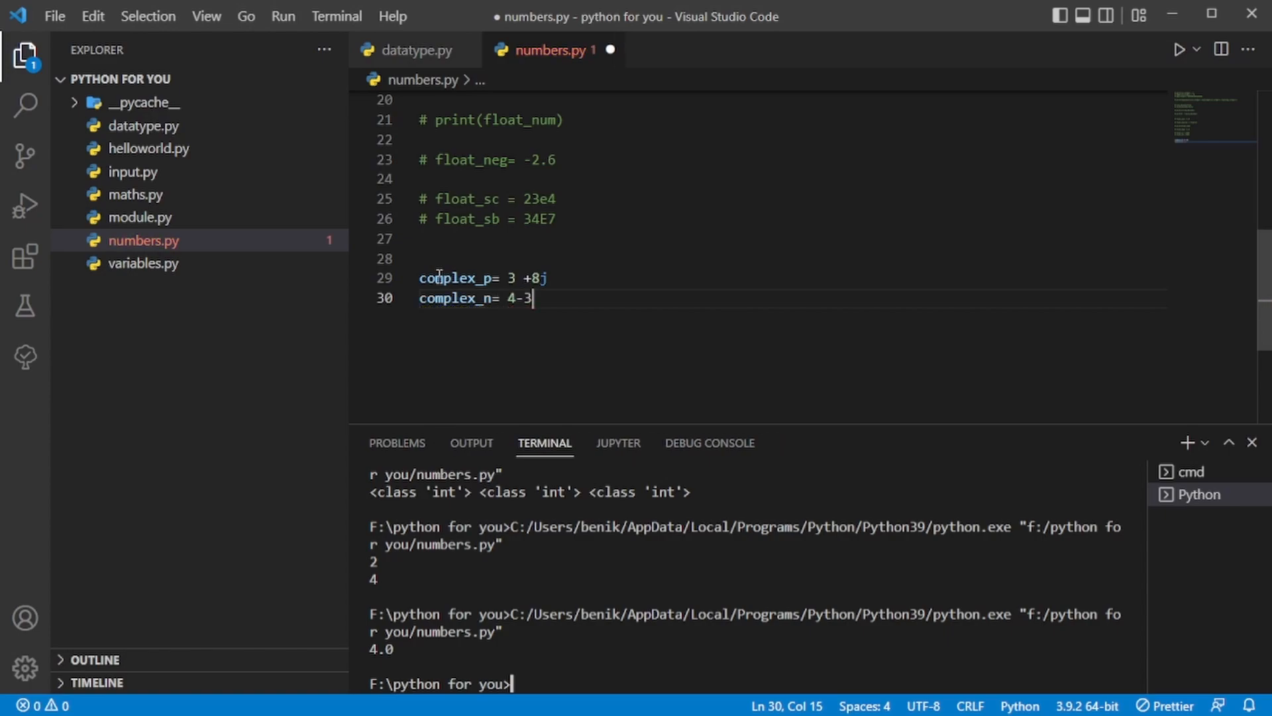
type("j")
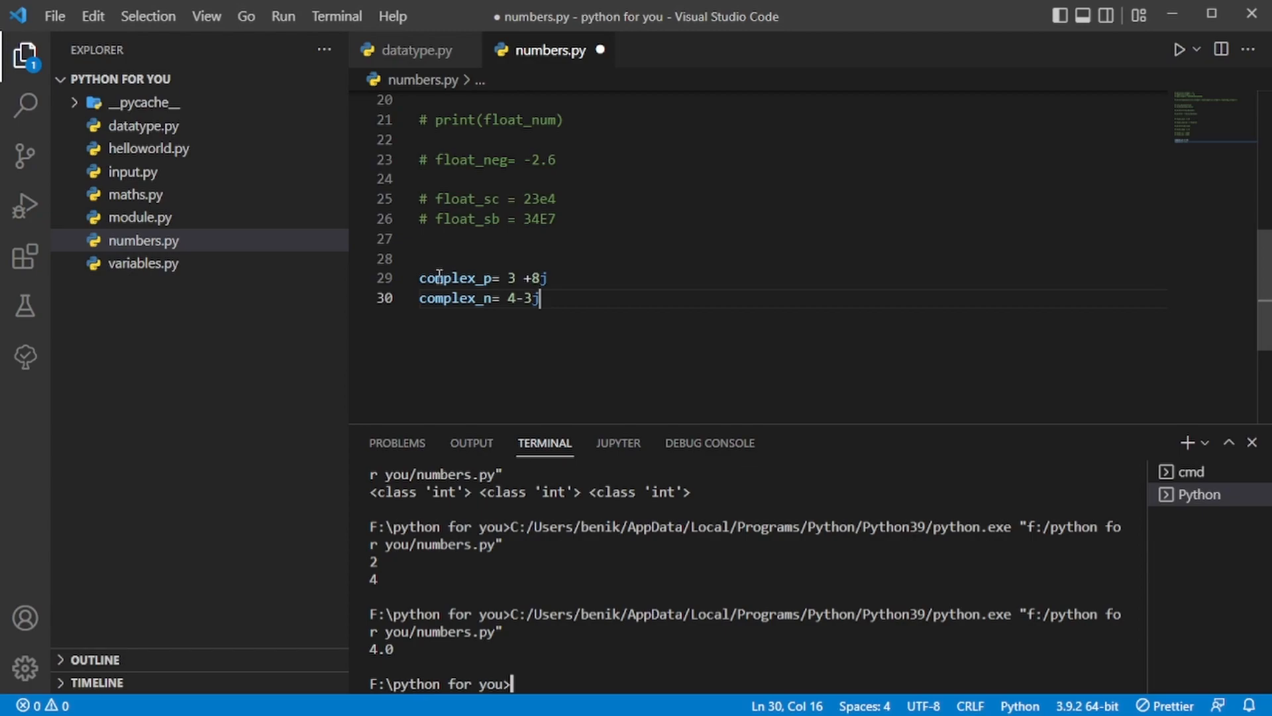
key("Enter")
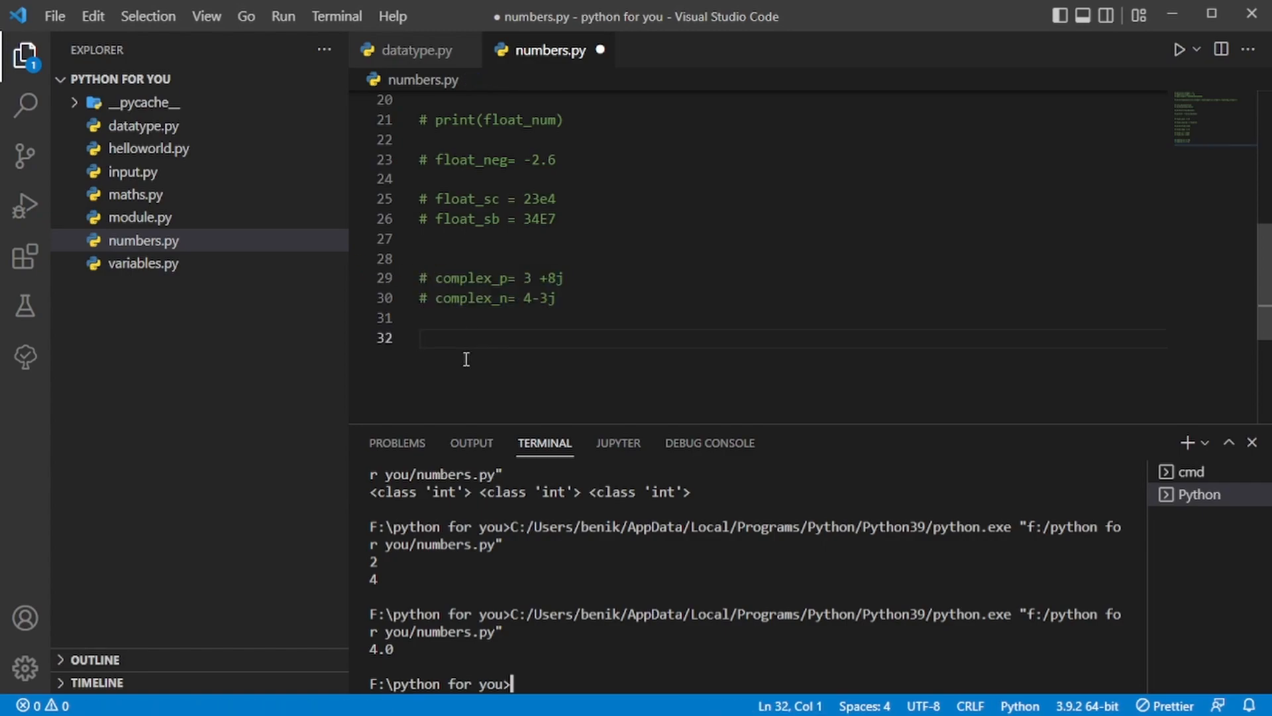
Type the comment line # + * - / % // ** on line 32
type("# +")
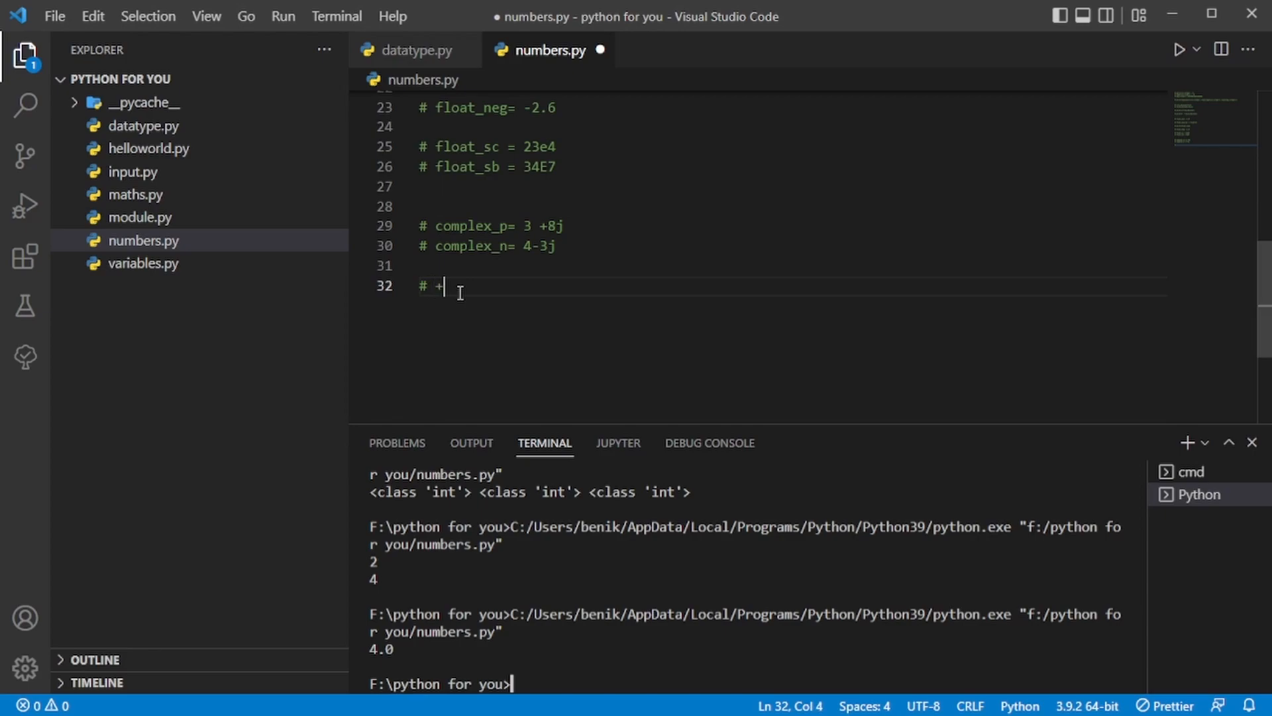
type("\" \"")
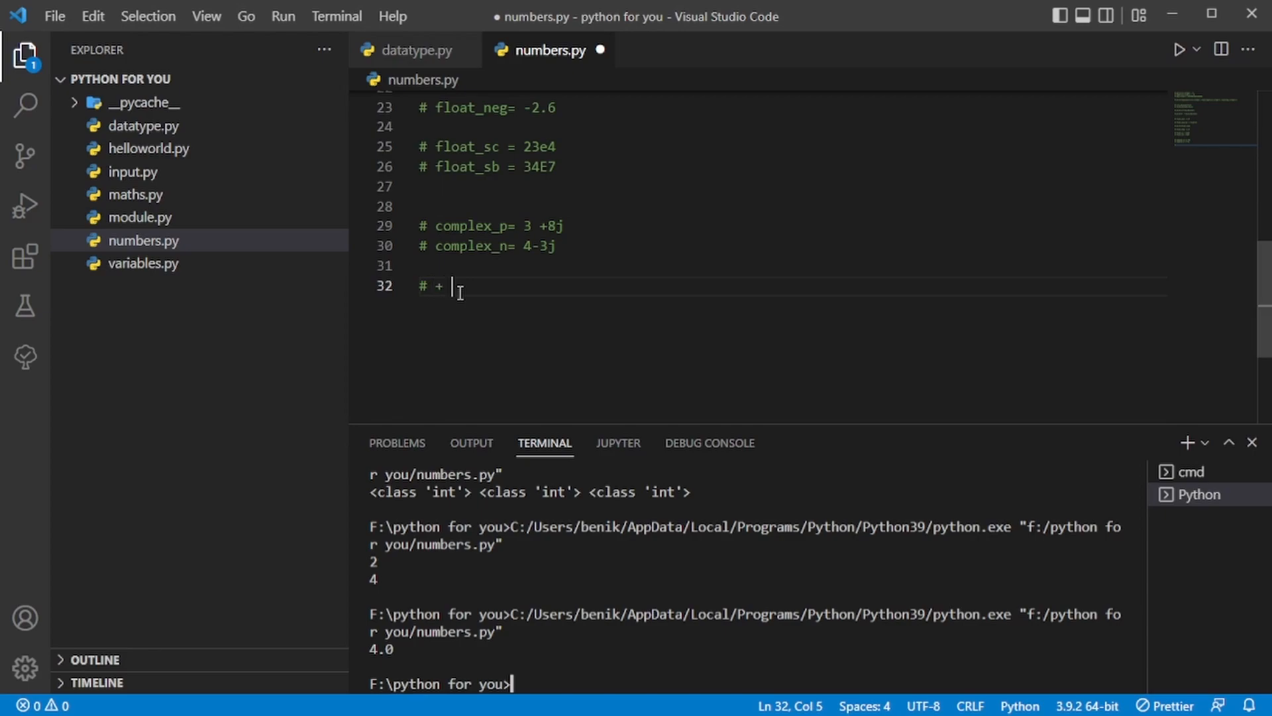
type("*")
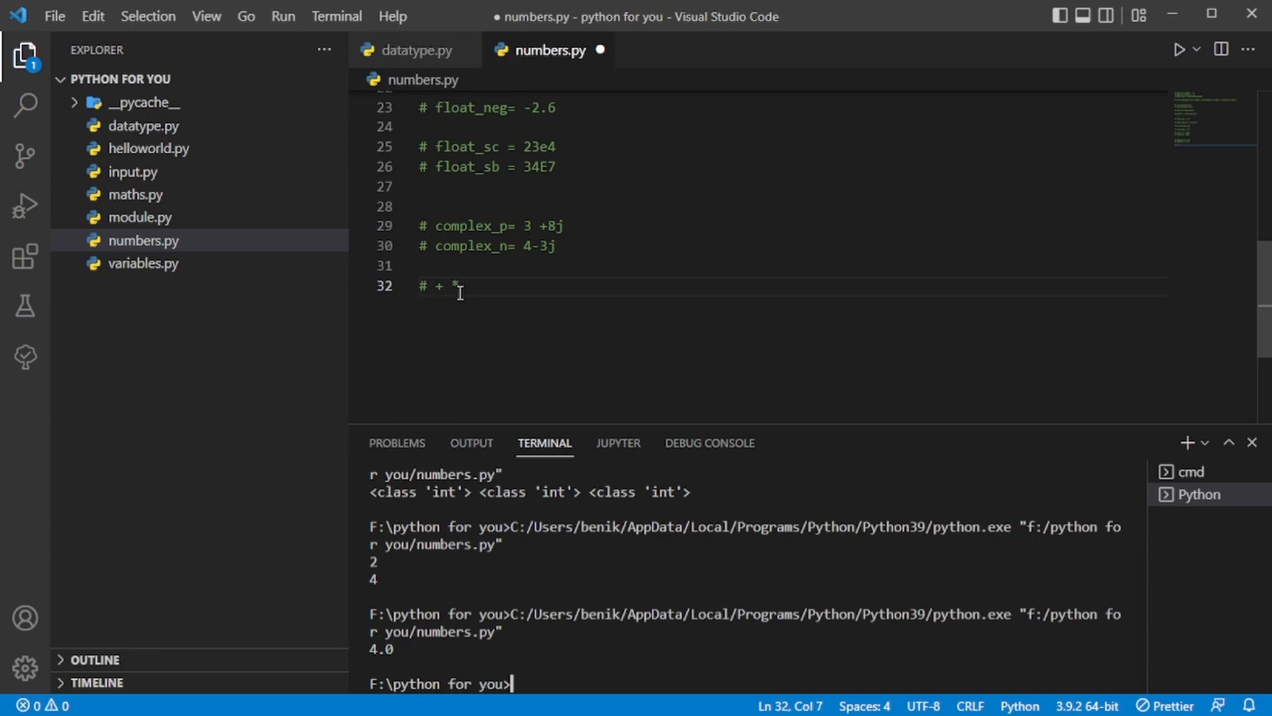
type("-")
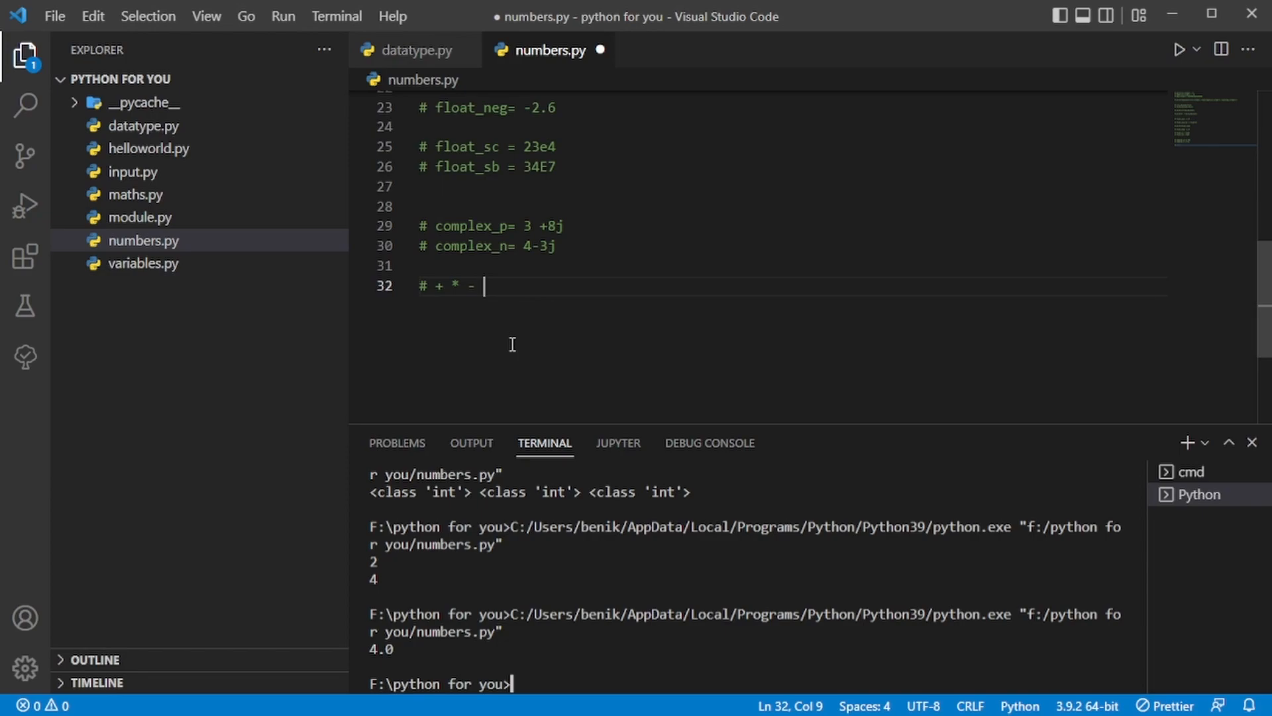
type("/")
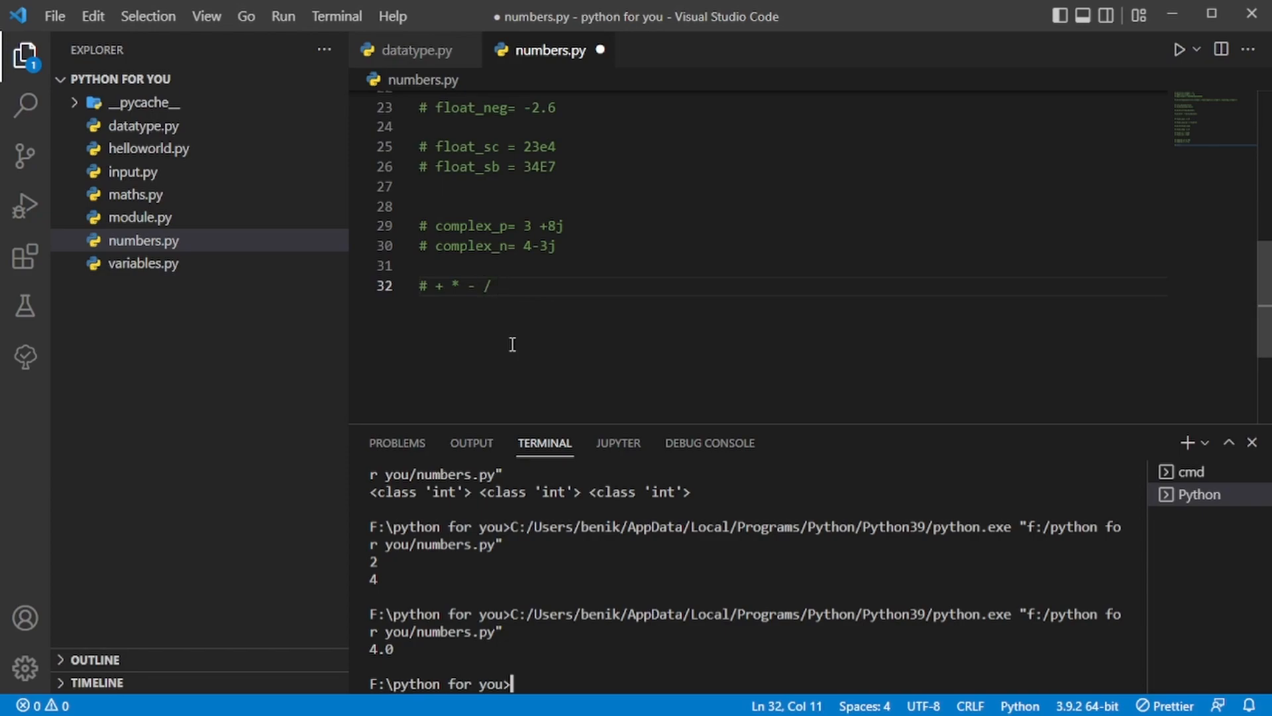
type("%")
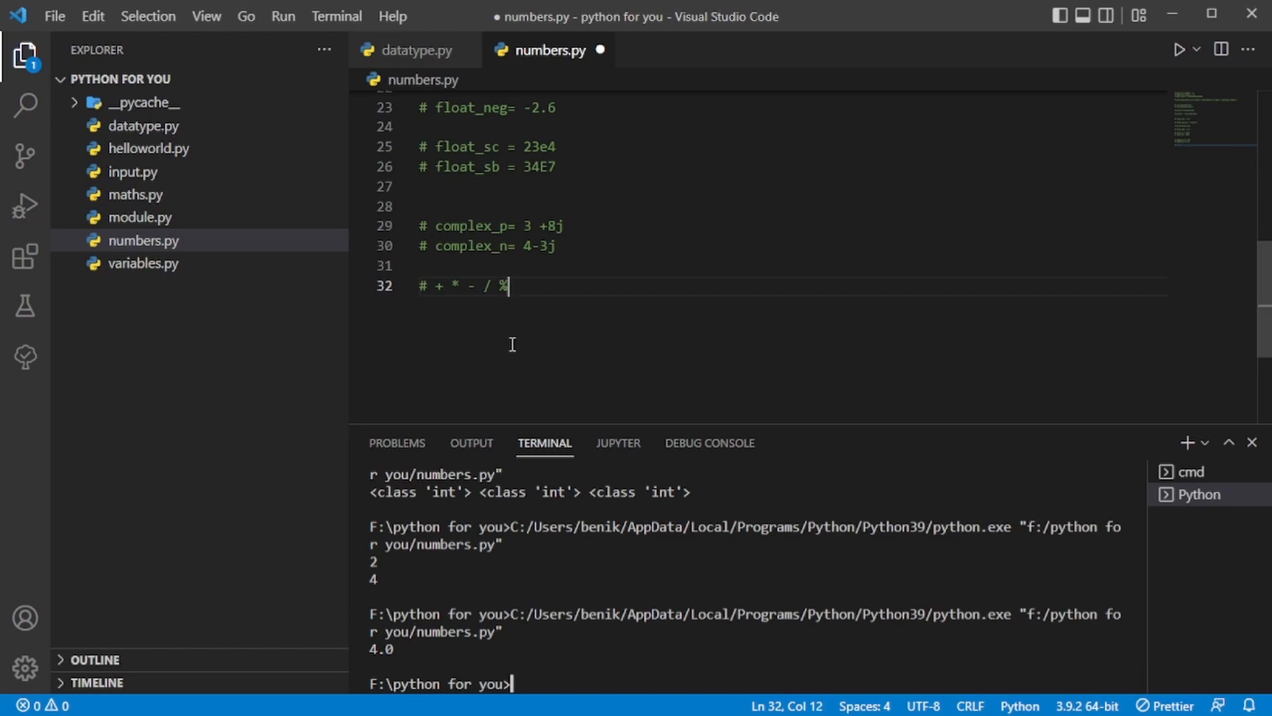
type("//")
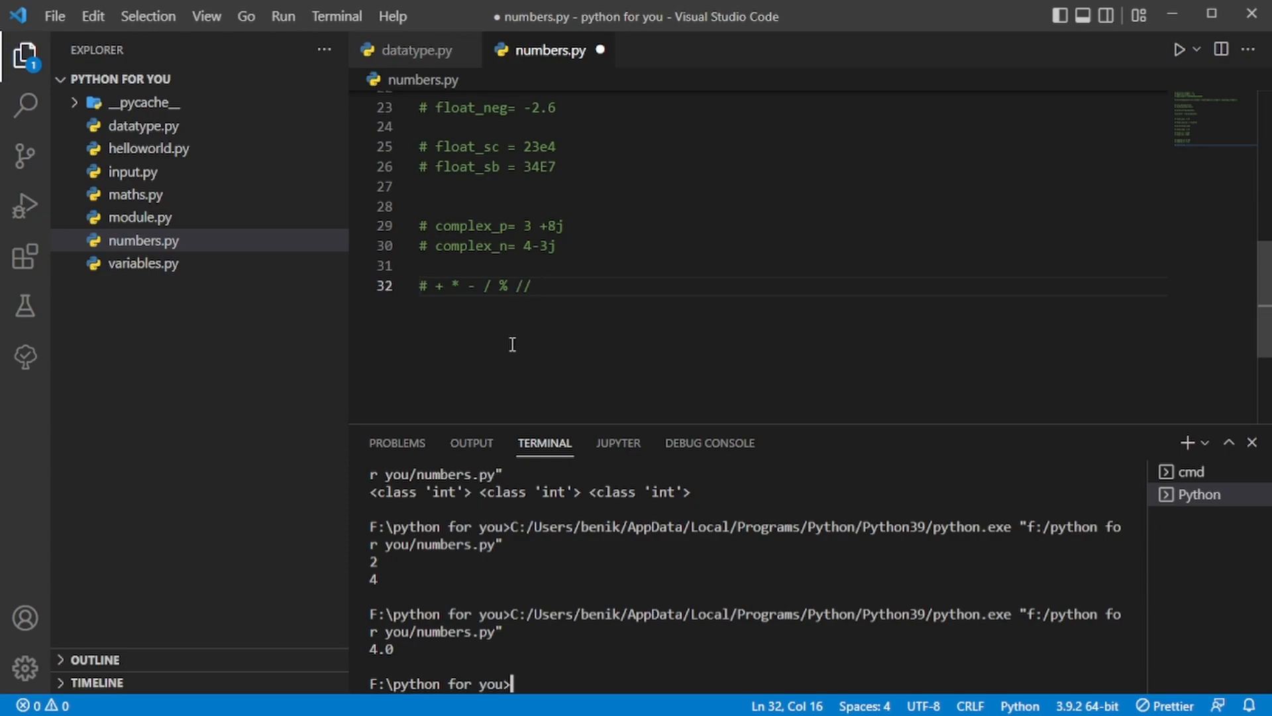
type("**")
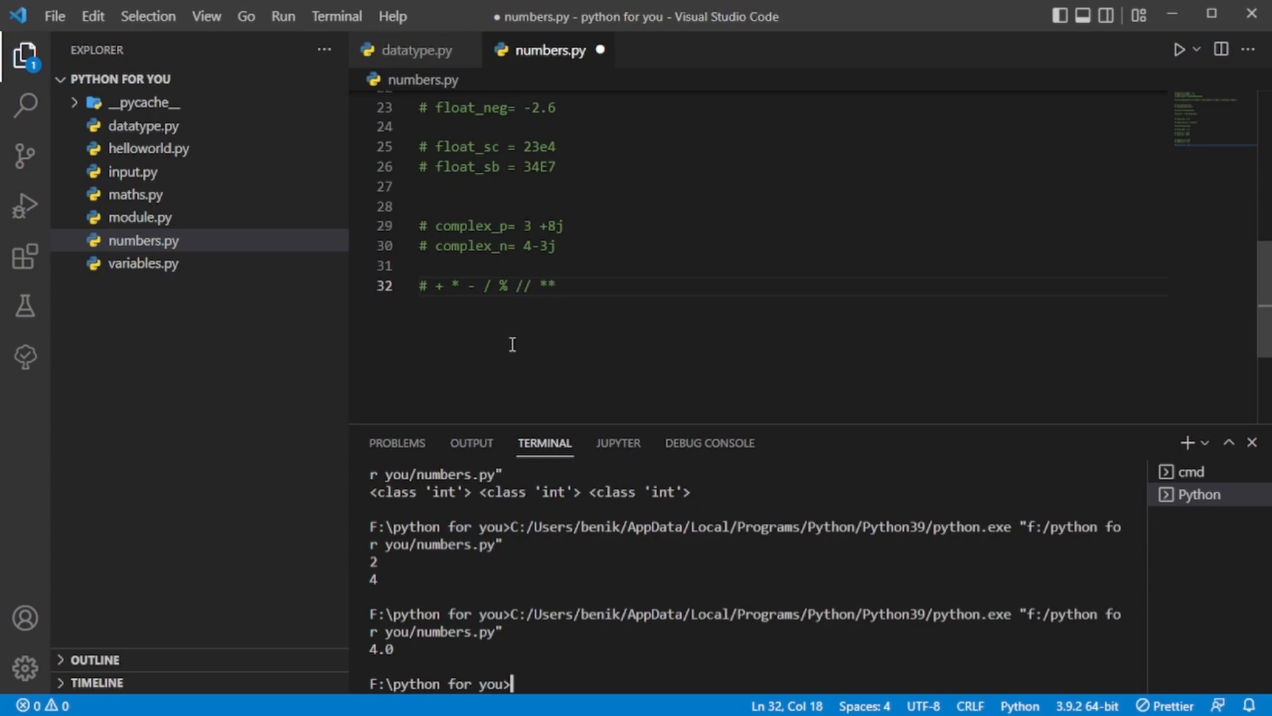